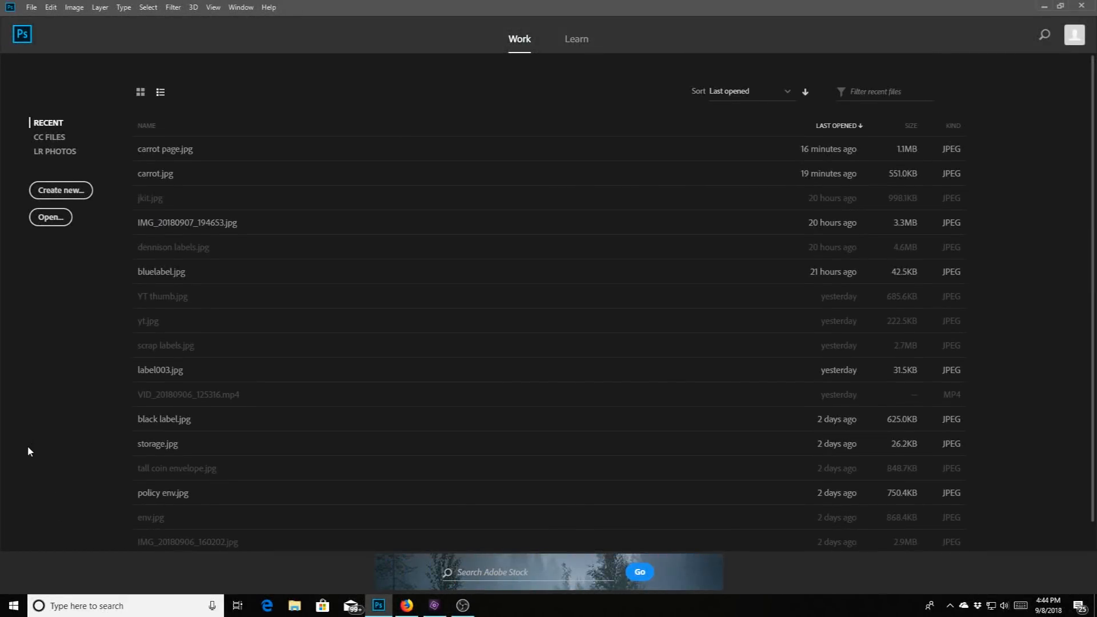
mouse_move(41, 460)
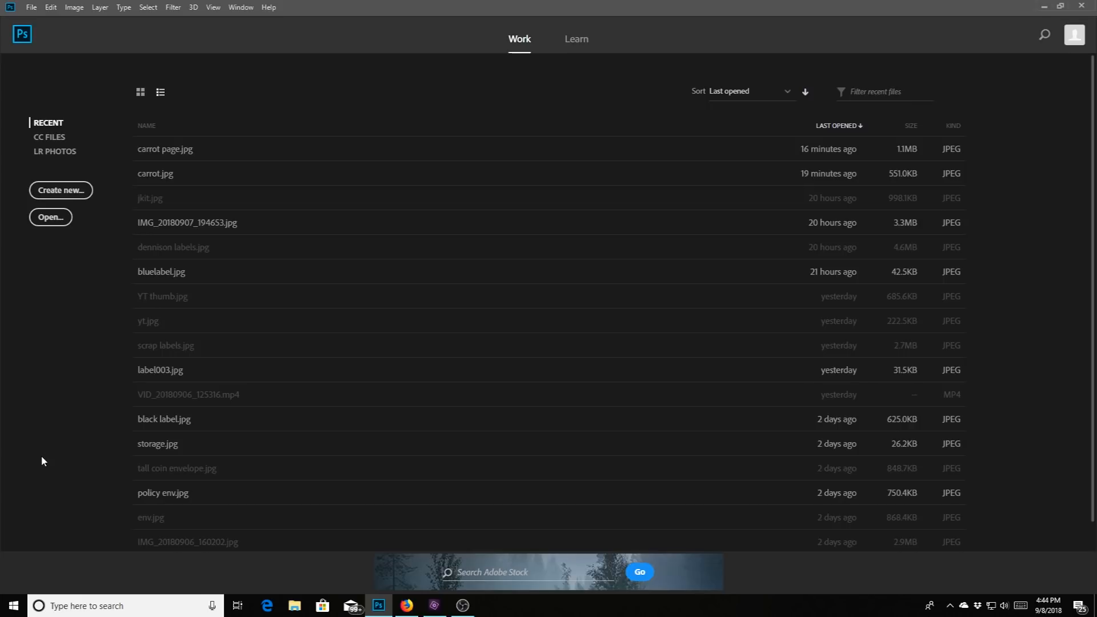
mouse_move(40, 461)
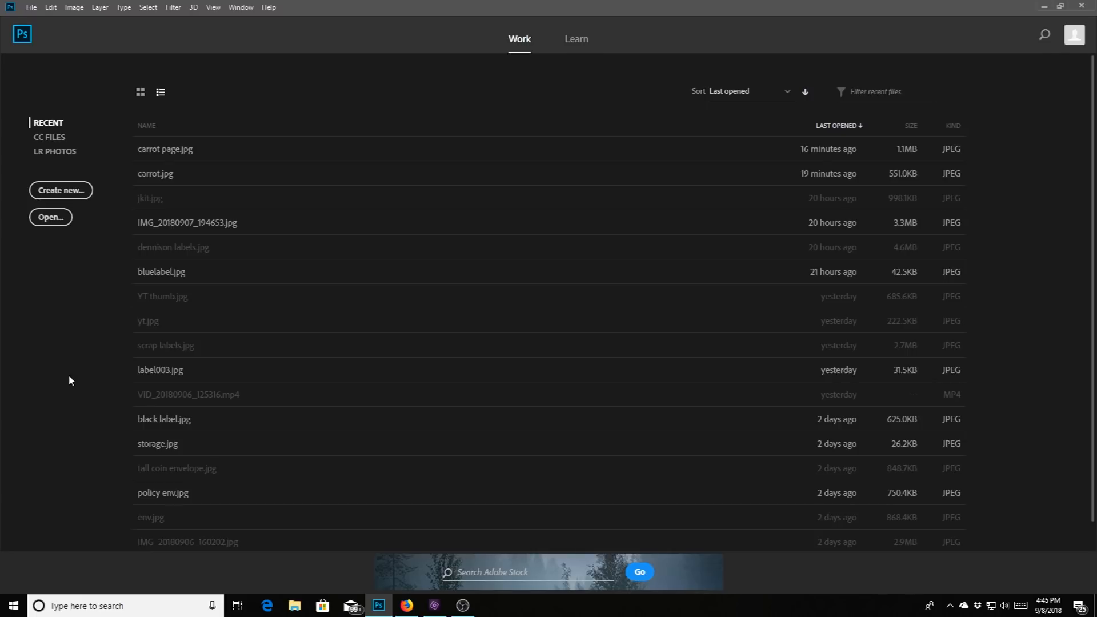
mouse_move(81, 327)
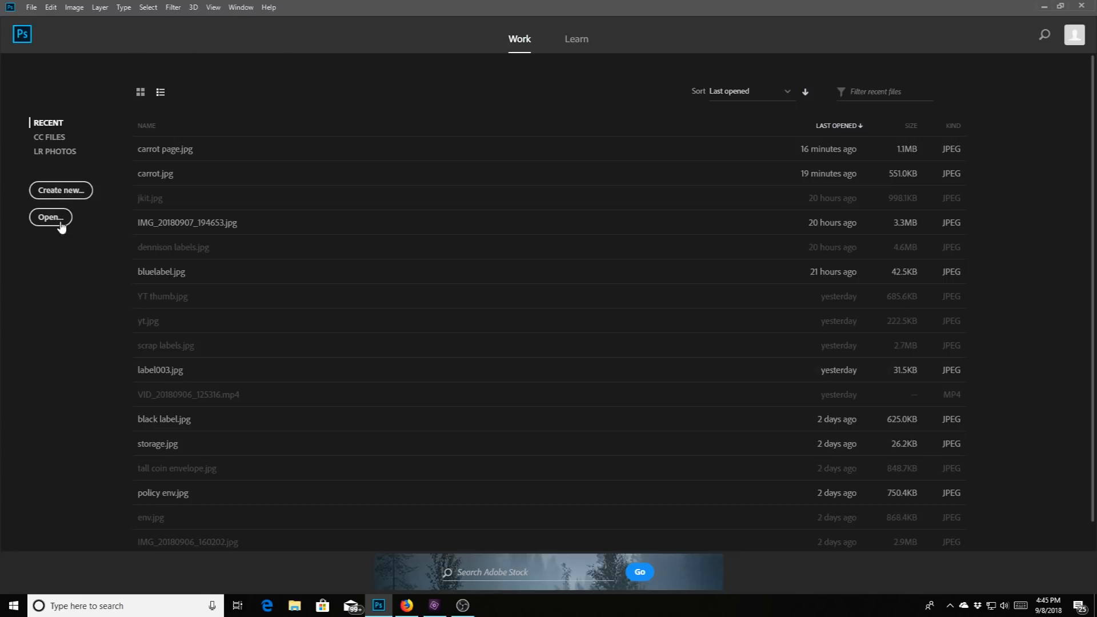
mouse_move(49, 293)
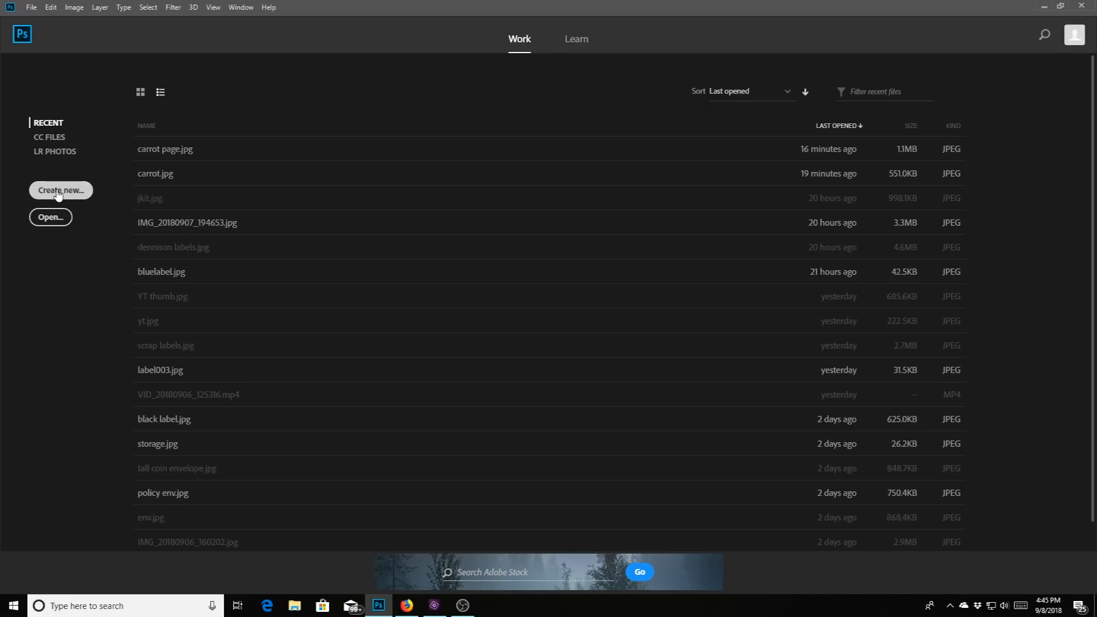
Choose the custom 11 × 8.5 in, 300 ppi, white-background preset for a new document
click(60, 190)
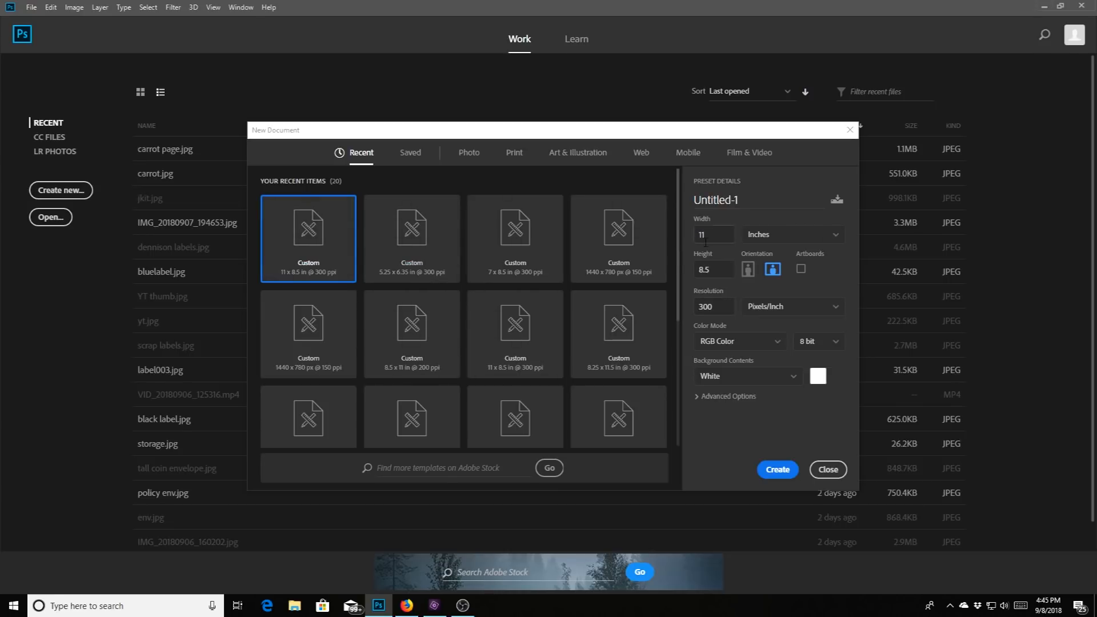
mouse_move(696, 288)
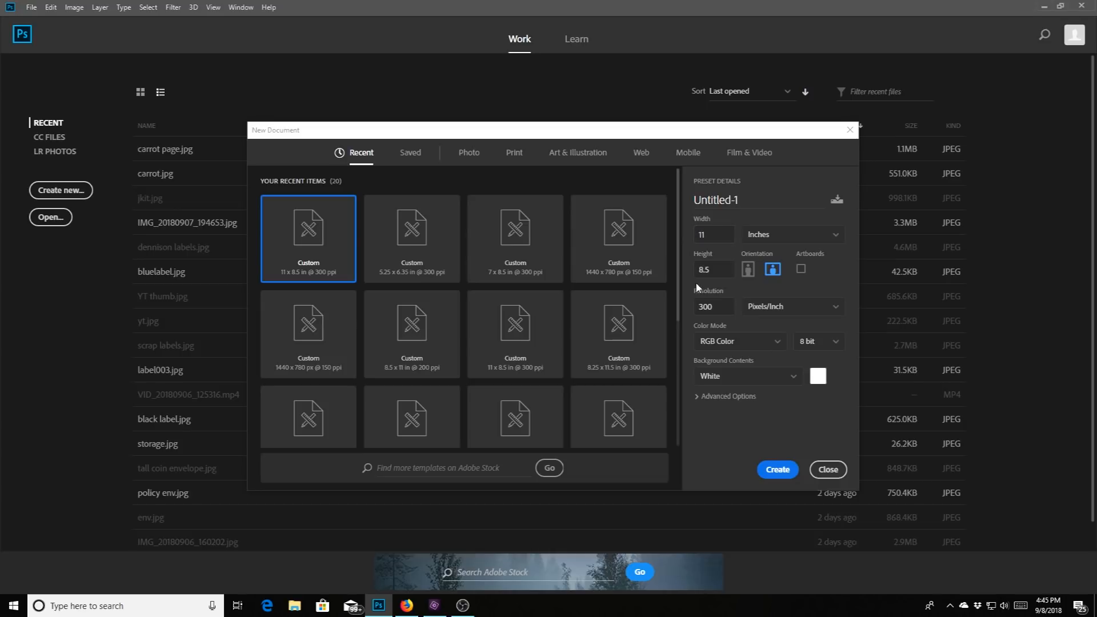
click(713, 269)
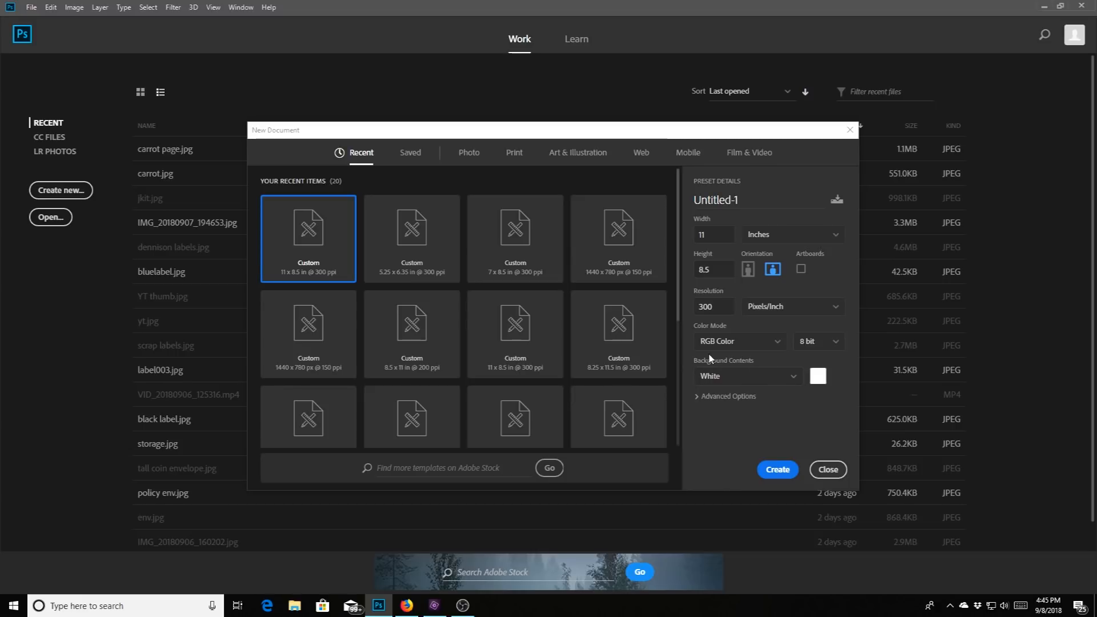
mouse_move(702, 352)
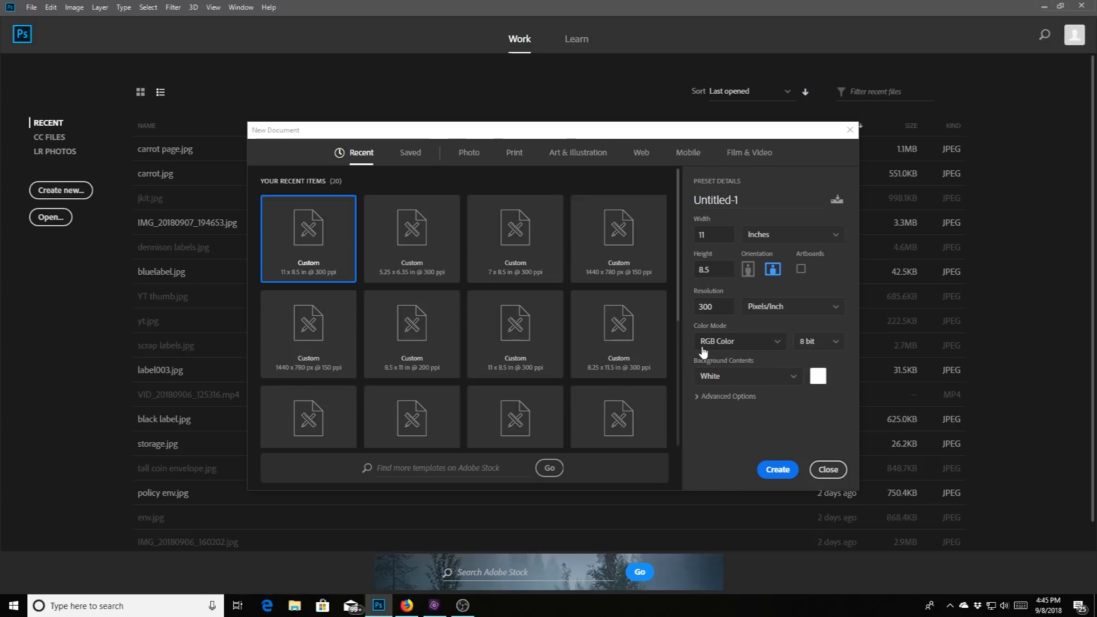
mouse_move(768, 389)
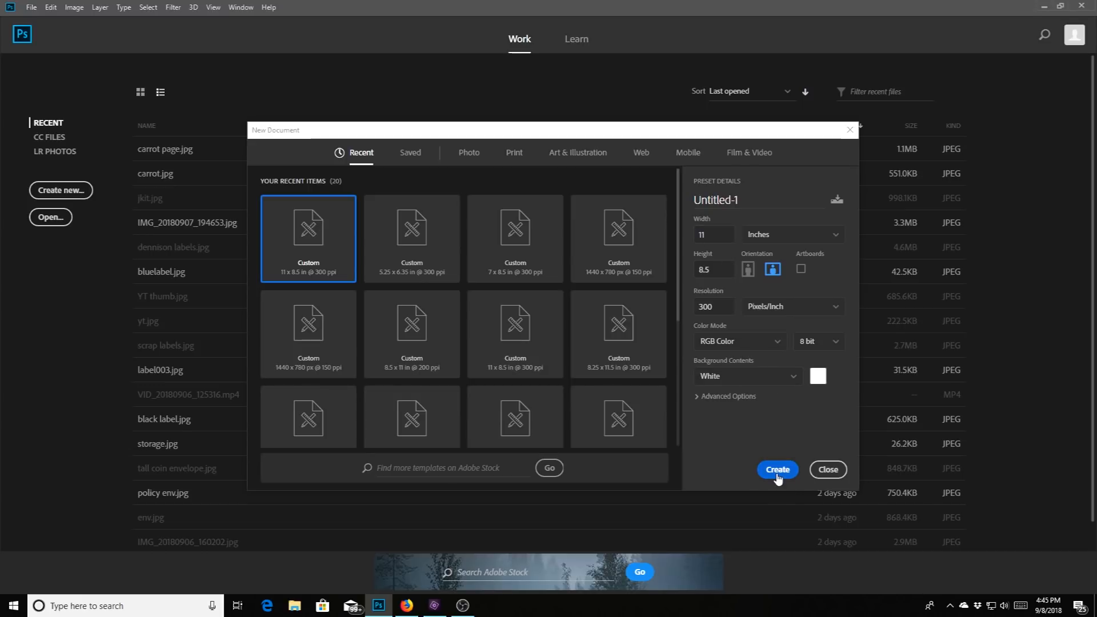
Create the blank Untitled-1 page at 11 × 8.5 in, 300 ppi
click(776, 469)
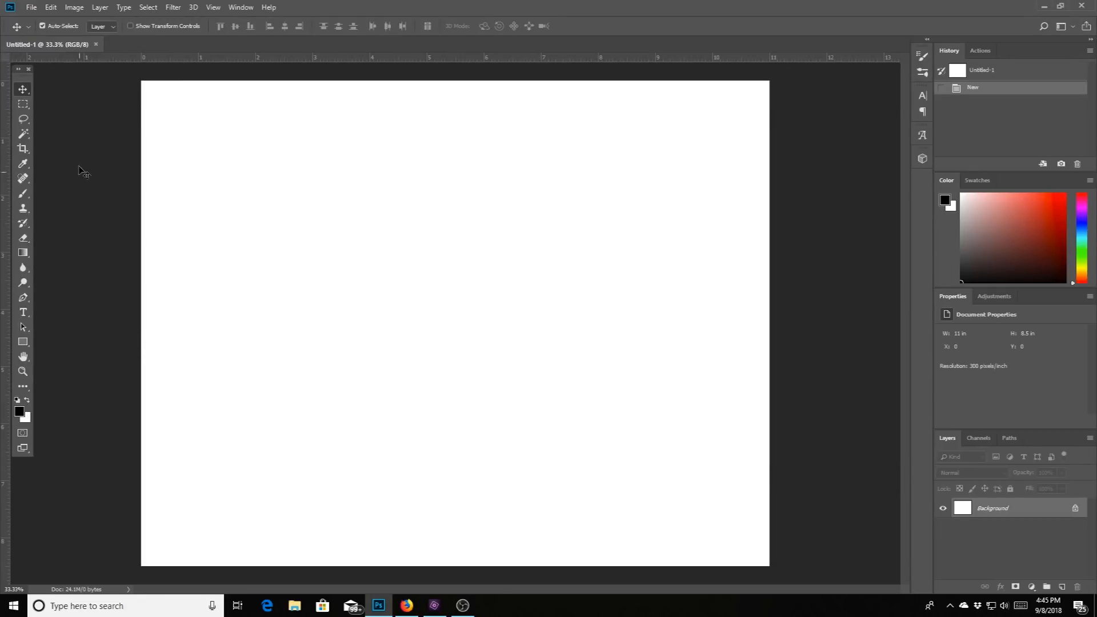
mouse_move(777, 96)
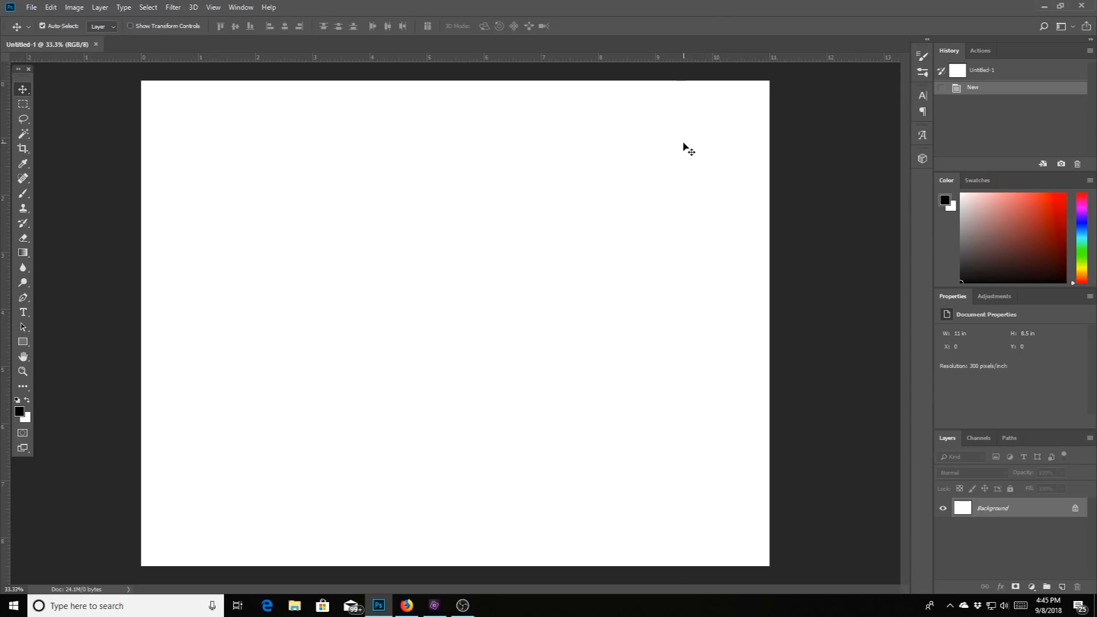
mouse_move(715, 147)
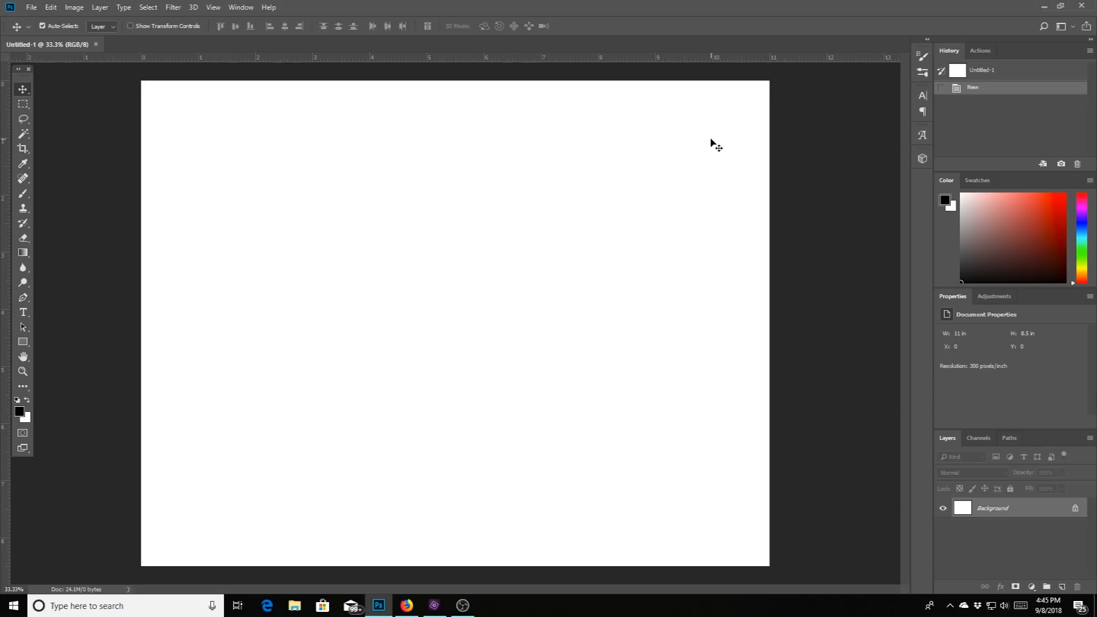
mouse_move(739, 161)
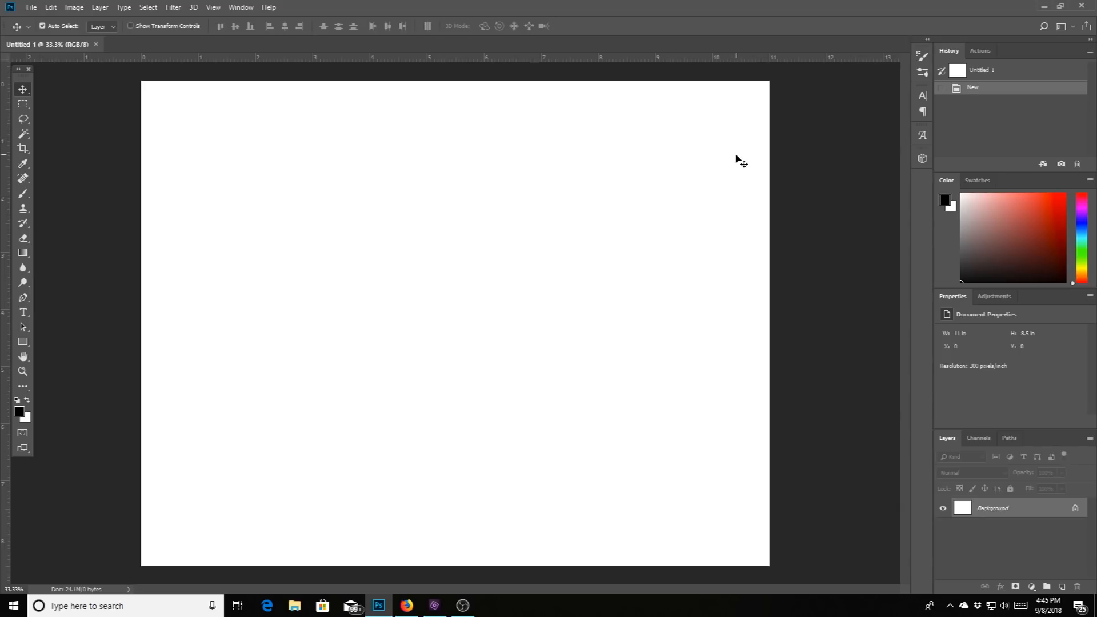
mouse_move(739, 166)
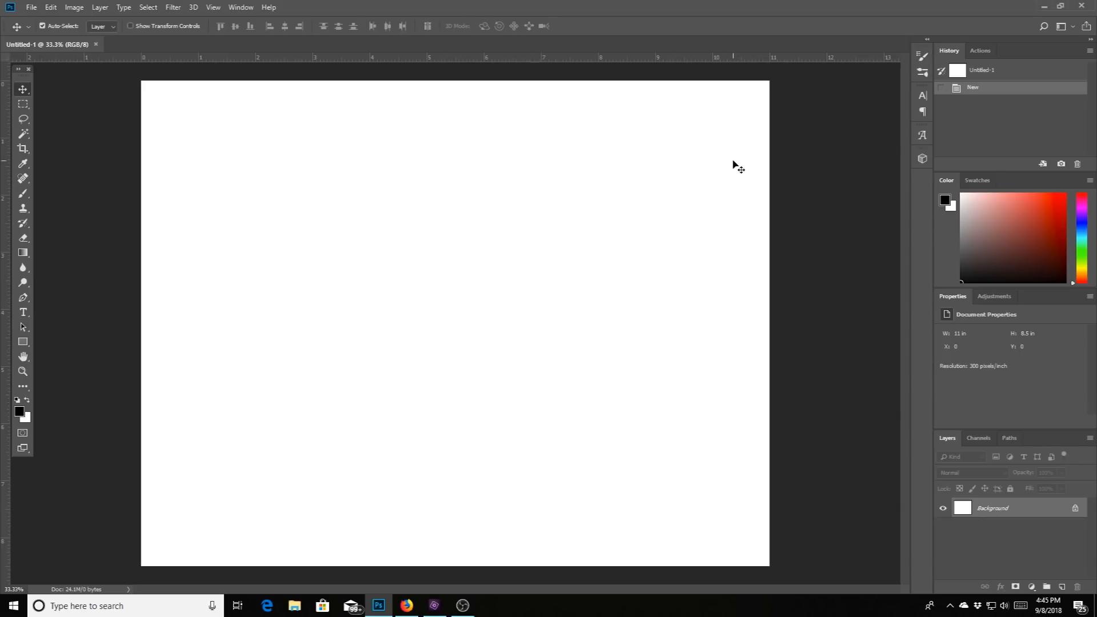
mouse_move(749, 211)
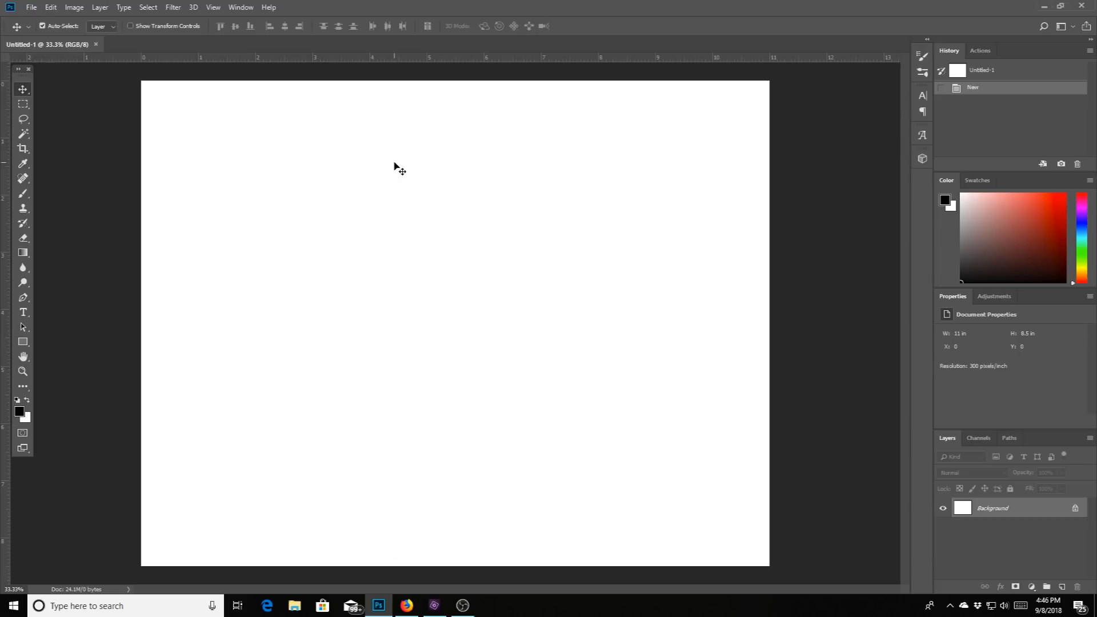
mouse_move(406, 196)
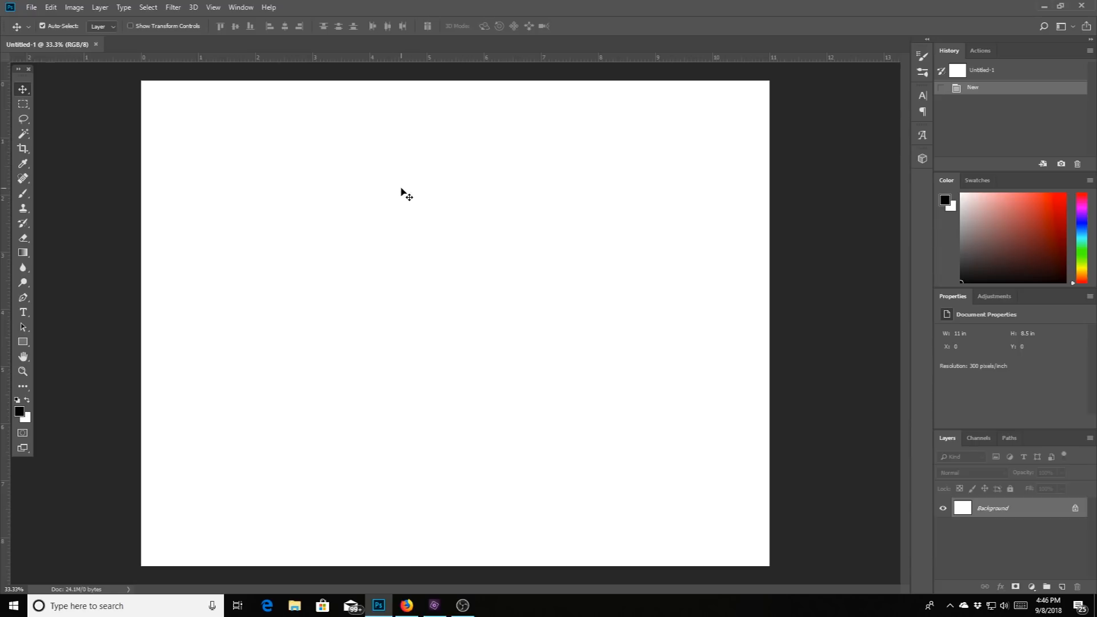
mouse_move(204, 185)
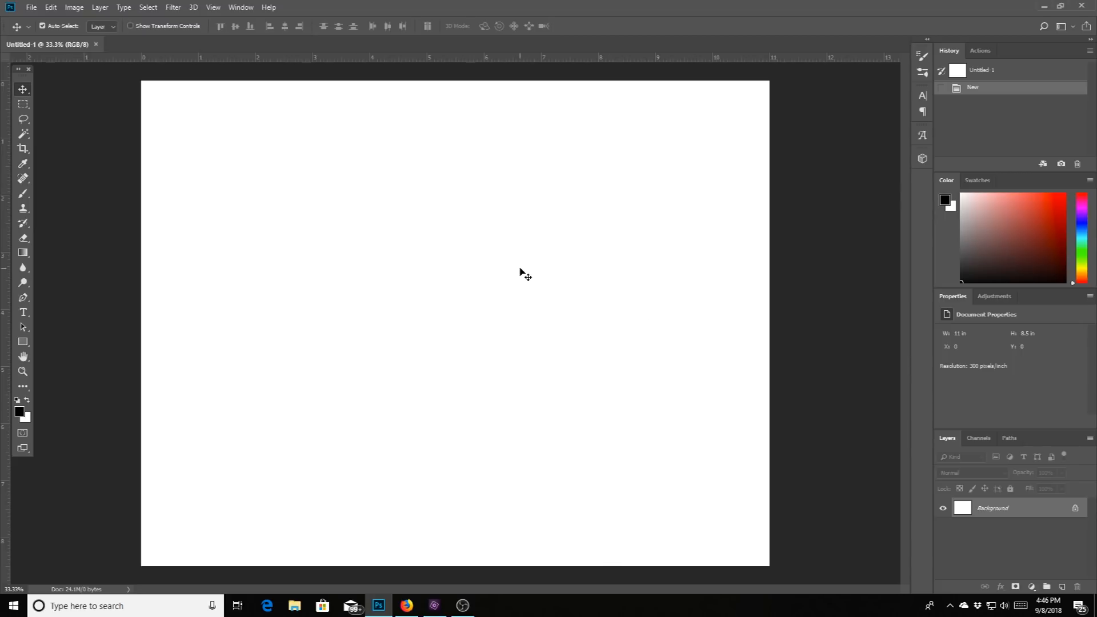
mouse_move(148, 129)
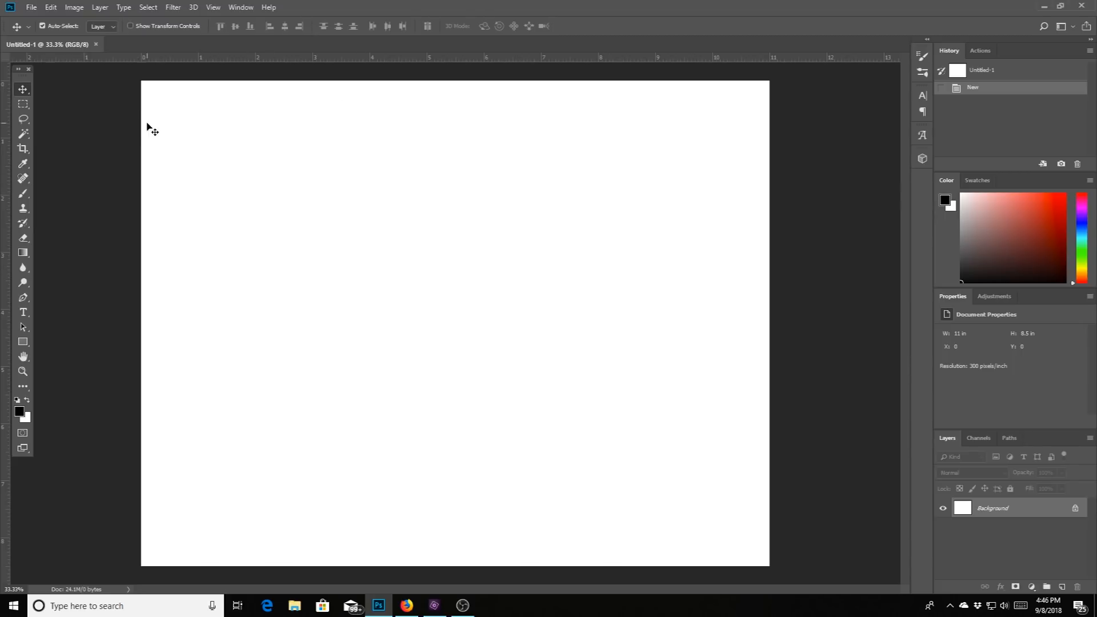
mouse_move(281, 251)
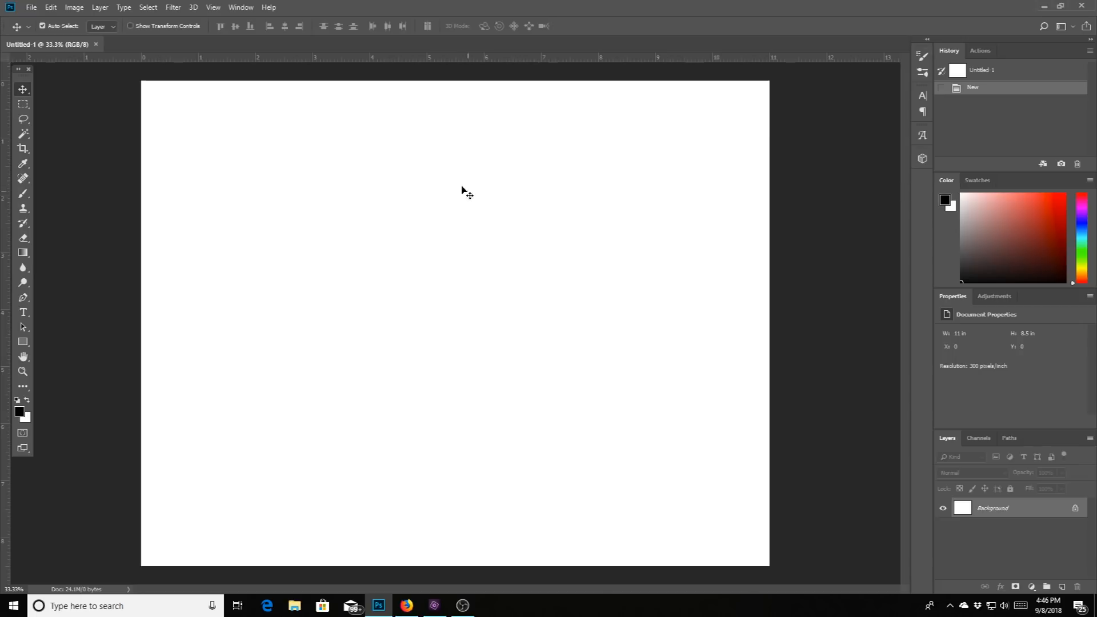
mouse_move(461, 151)
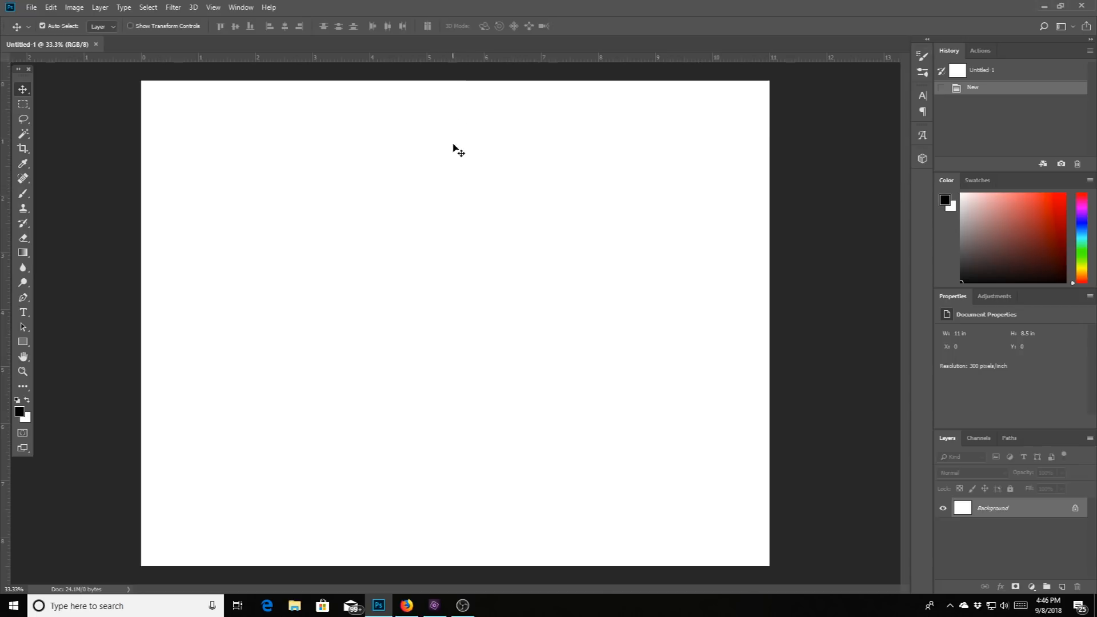
mouse_move(439, 388)
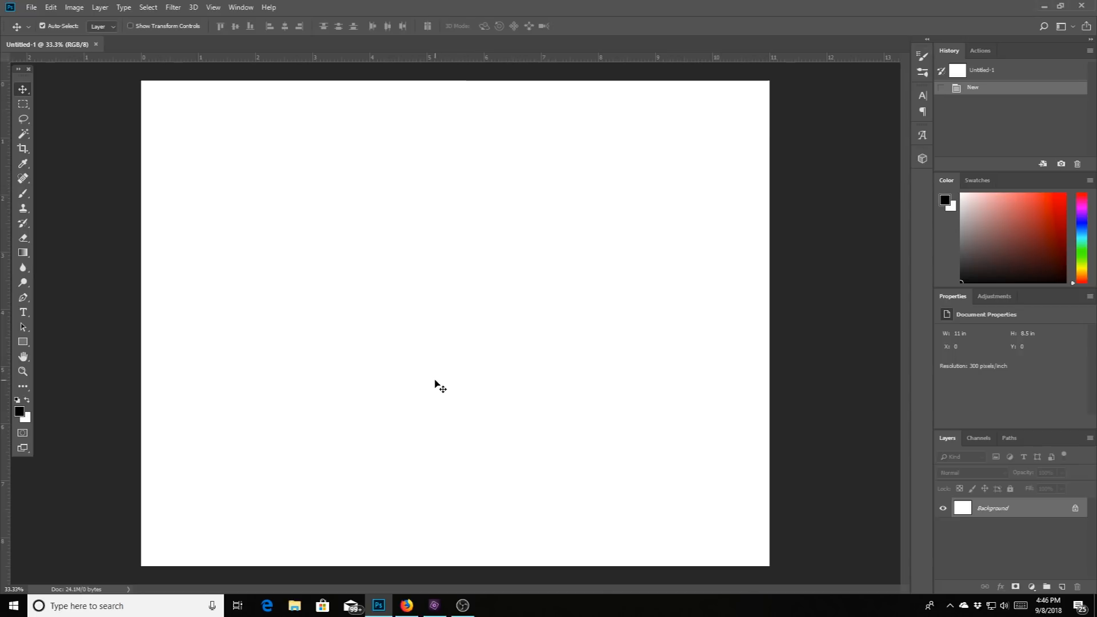
mouse_move(441, 362)
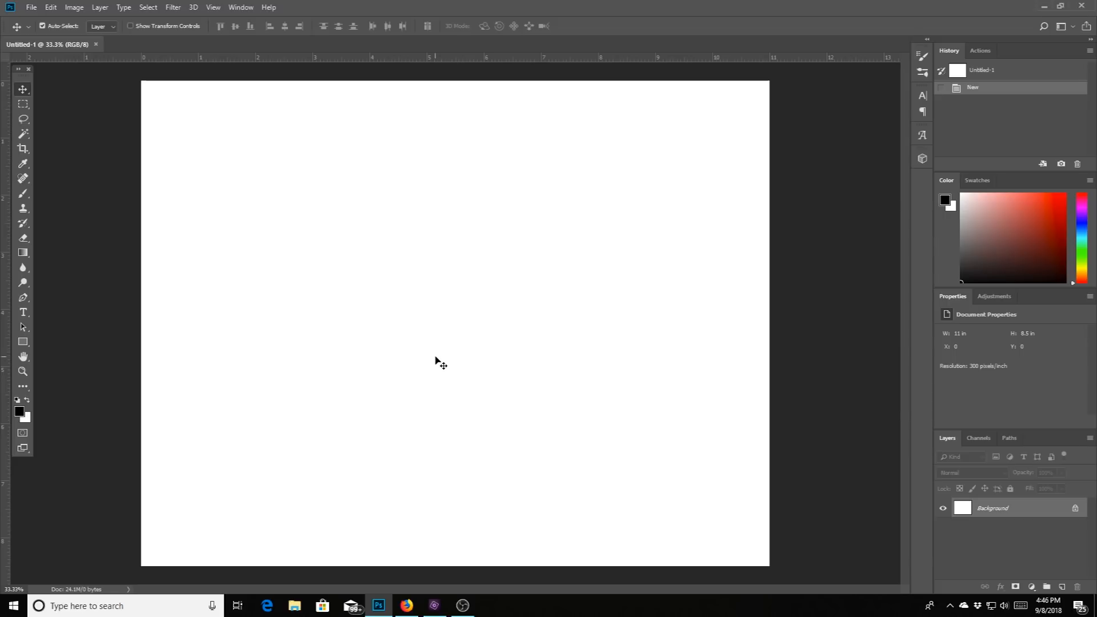
mouse_move(300, 157)
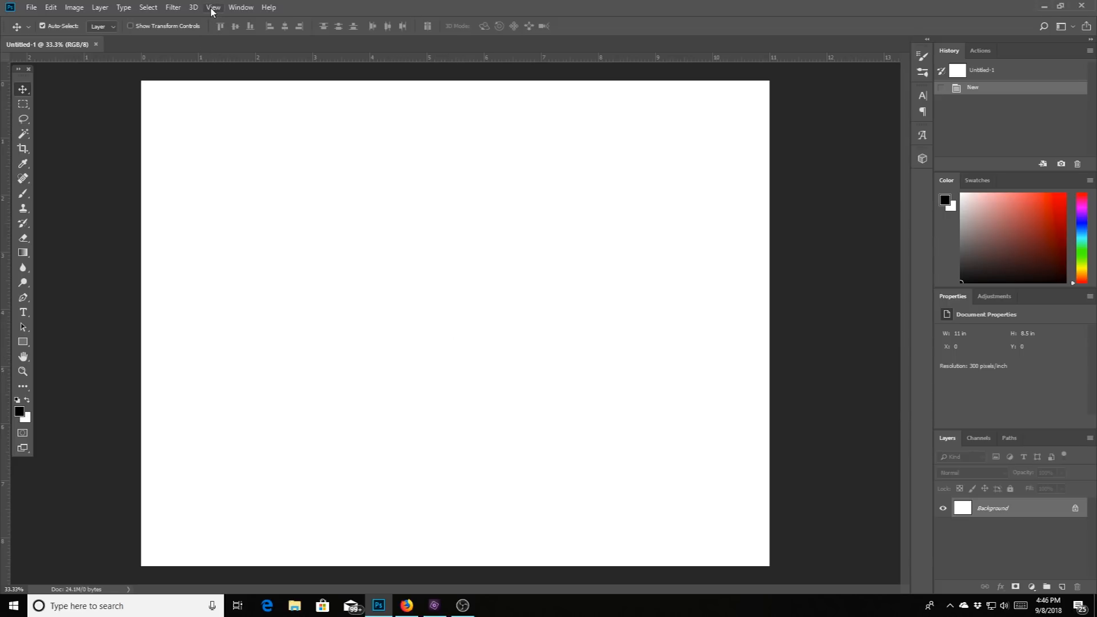
Place a vertical guide at 5.5 in down the centre of the page
click(212, 7)
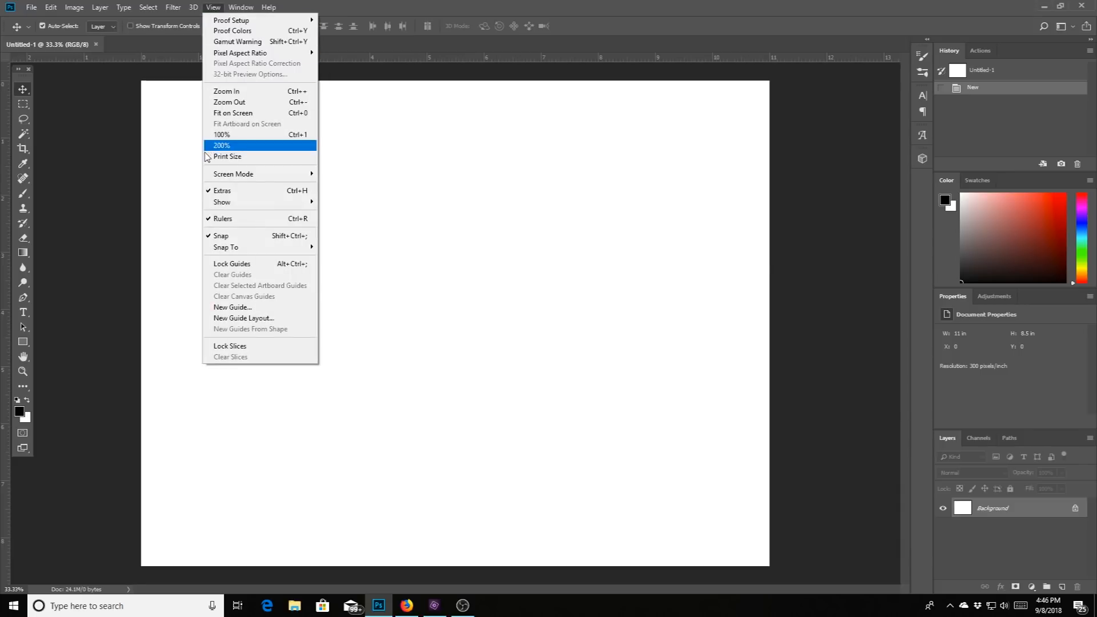
mouse_move(240, 312)
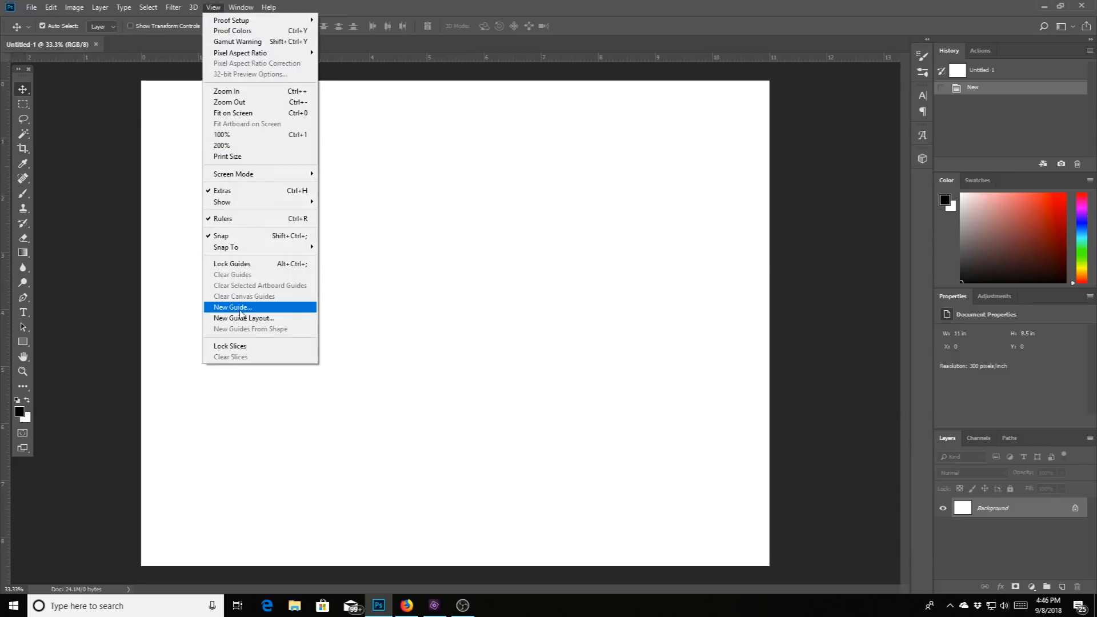
click(231, 307)
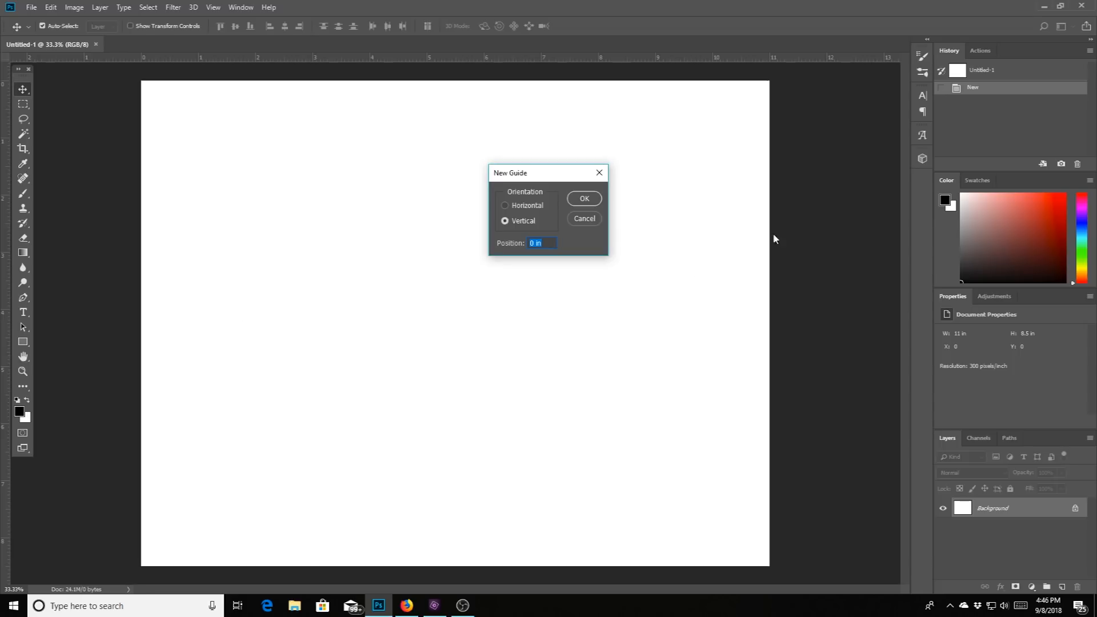
mouse_move(528, 201)
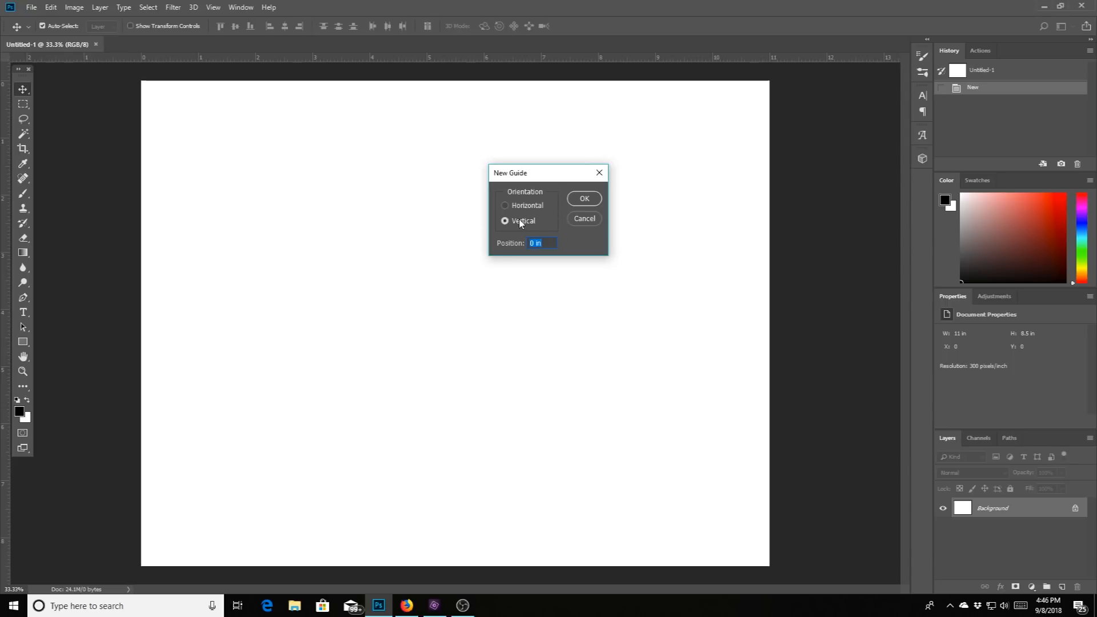
text(5.5)
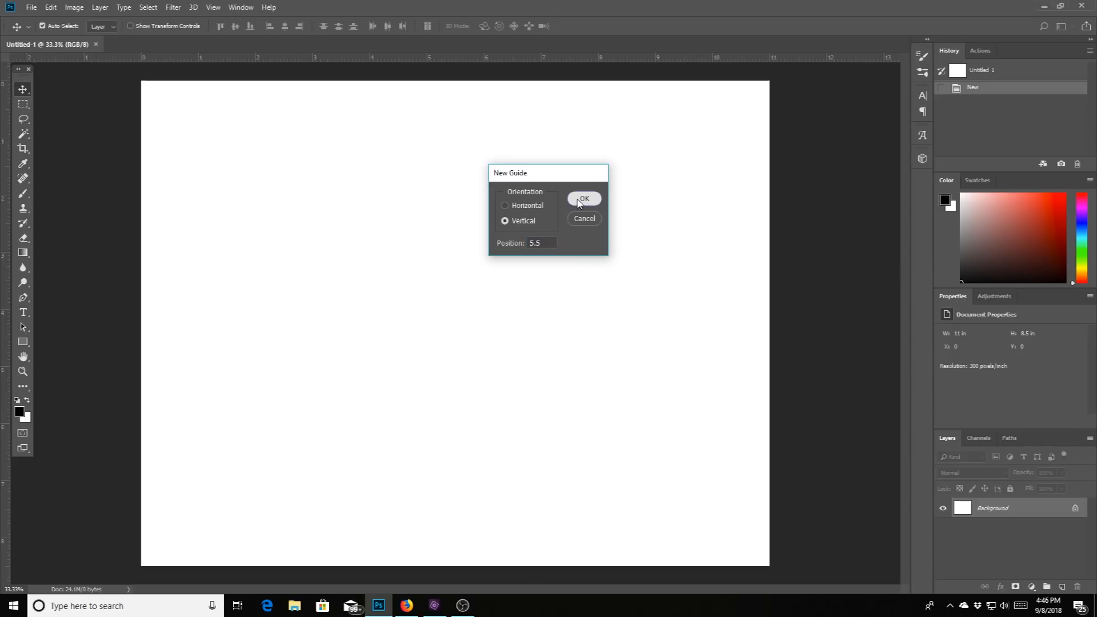
click(583, 198)
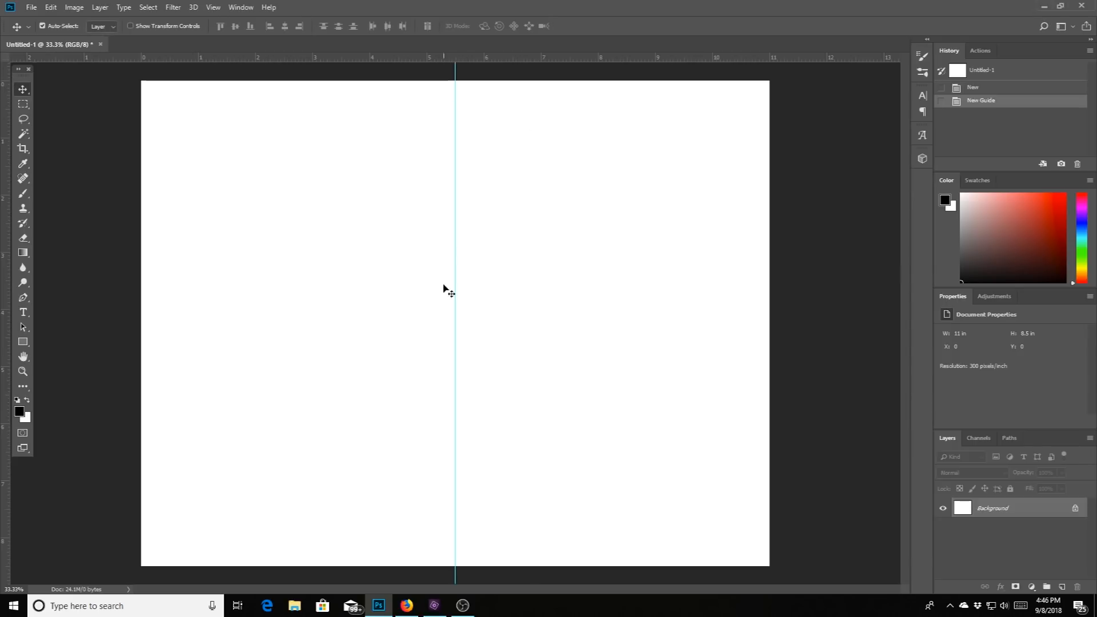
mouse_move(453, 507)
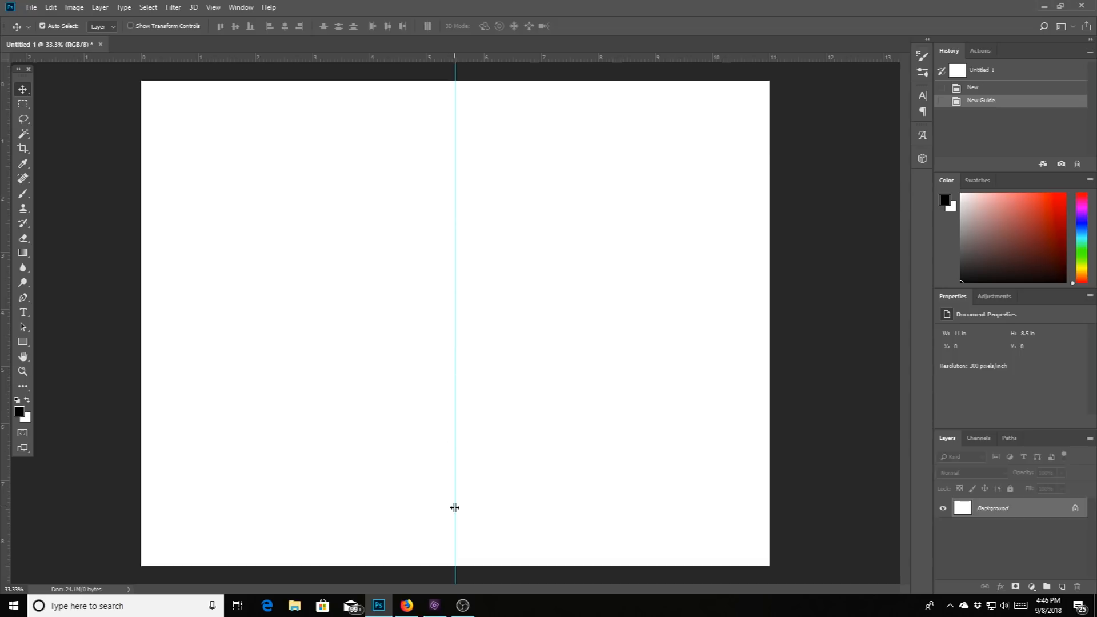
mouse_move(180, 20)
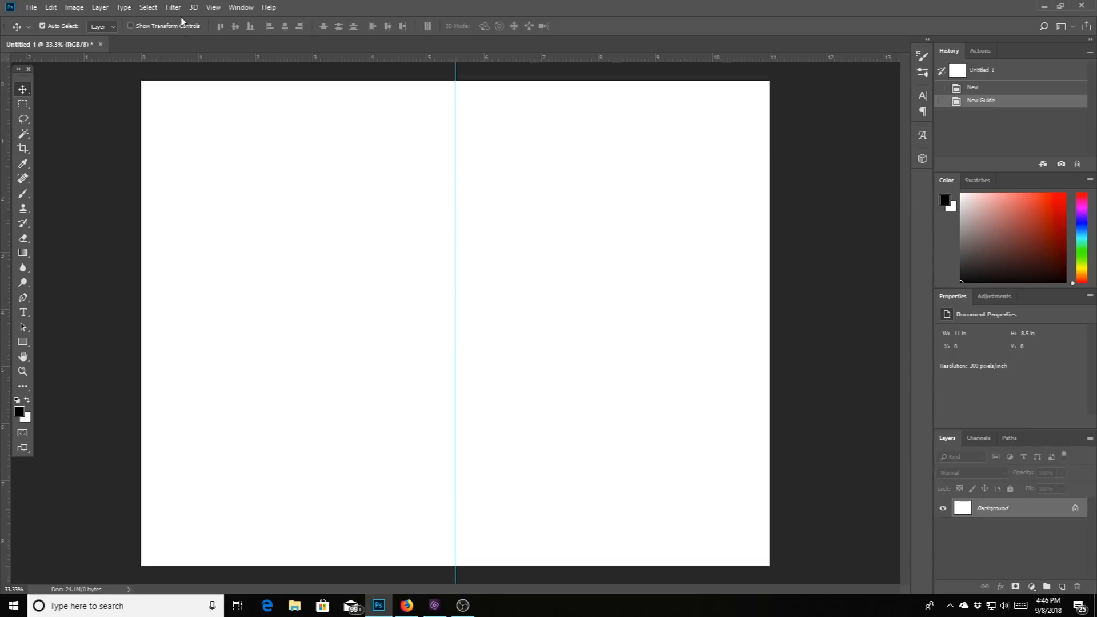
click(213, 7)
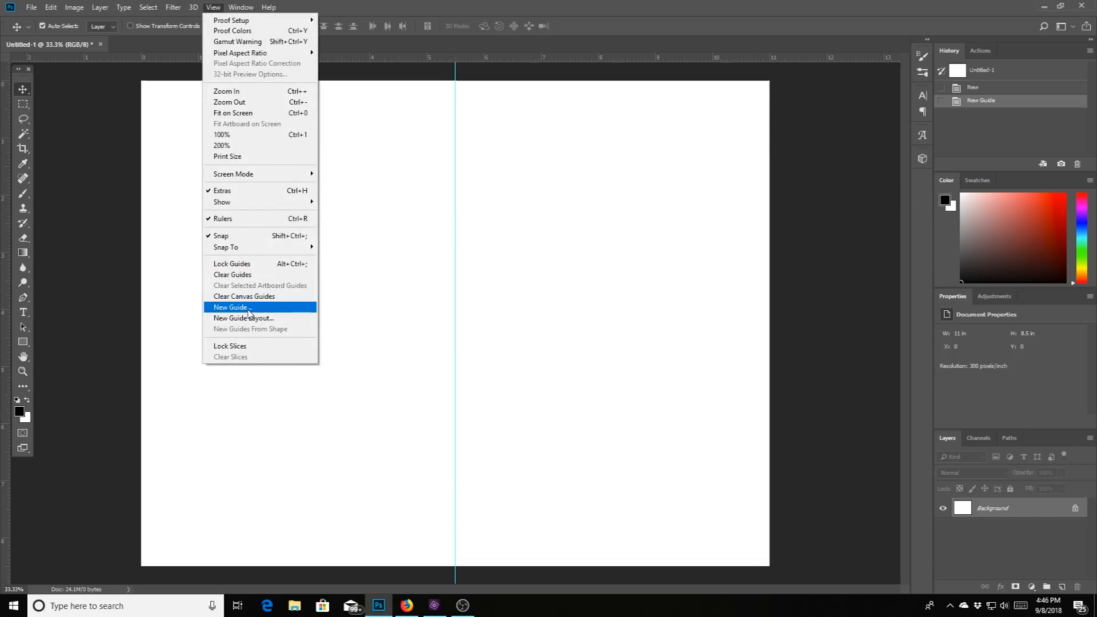
click(230, 307)
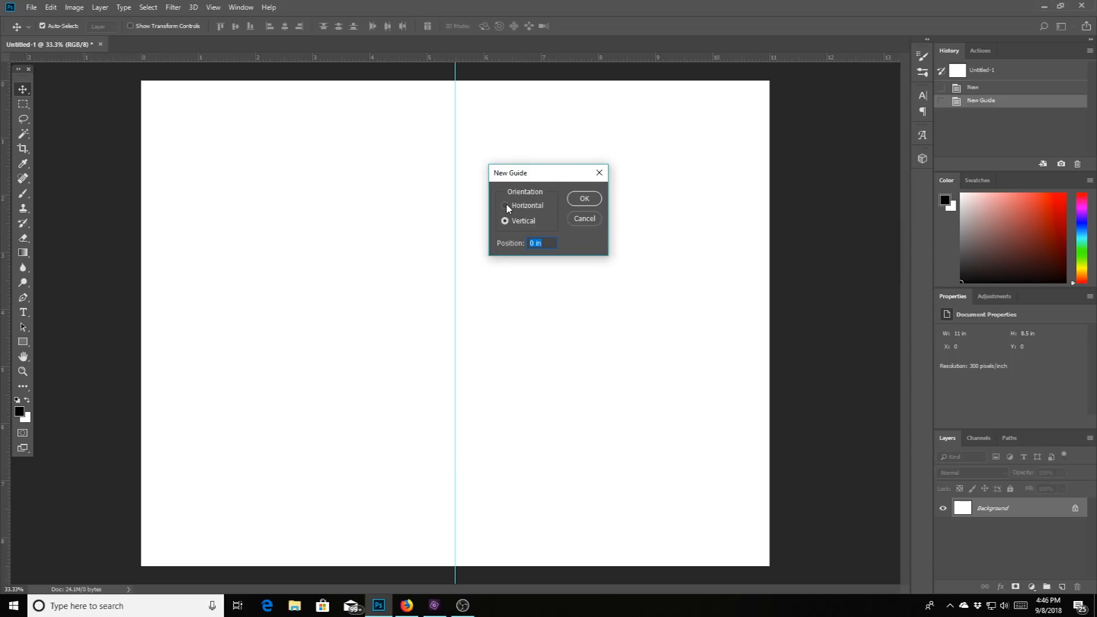
click(504, 205)
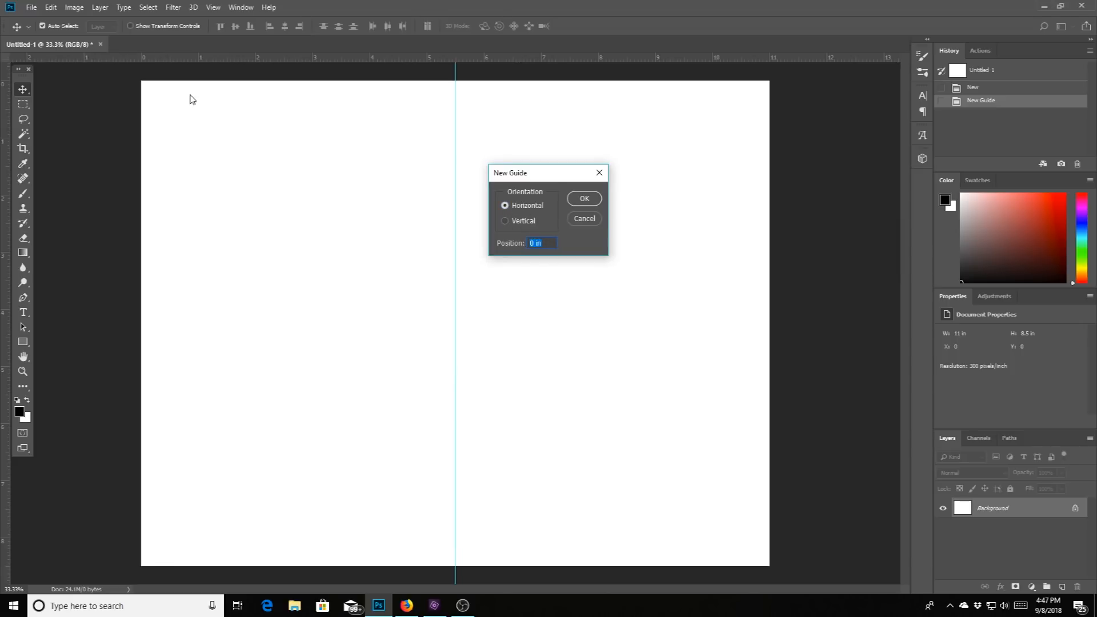
mouse_move(385, 182)
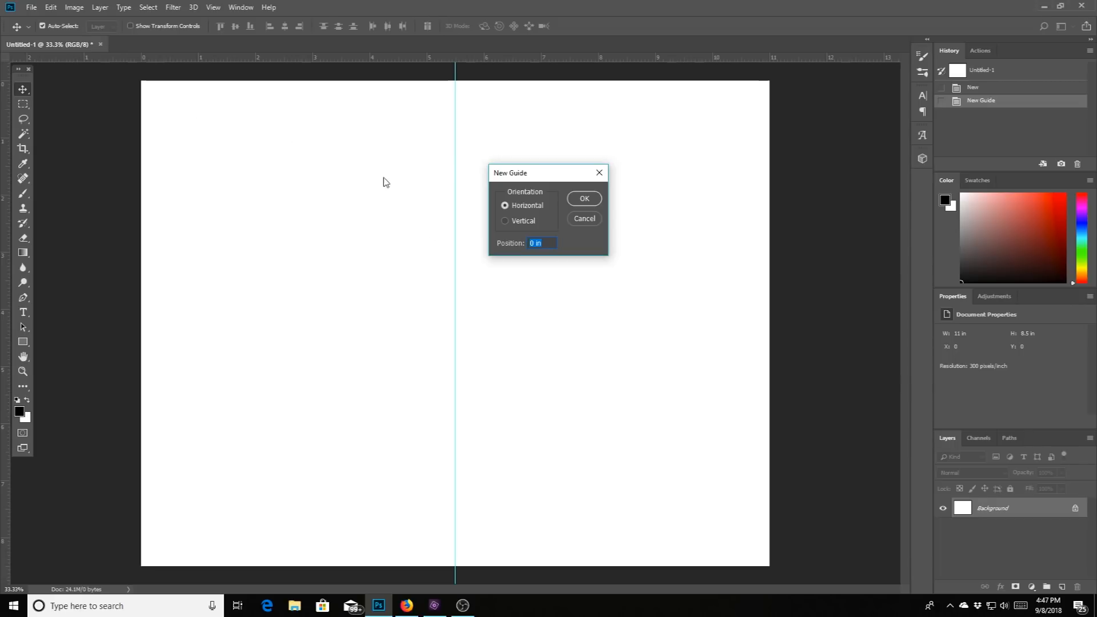
text(4.)
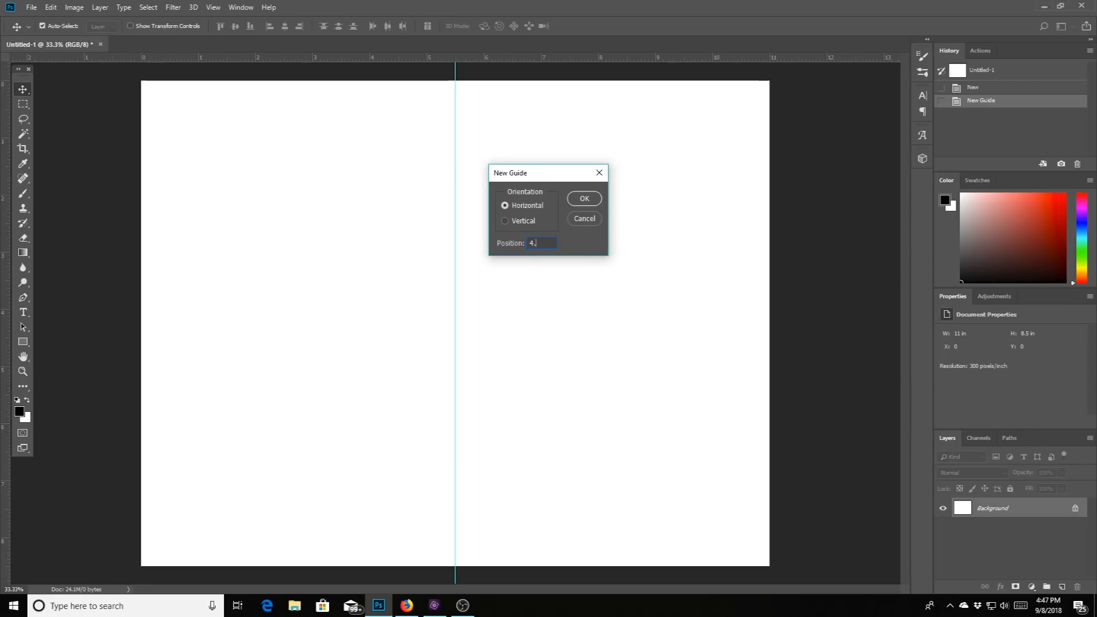
click(583, 197)
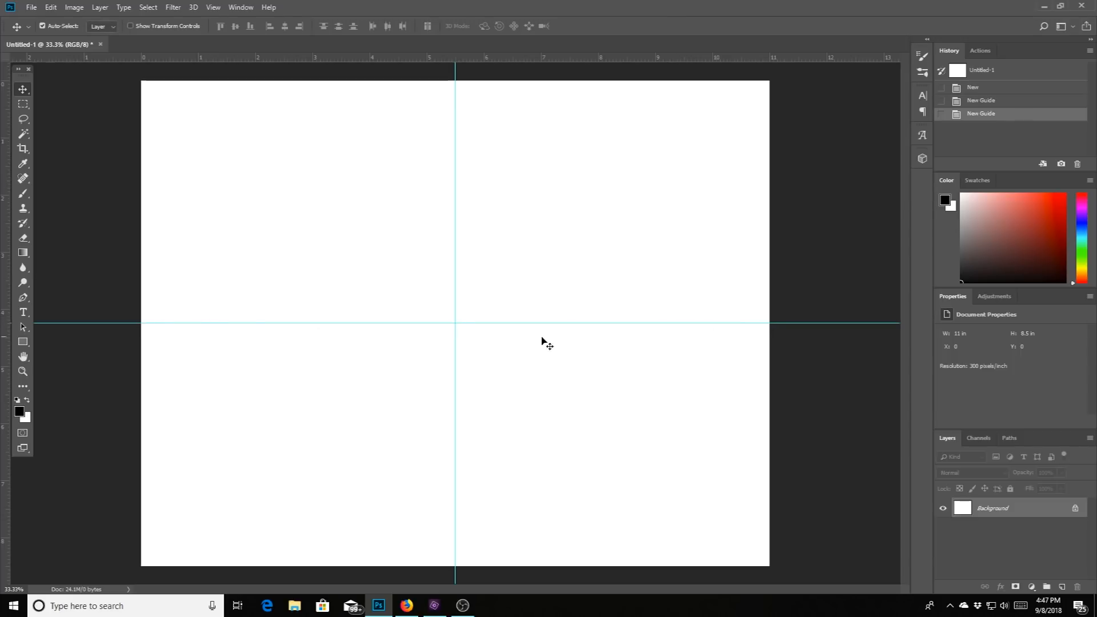
mouse_move(394, 335)
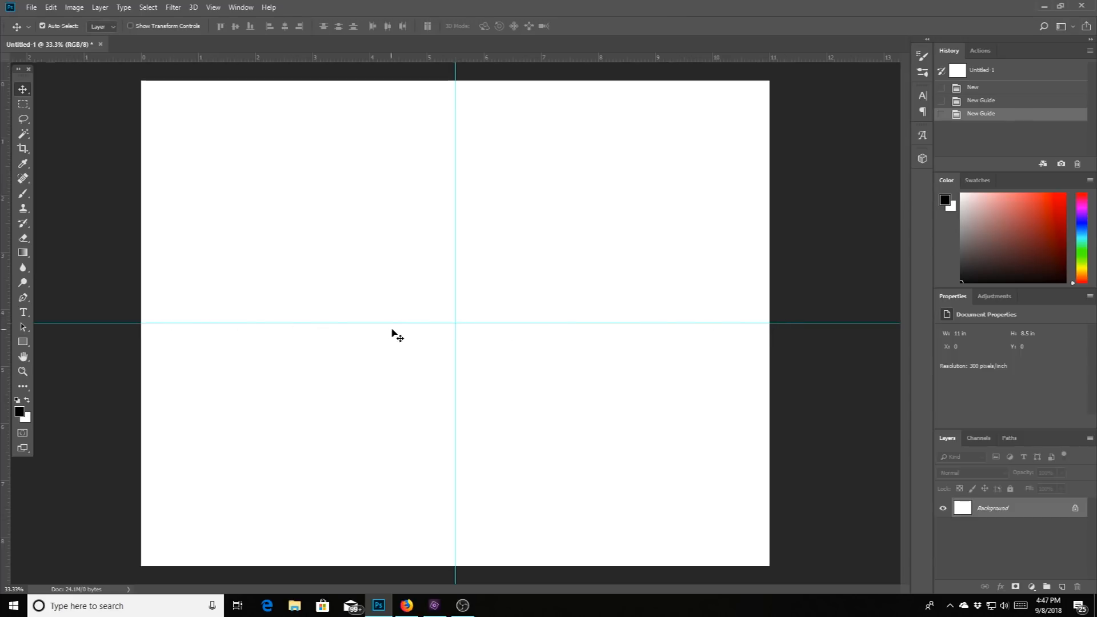
mouse_move(716, 237)
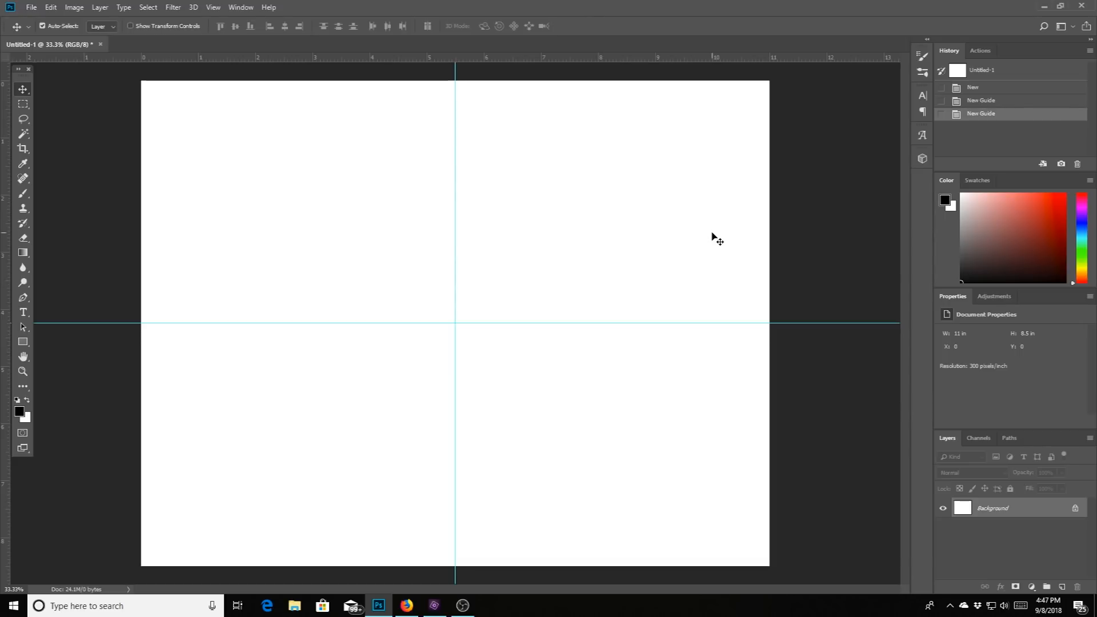
mouse_move(801, 326)
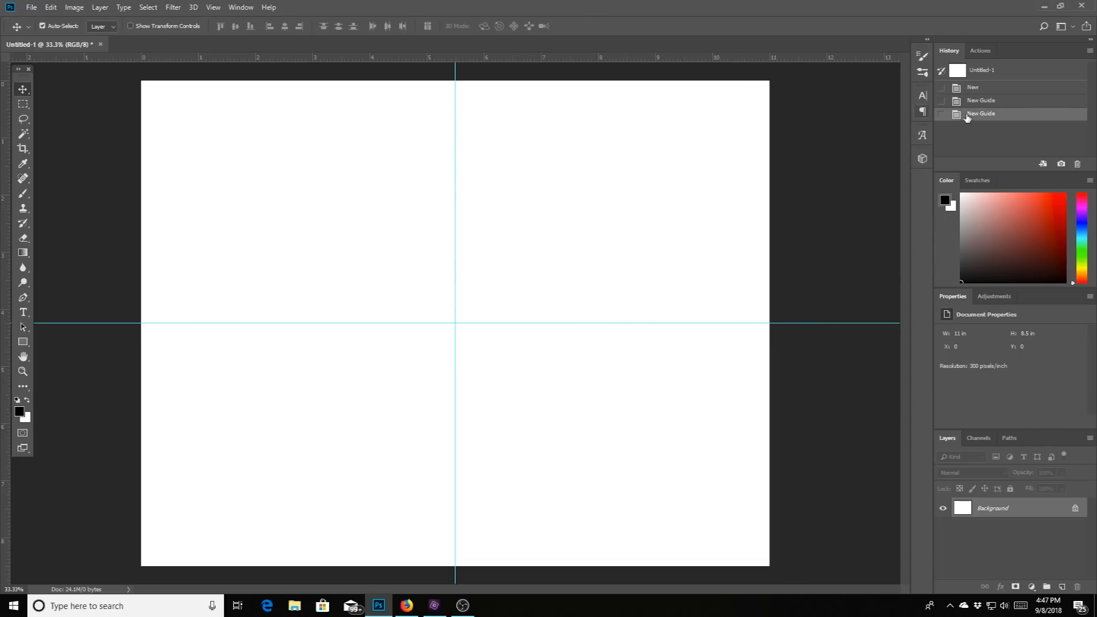
click(986, 101)
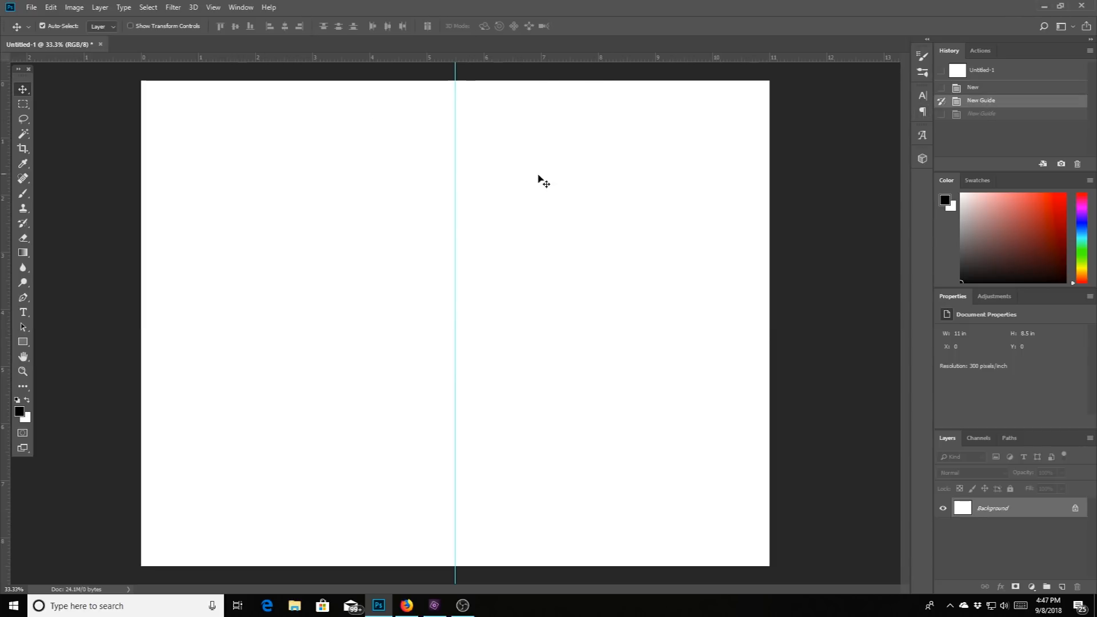
mouse_move(603, 327)
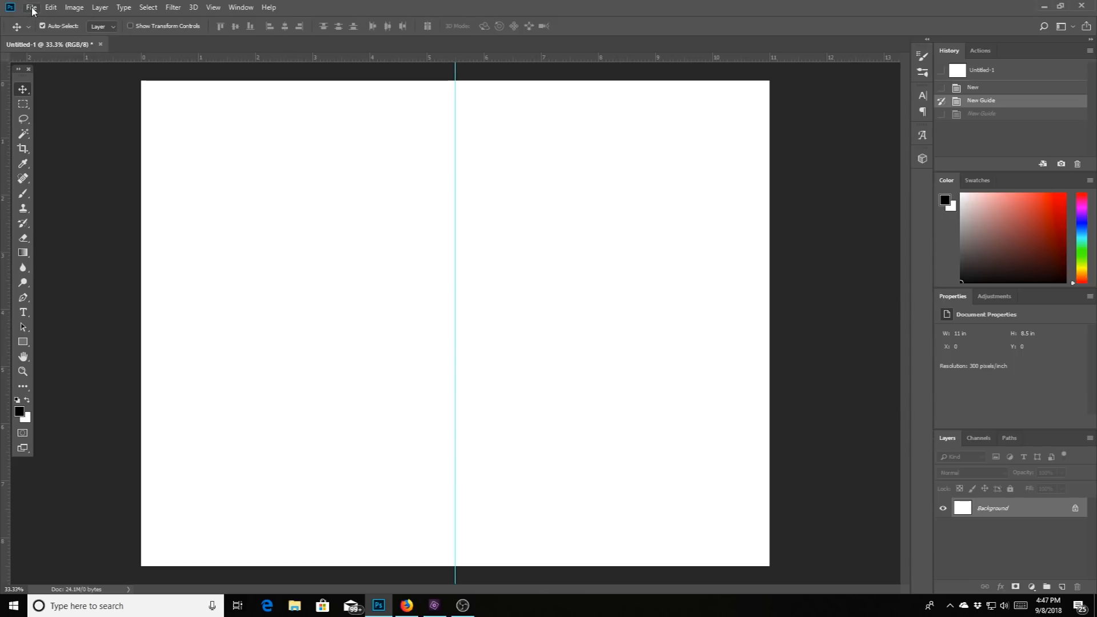
Bring up the Open dialog from the File menu
click(31, 7)
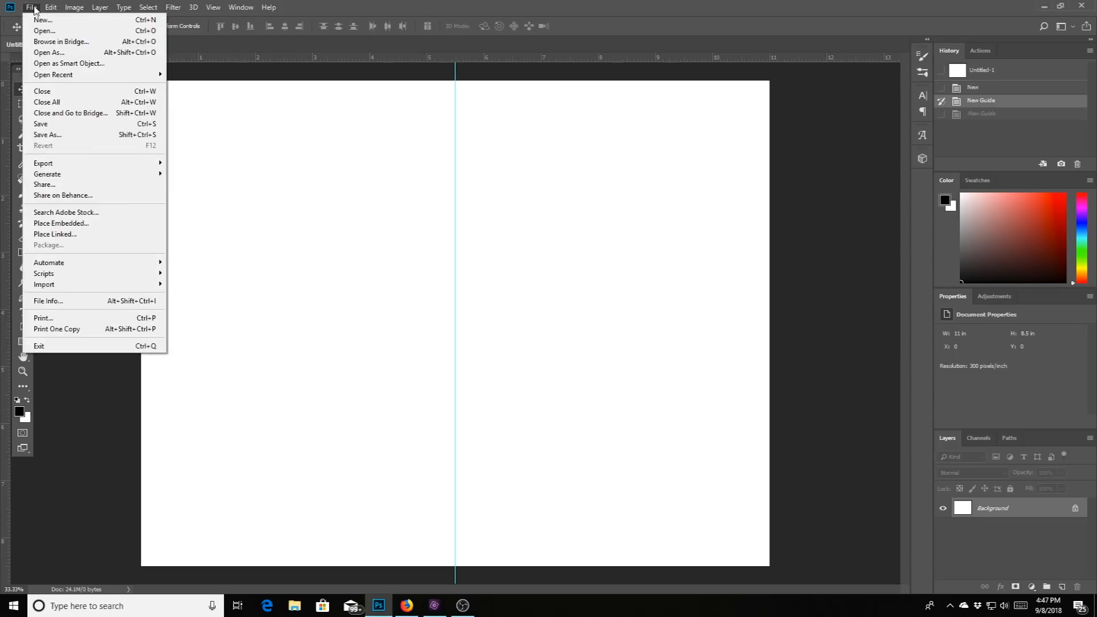
click(31, 7)
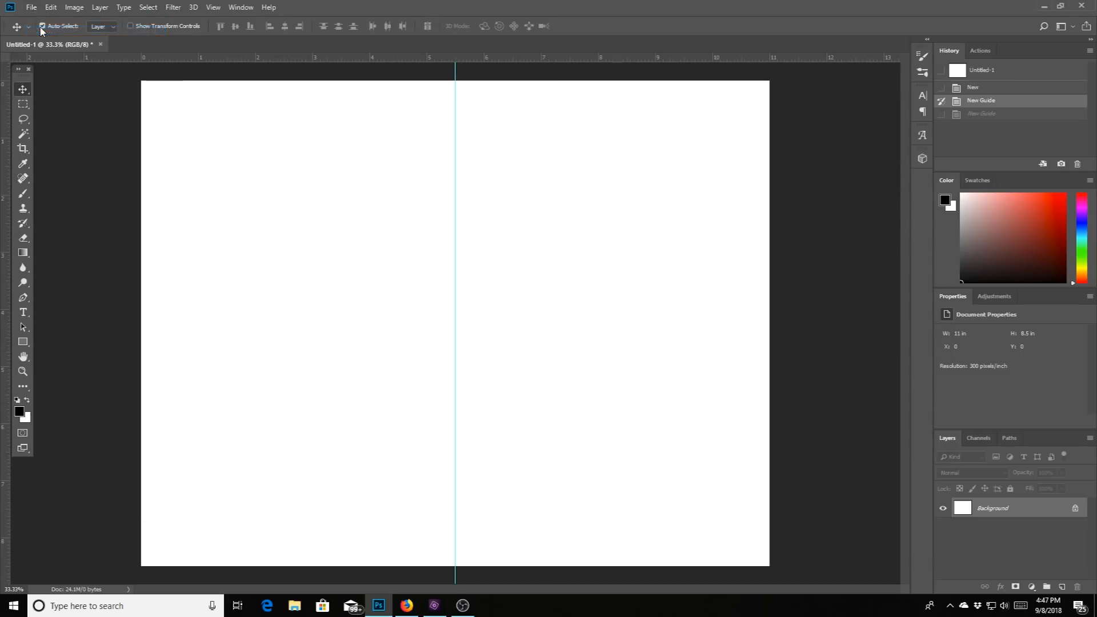
click(31, 7)
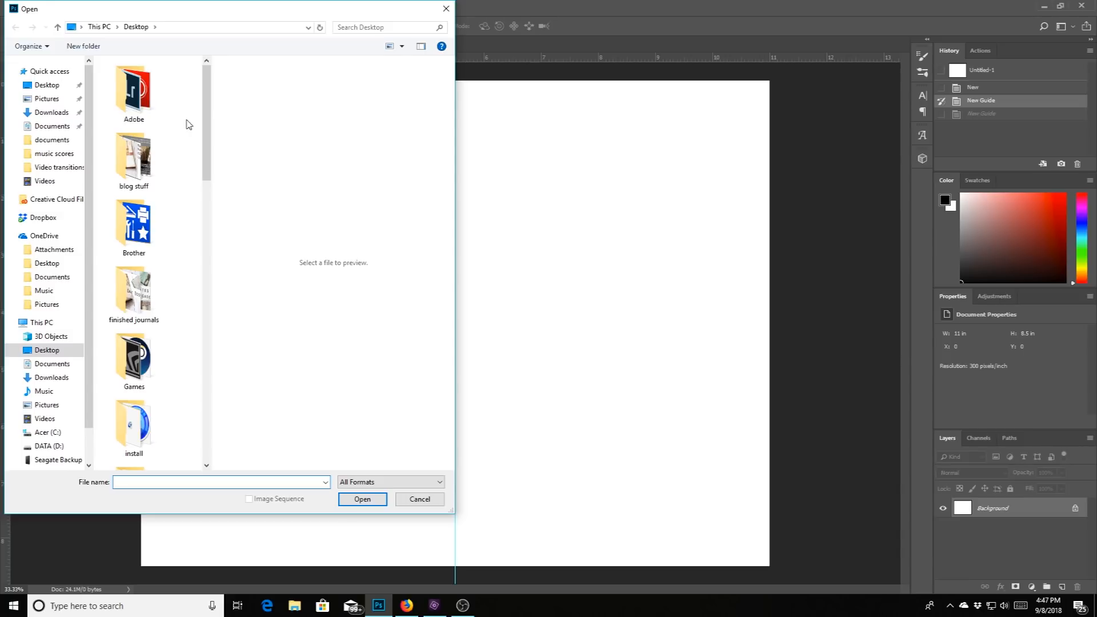
Select the carrot JPEG on the Desktop and open it as its own document
click(221, 482)
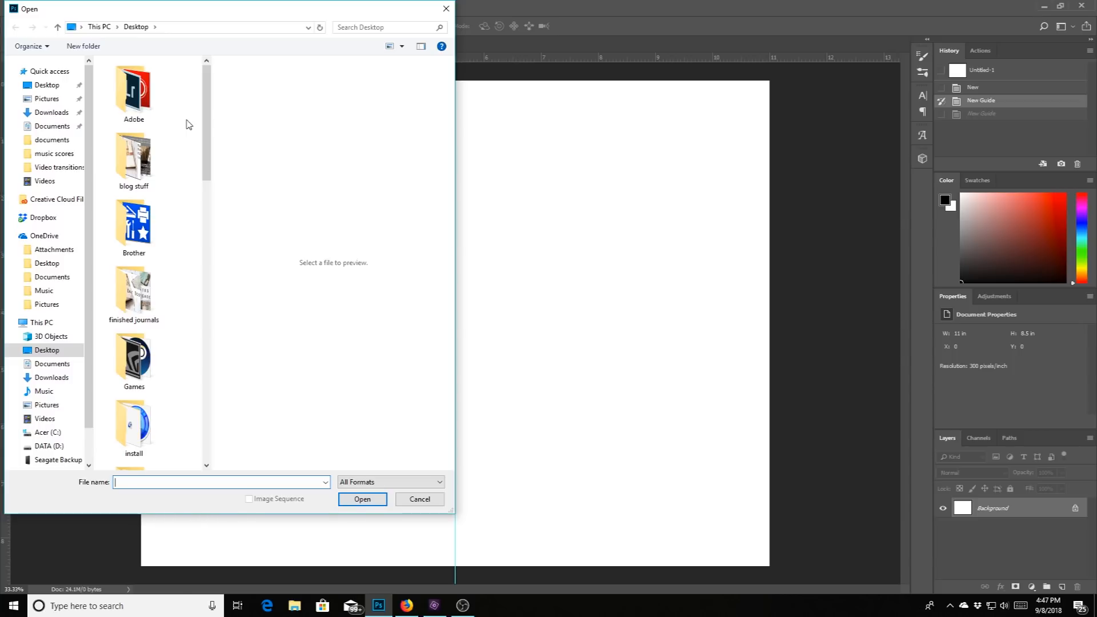
scroll(down, 3)
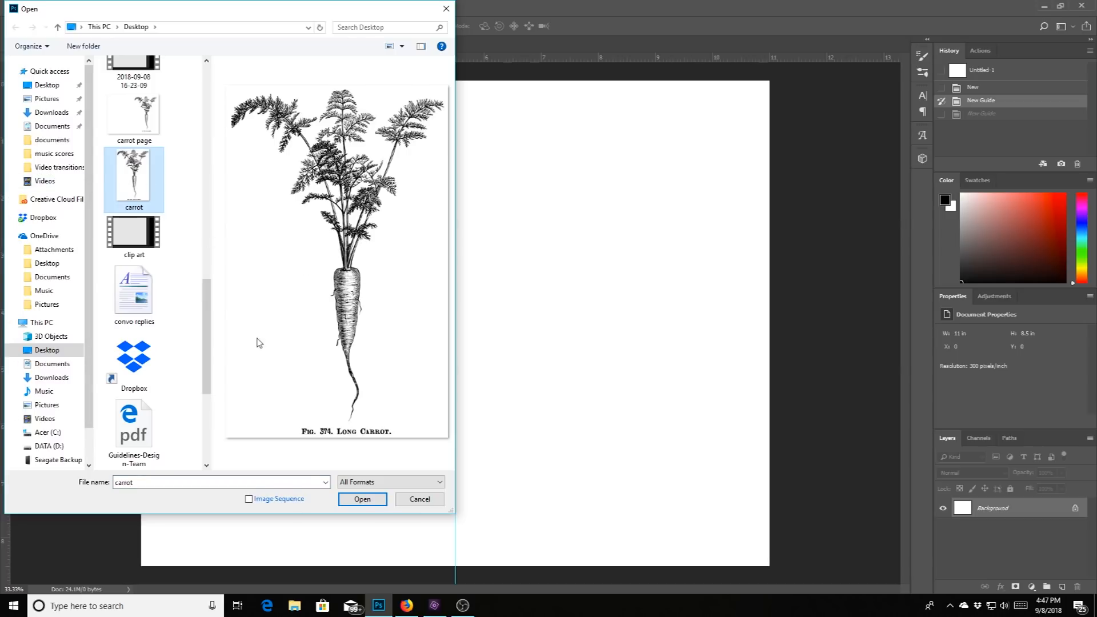
mouse_move(277, 205)
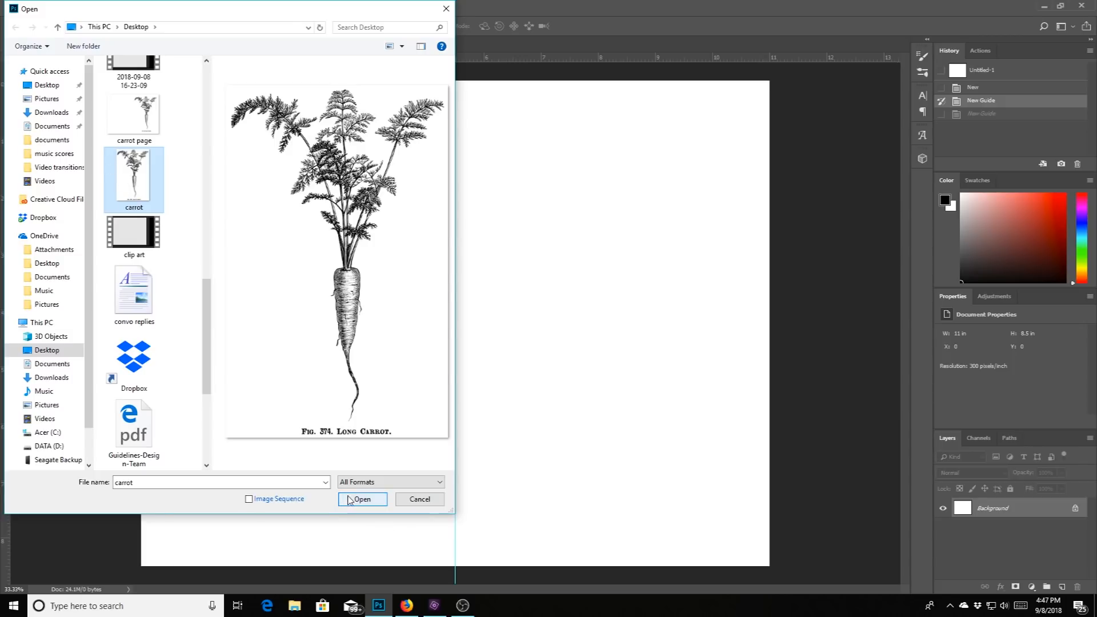
click(362, 499)
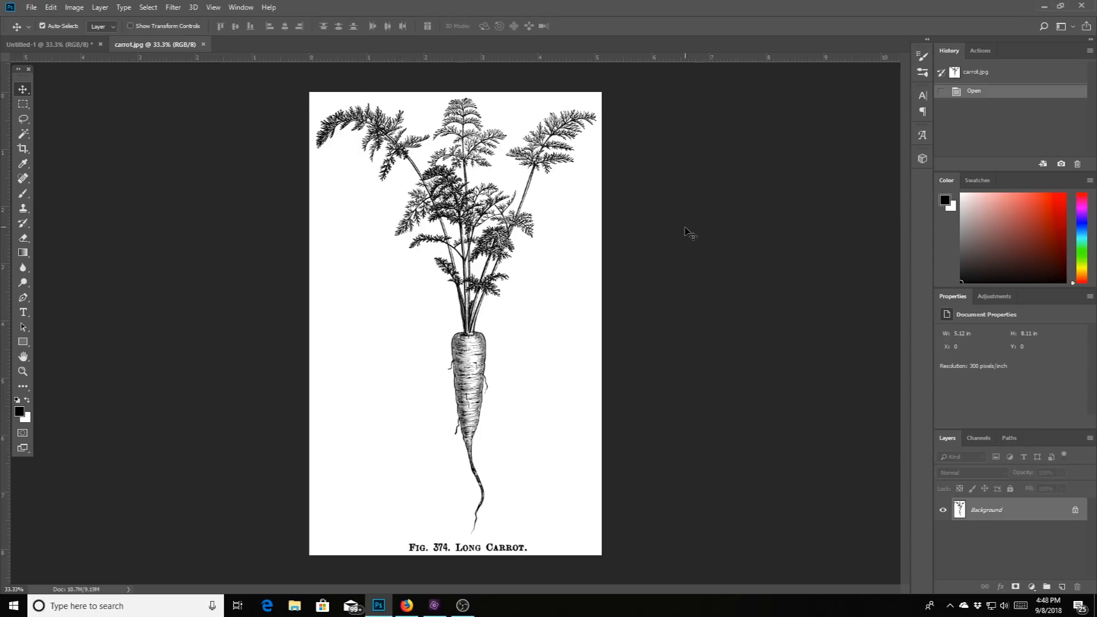
mouse_move(221, 88)
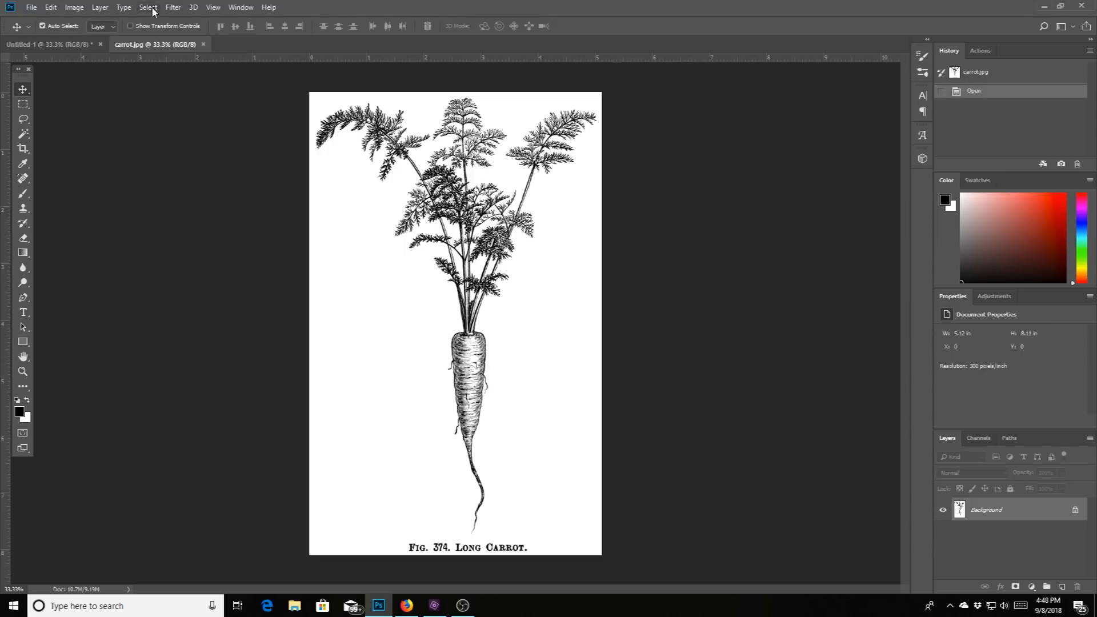
Select all of the carrot image, copy it, and return to the Untitled-1 page
click(148, 7)
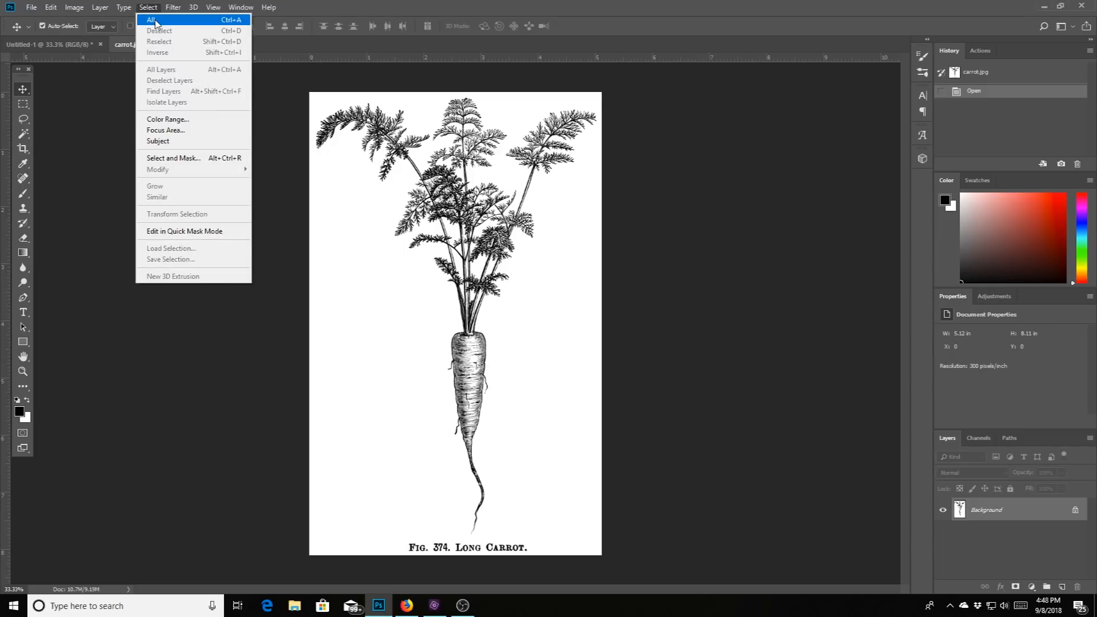
click(152, 19)
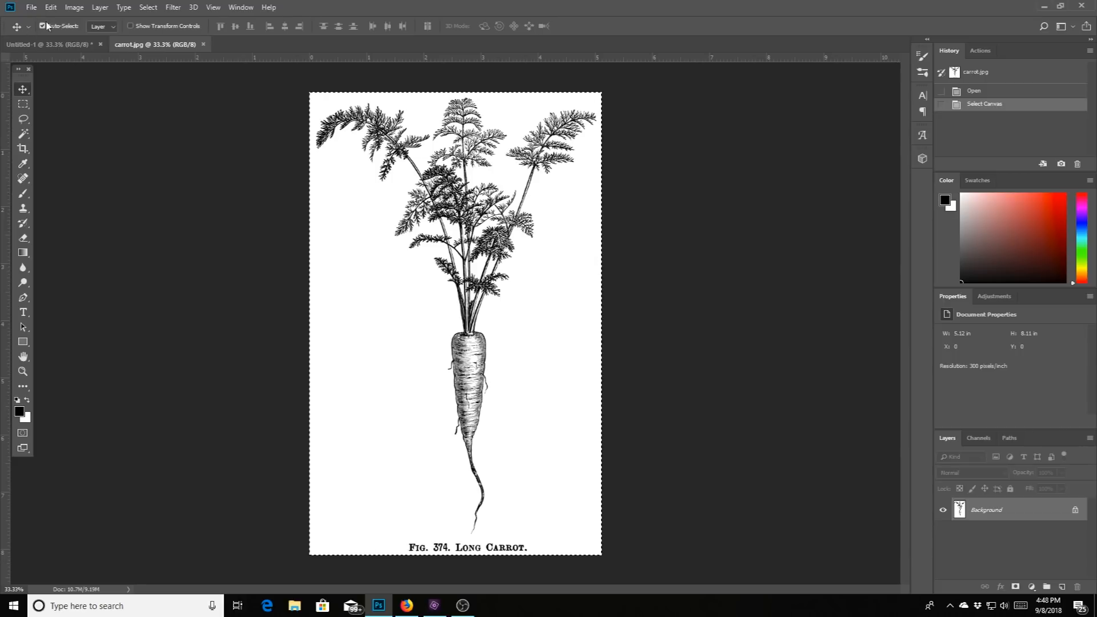
click(51, 7)
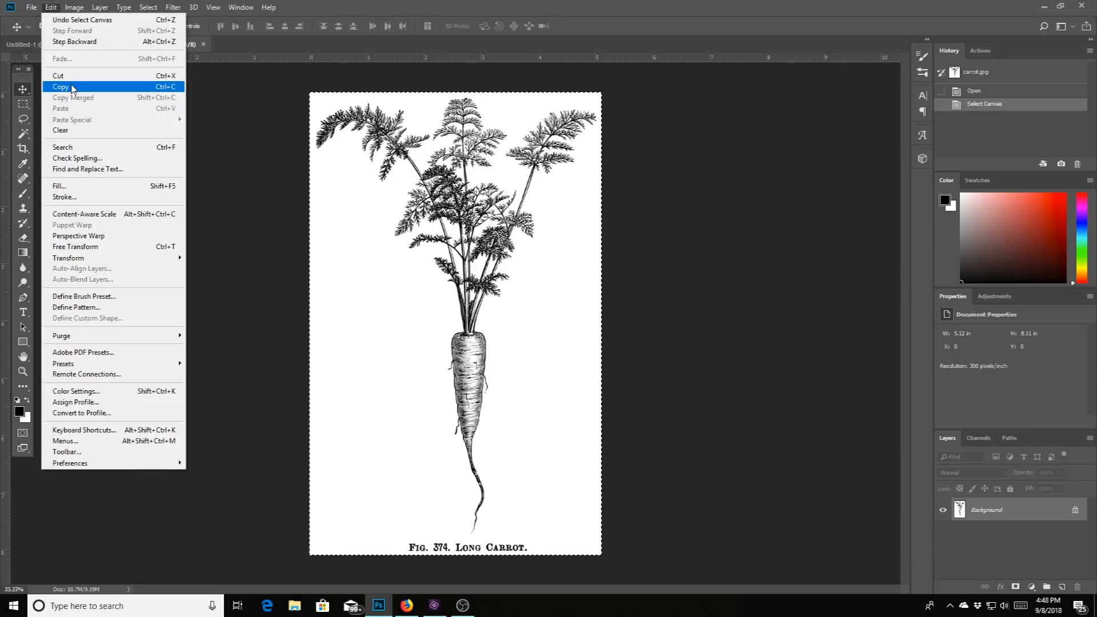
click(62, 87)
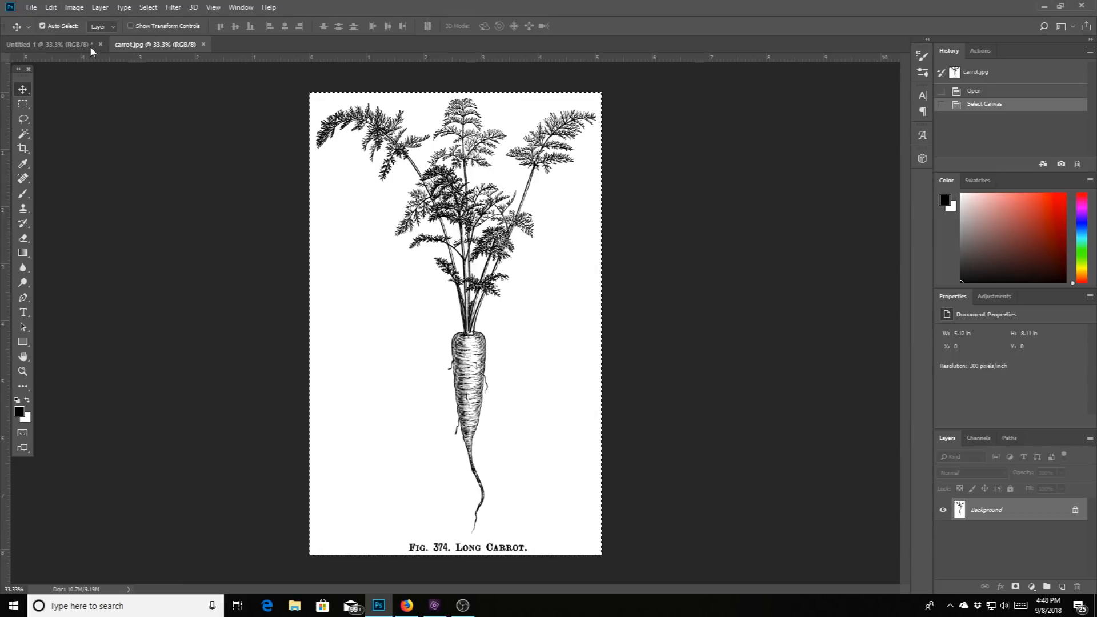
mouse_move(155, 45)
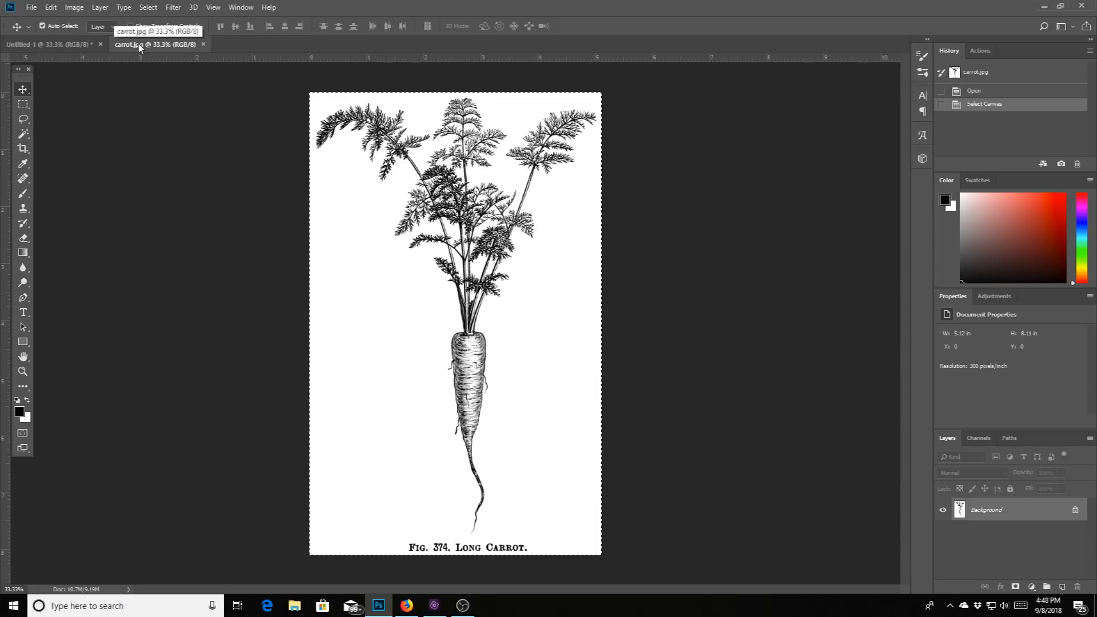
click(47, 45)
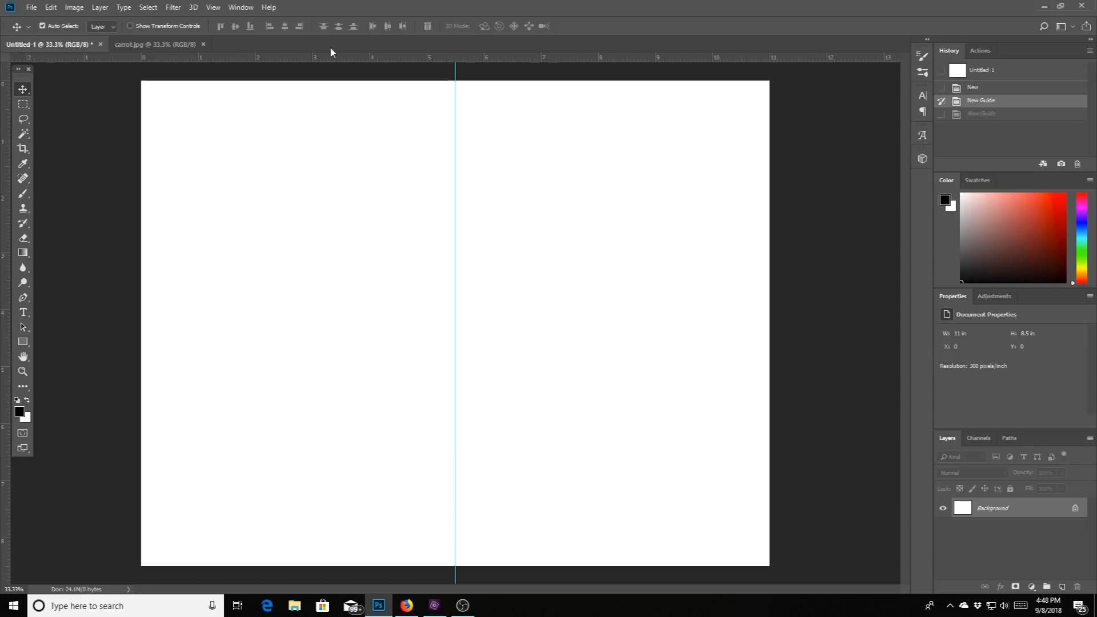
mouse_move(609, 47)
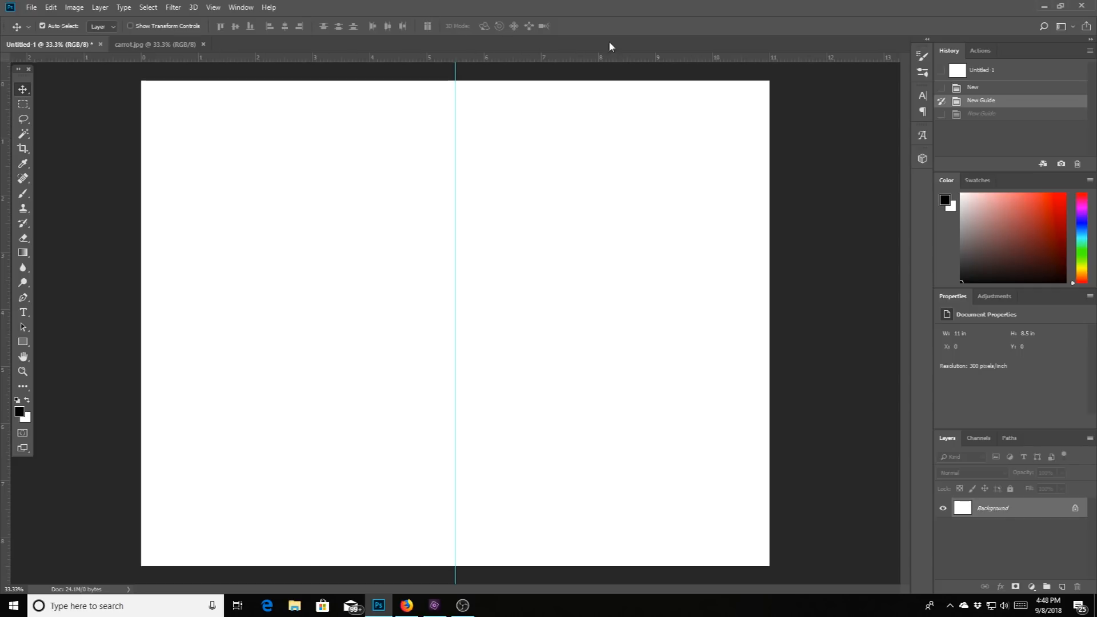
mouse_move(534, 46)
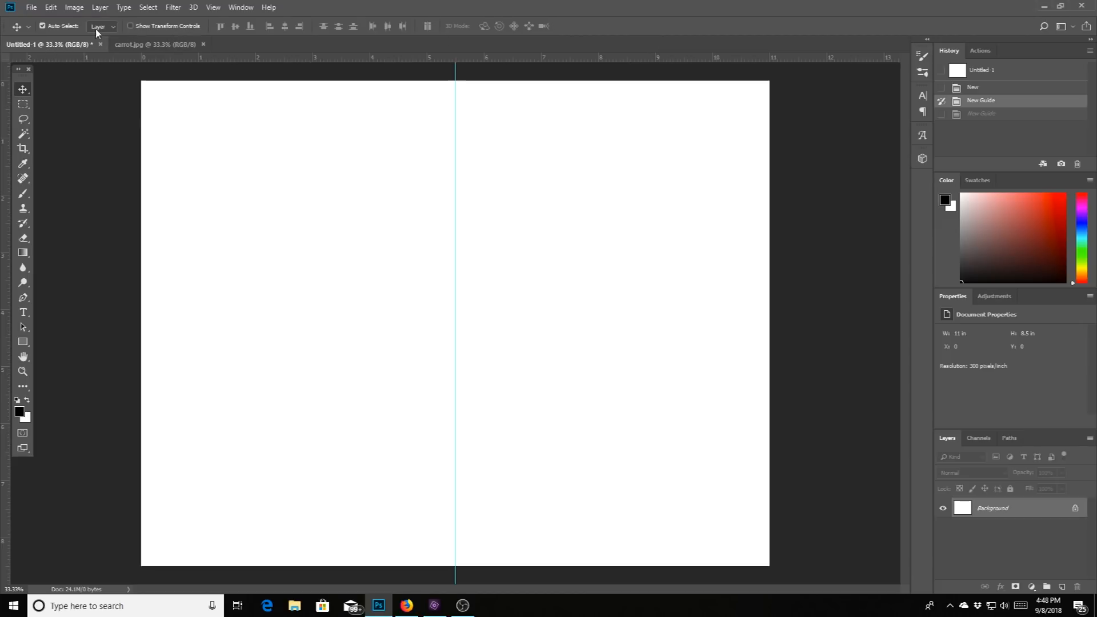
click(49, 7)
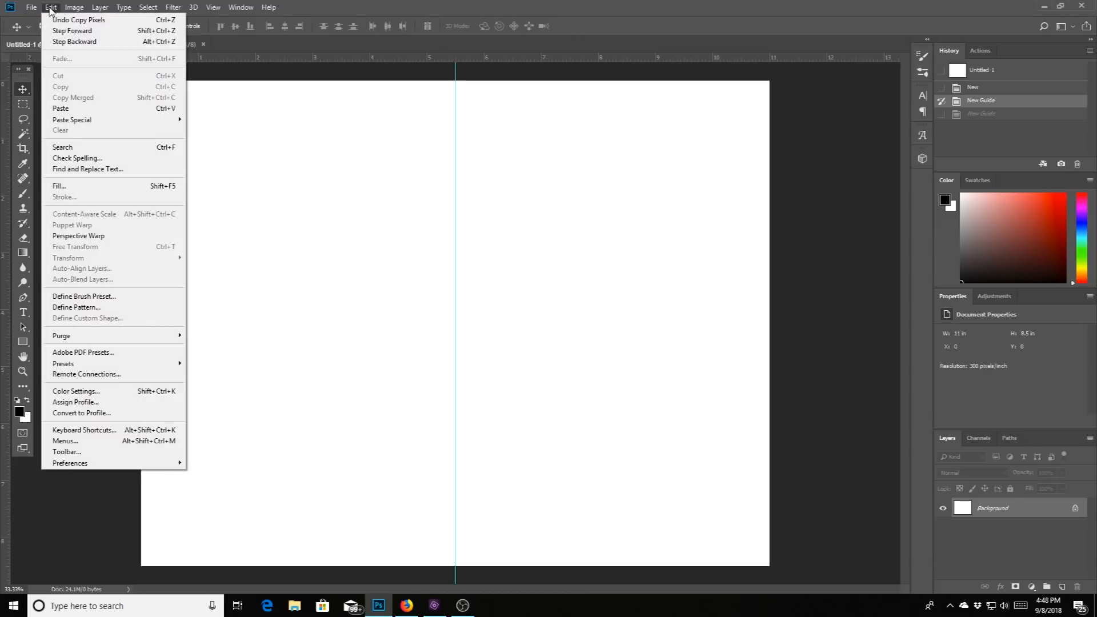
click(60, 109)
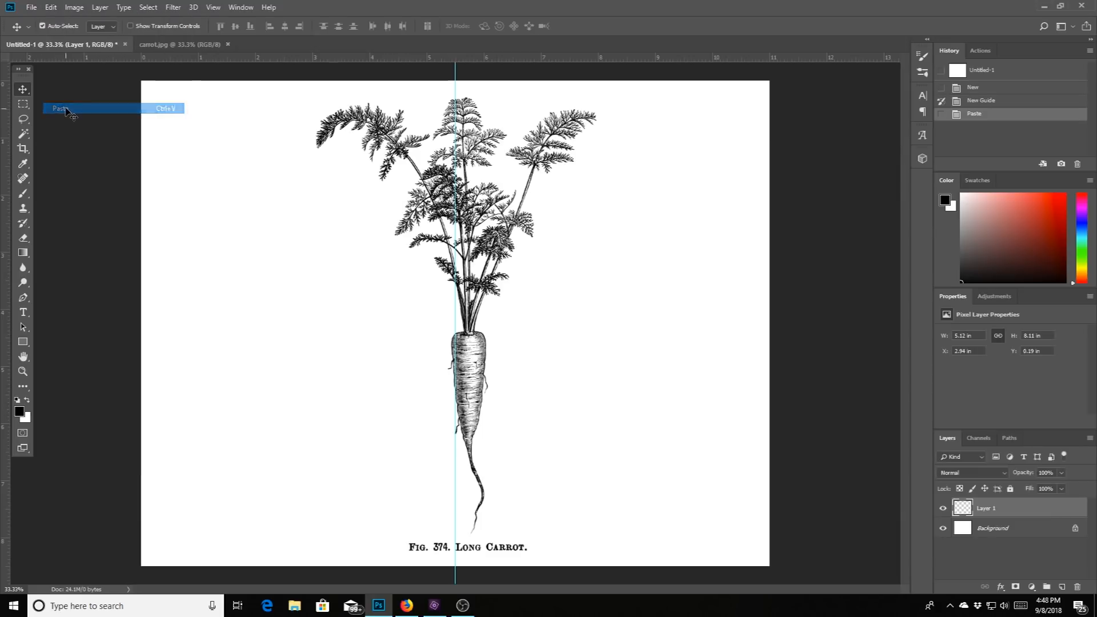
click(60, 108)
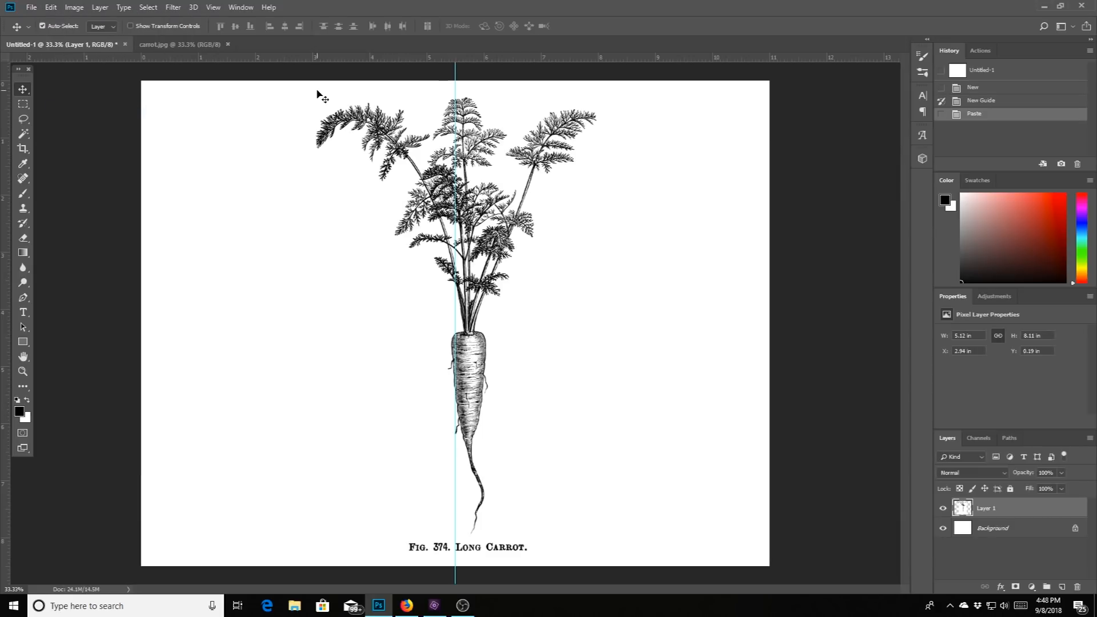
mouse_move(402, 284)
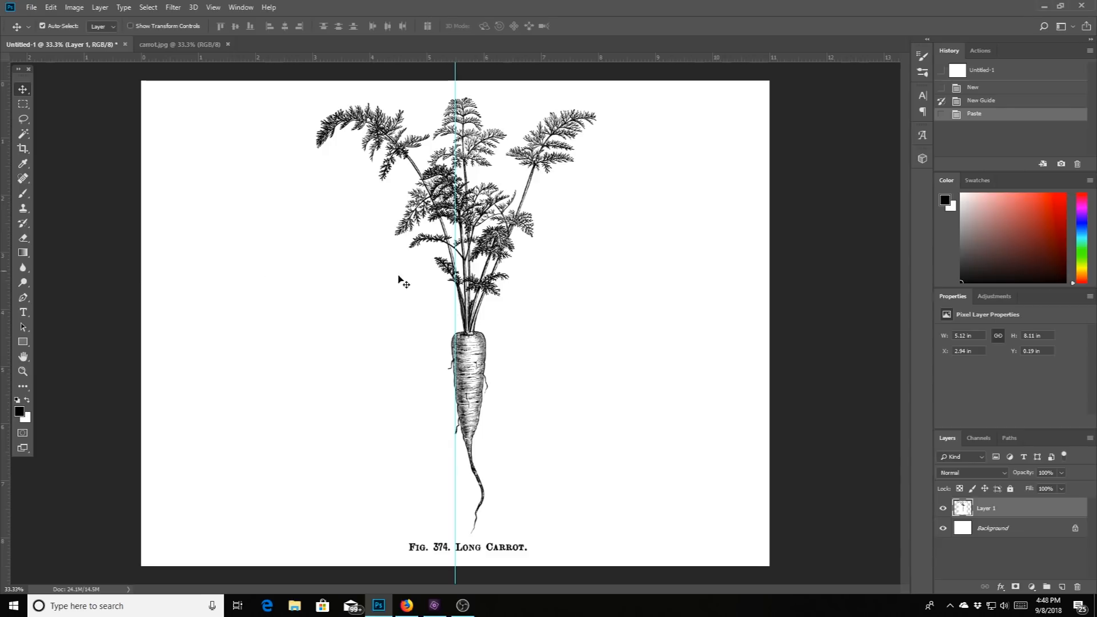
mouse_move(523, 346)
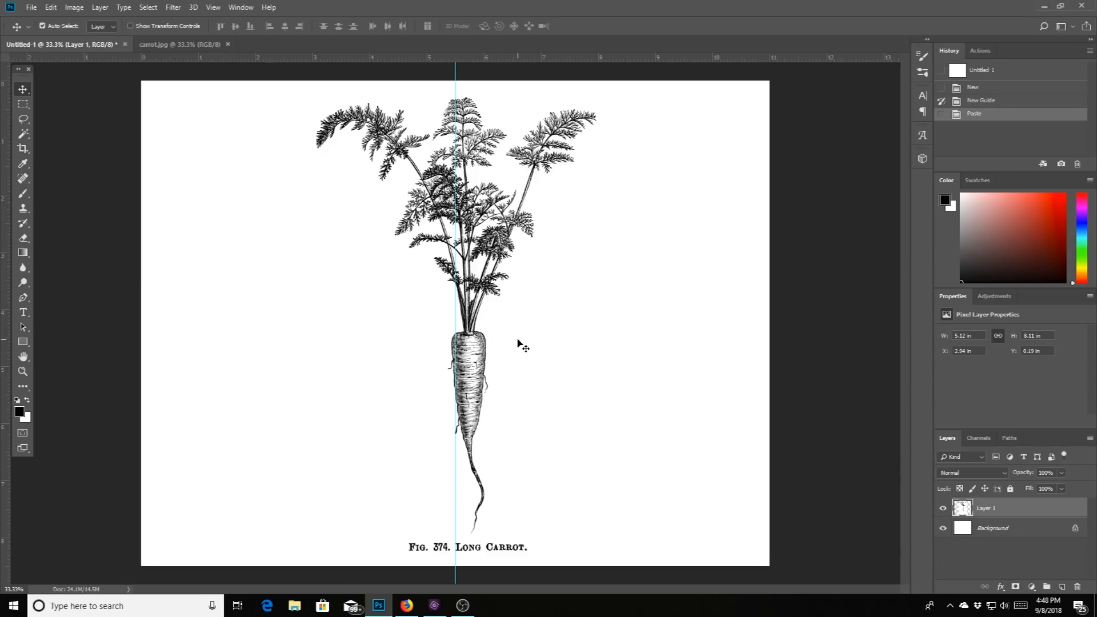
mouse_move(495, 343)
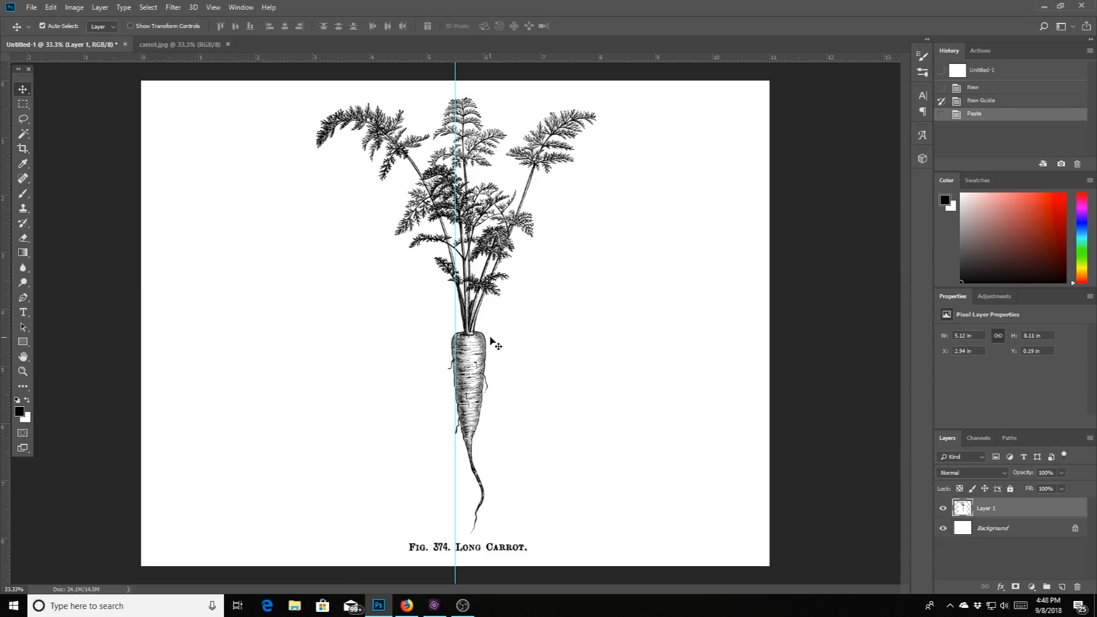
mouse_move(506, 264)
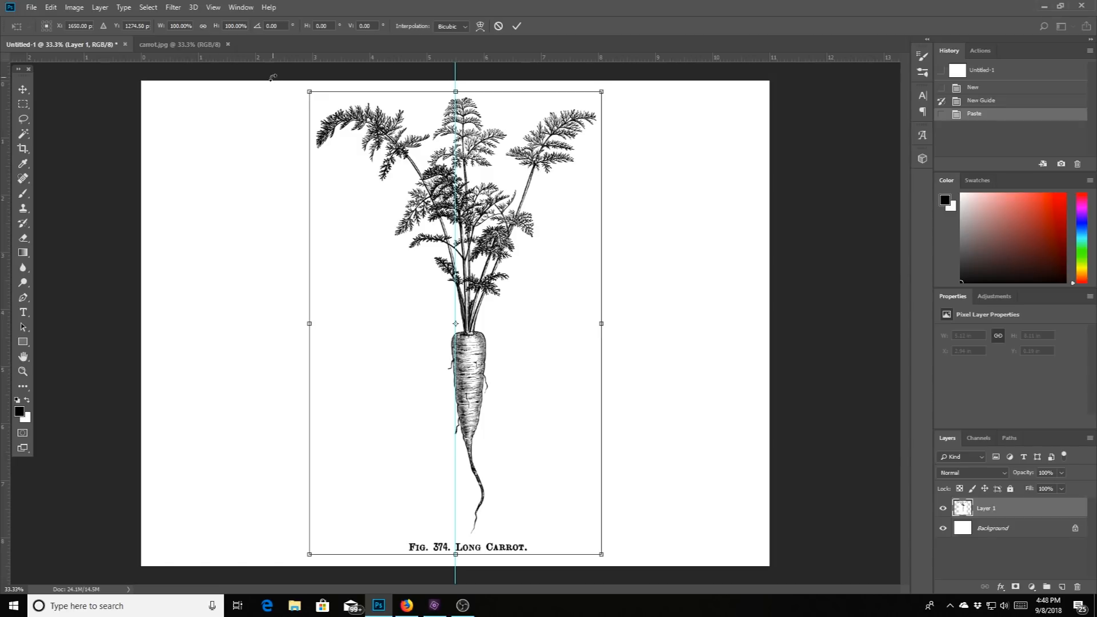
mouse_move(616, 240)
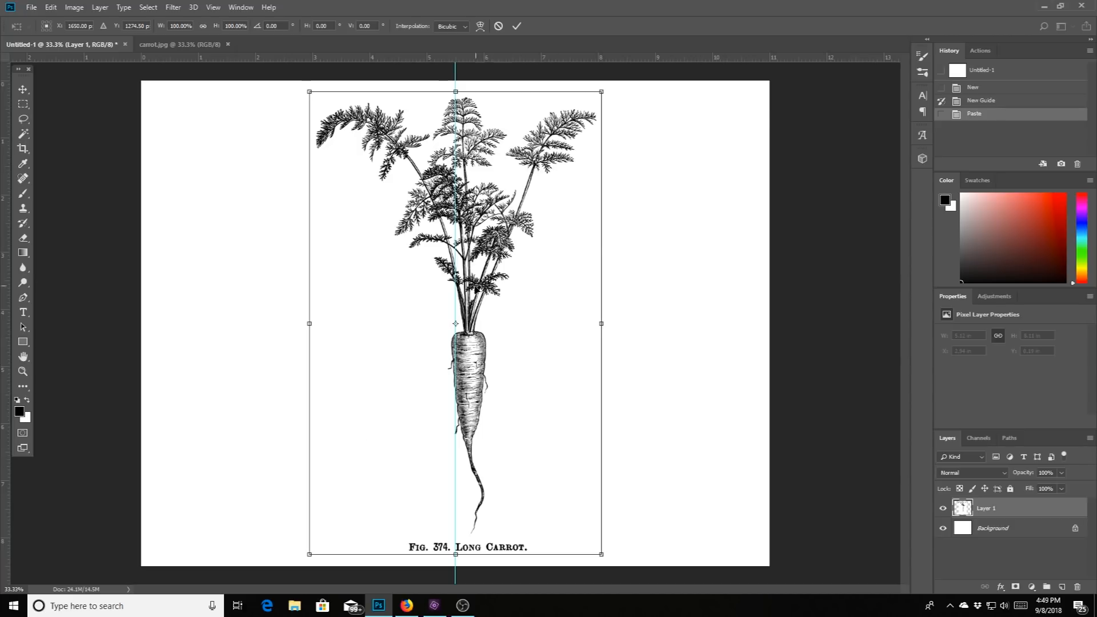
Scale the carrot layer down to about 94% using the side and corner handles
drag(600, 324, 609, 323)
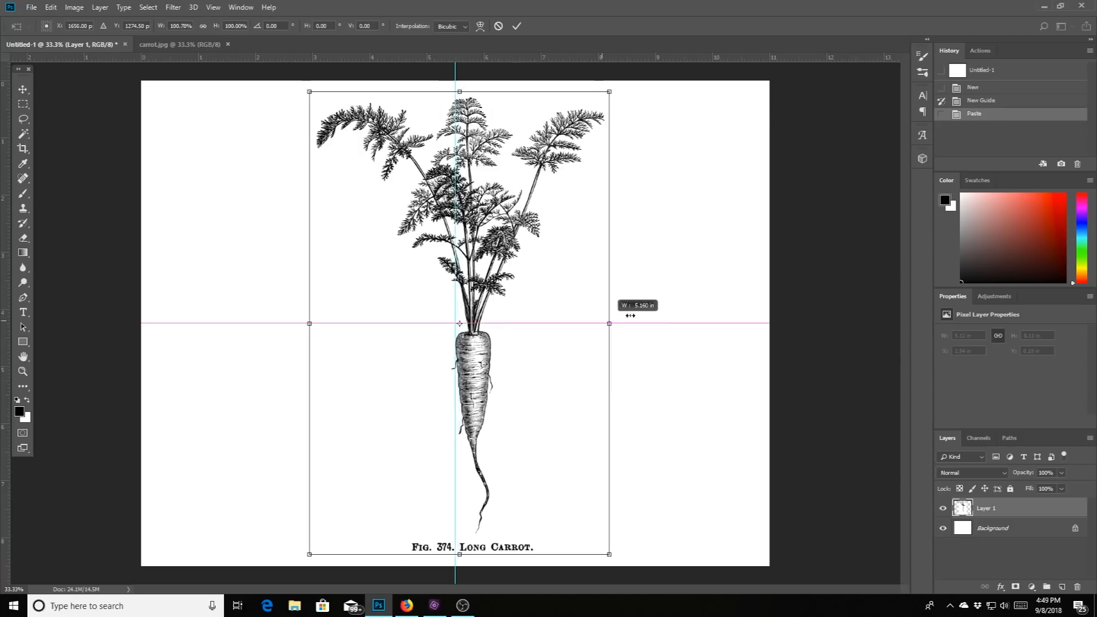
drag(608, 324, 587, 323)
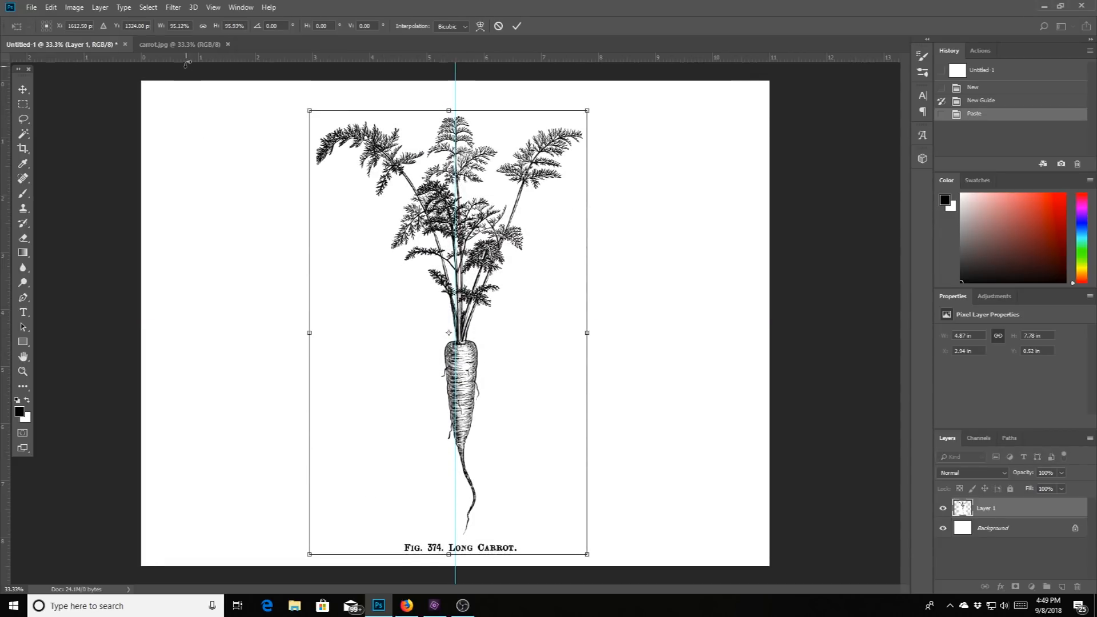
mouse_move(212, 7)
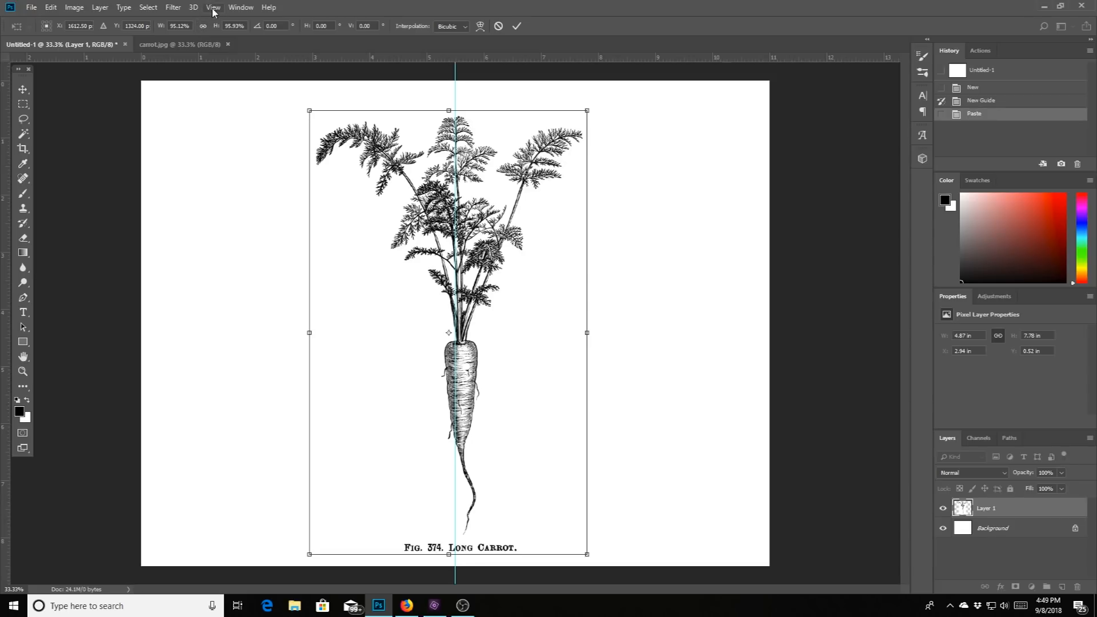
mouse_move(201, 33)
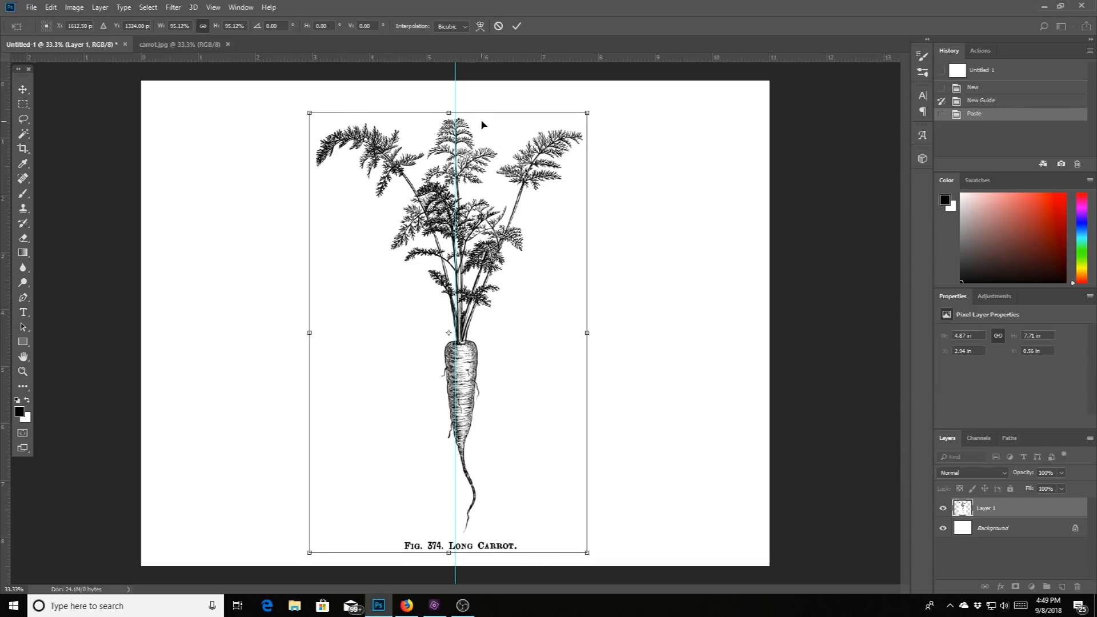
mouse_move(542, 160)
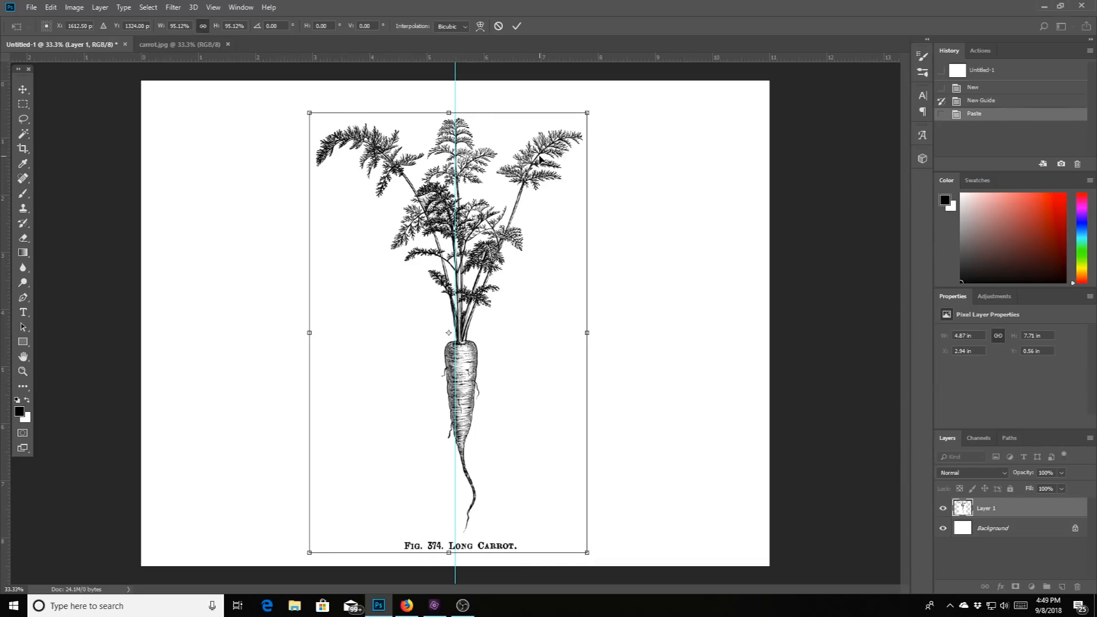
drag(586, 113, 576, 126)
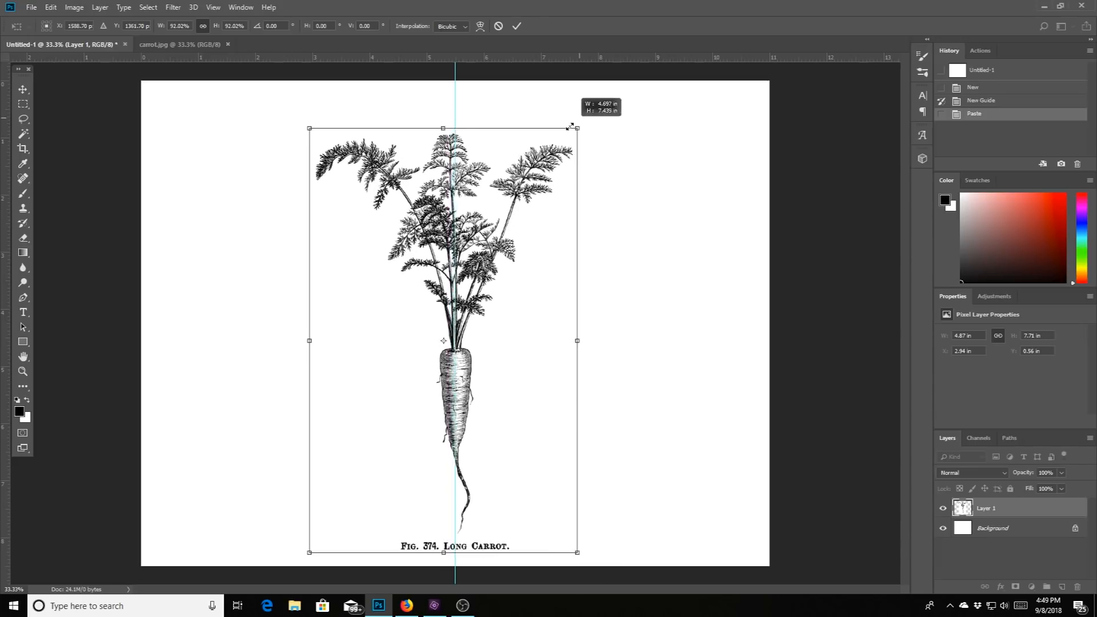
drag(577, 128, 590, 110)
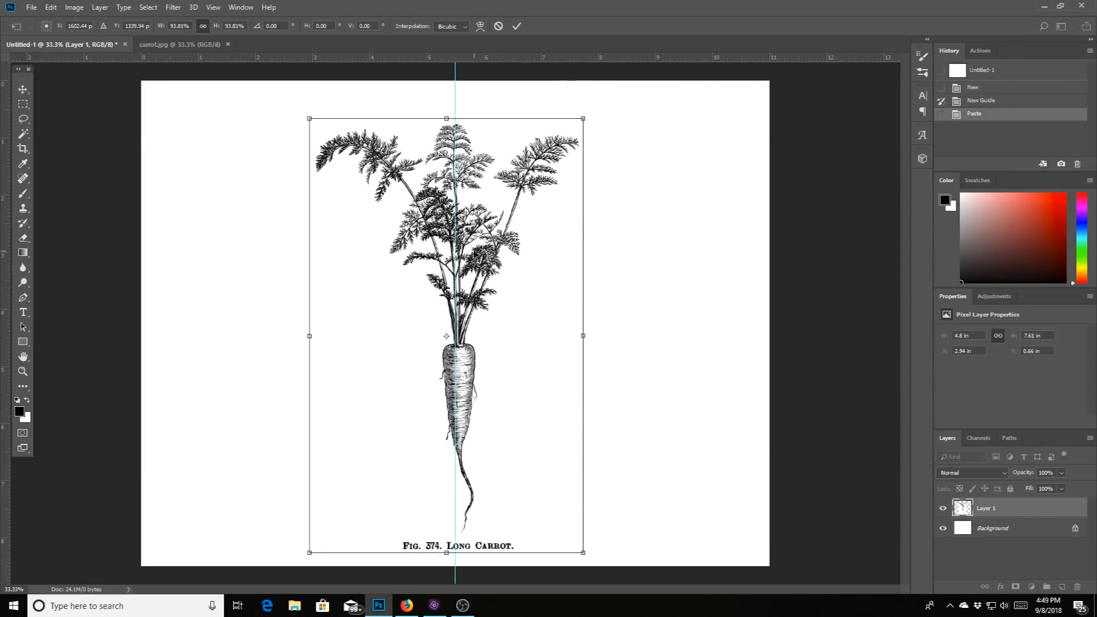
Drag and enlarge the carrot to about 98% on the right half, left edge at the centre guide
drag(445, 335, 609, 316)
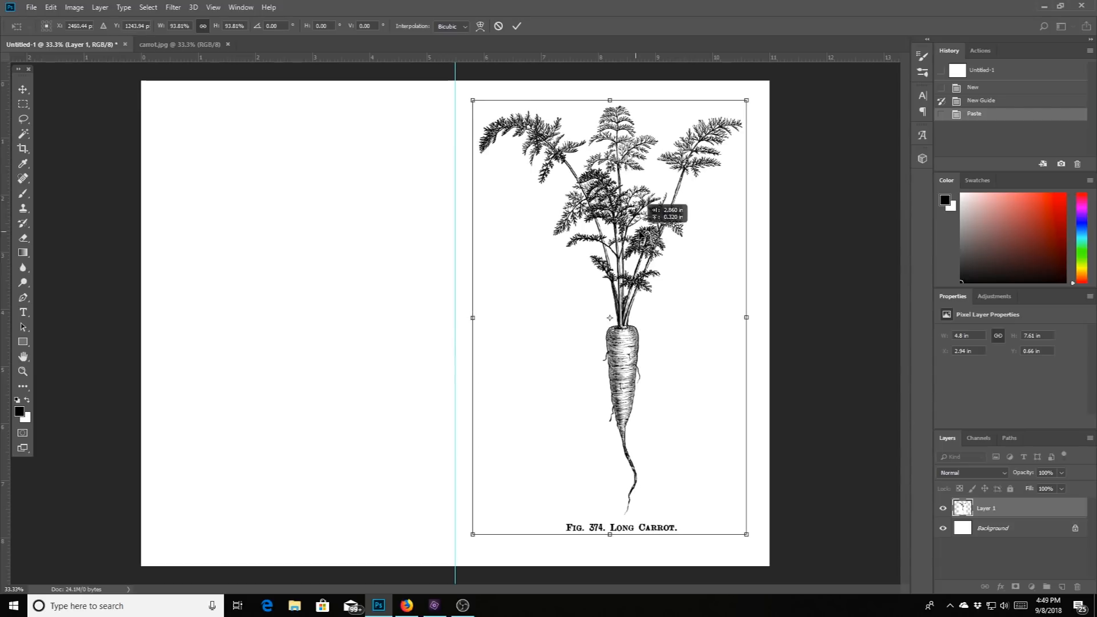
drag(609, 318, 615, 317)
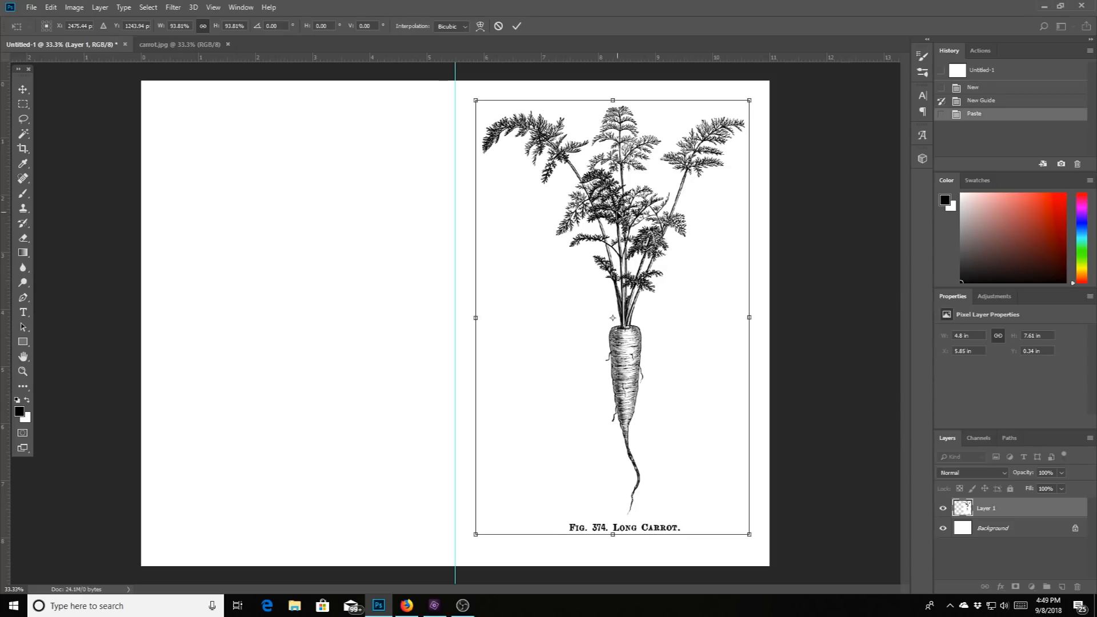
drag(612, 317, 615, 323)
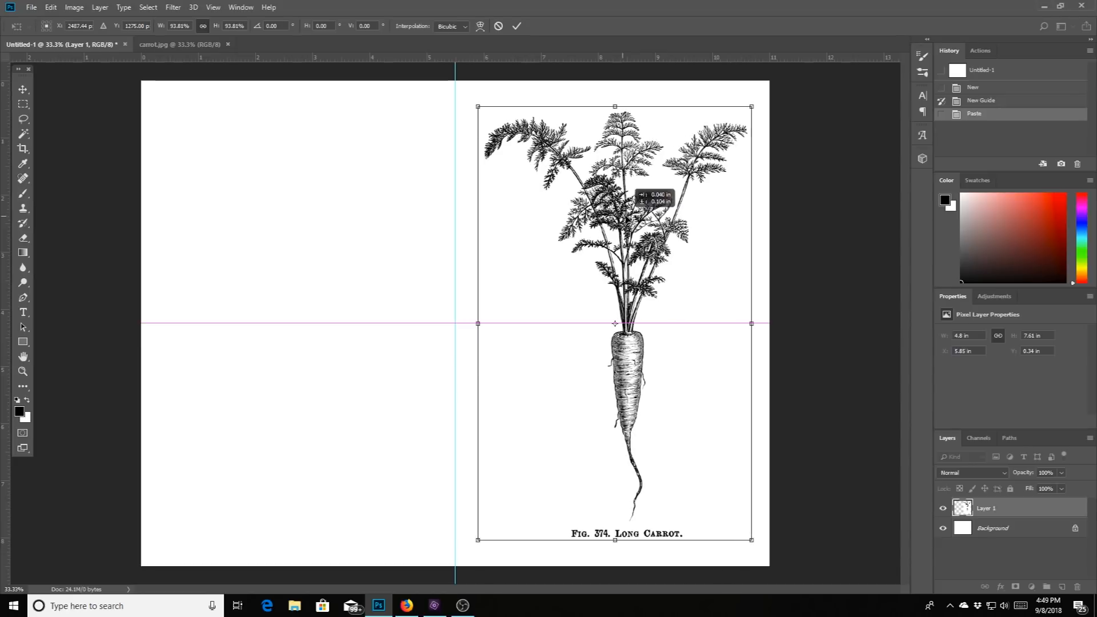
drag(615, 322, 616, 329)
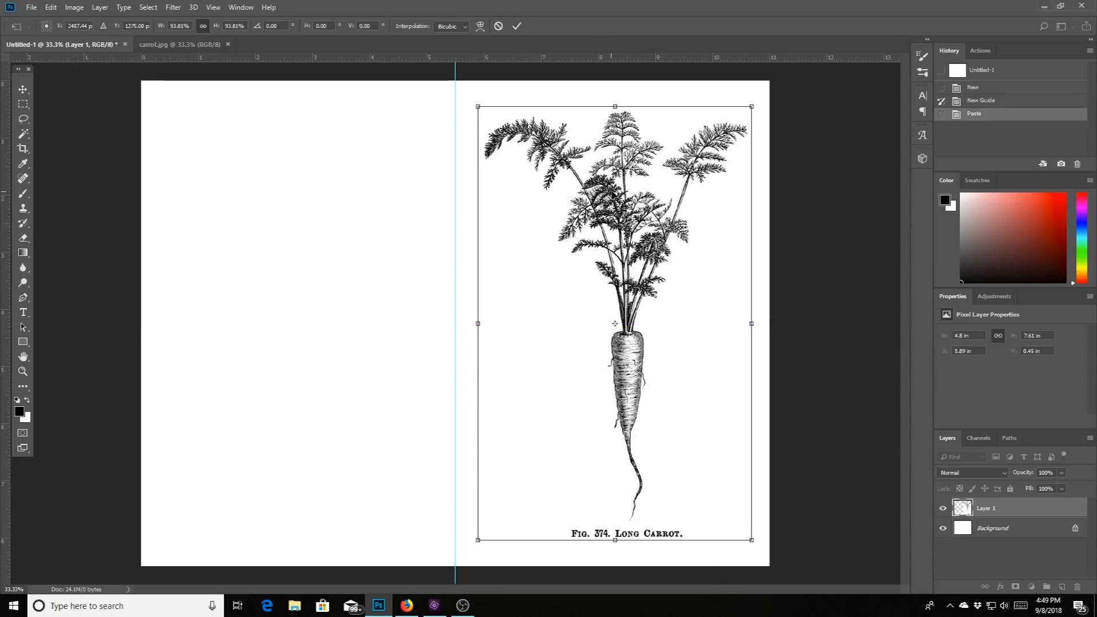
drag(614, 323, 615, 310)
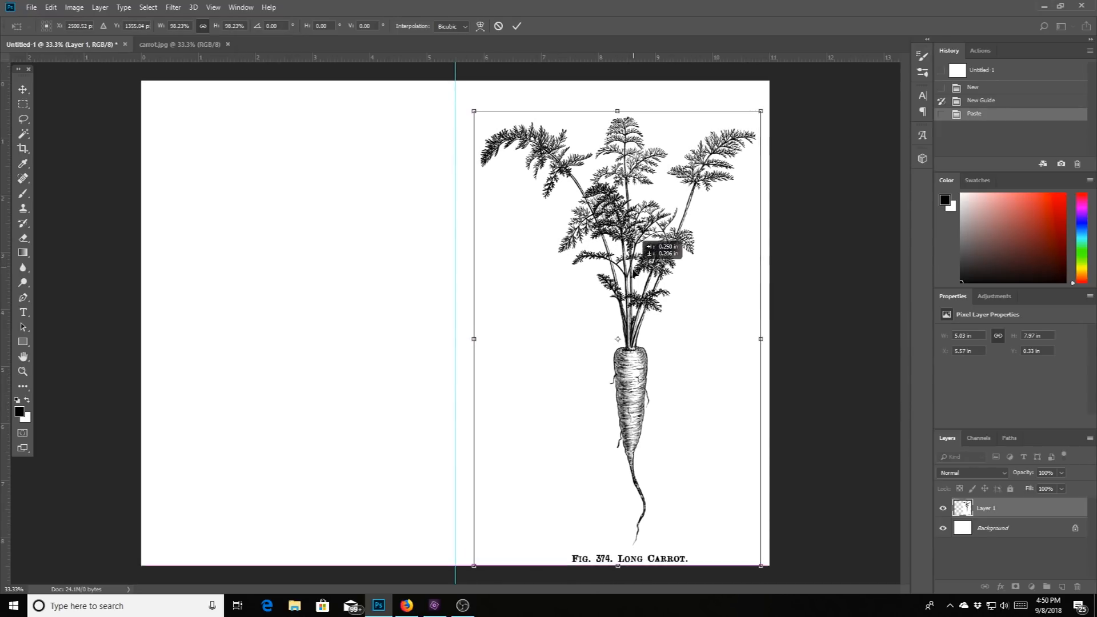
drag(617, 338, 615, 322)
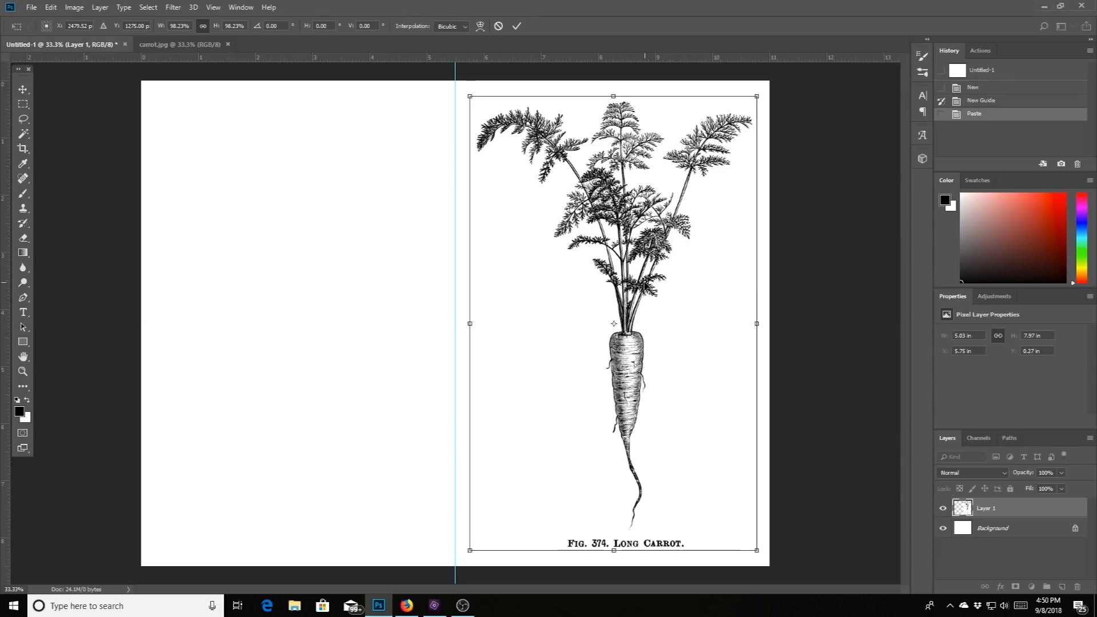
mouse_move(461, 364)
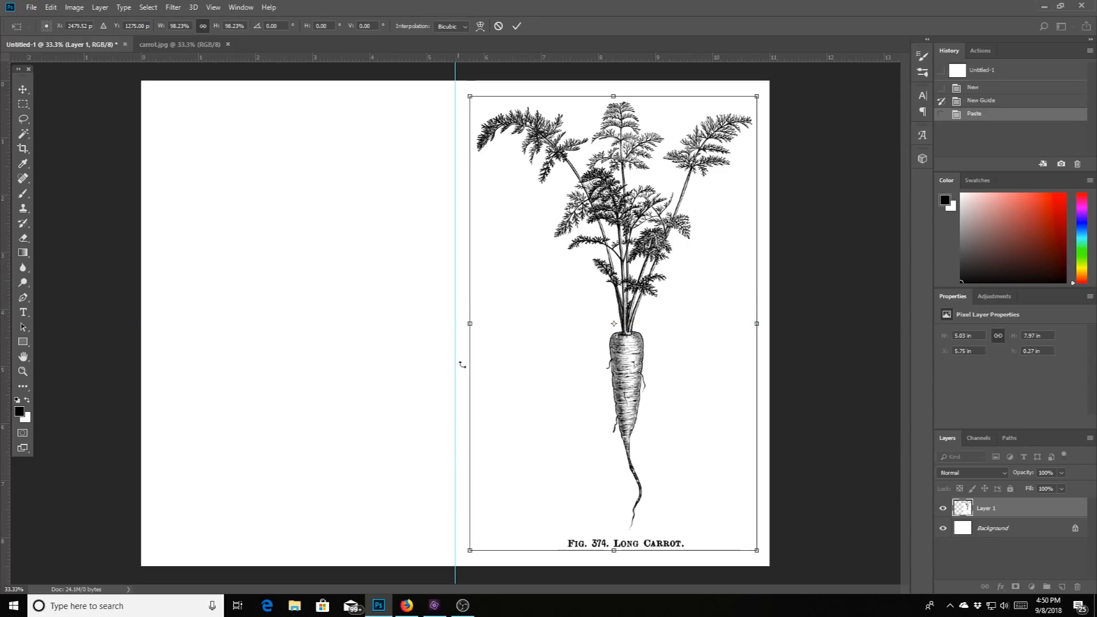
drag(614, 324, 320, 324)
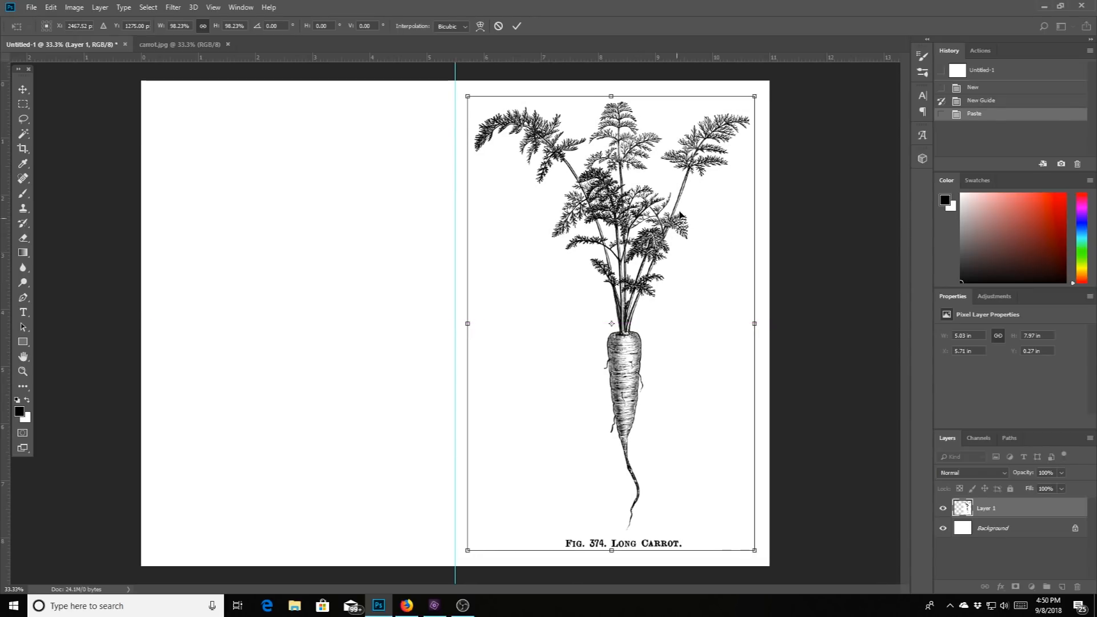
mouse_move(577, 156)
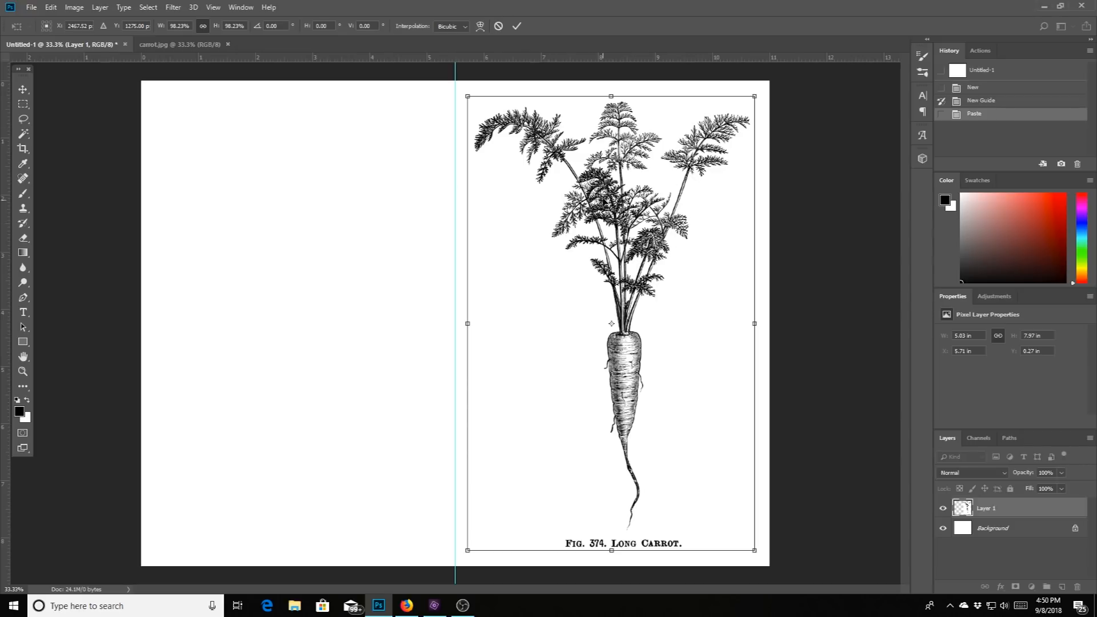
mouse_move(506, 264)
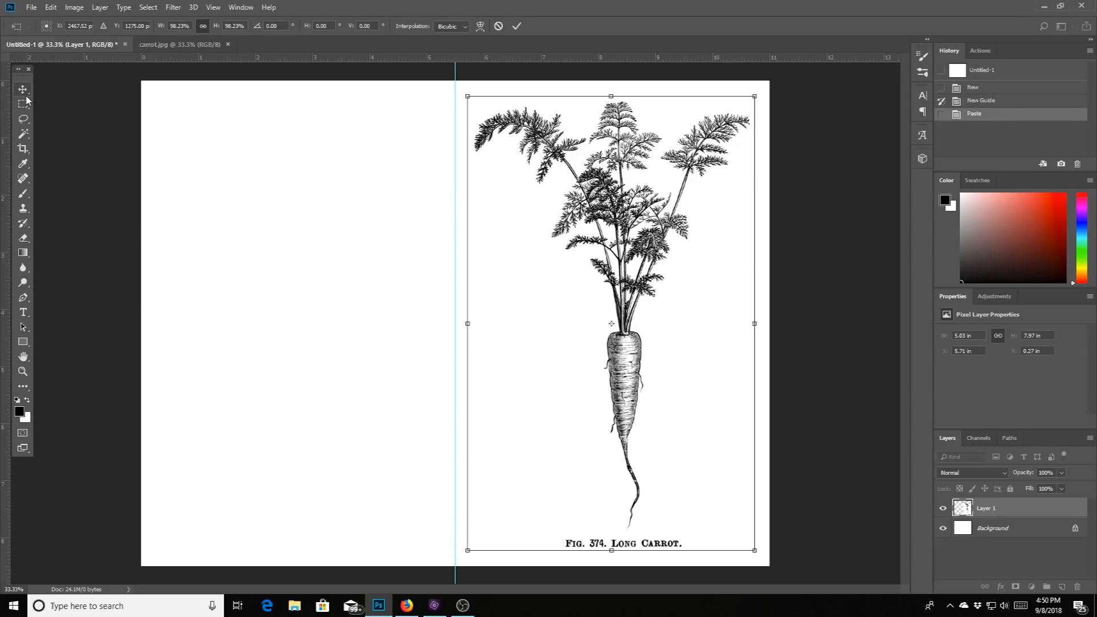
mouse_move(23, 89)
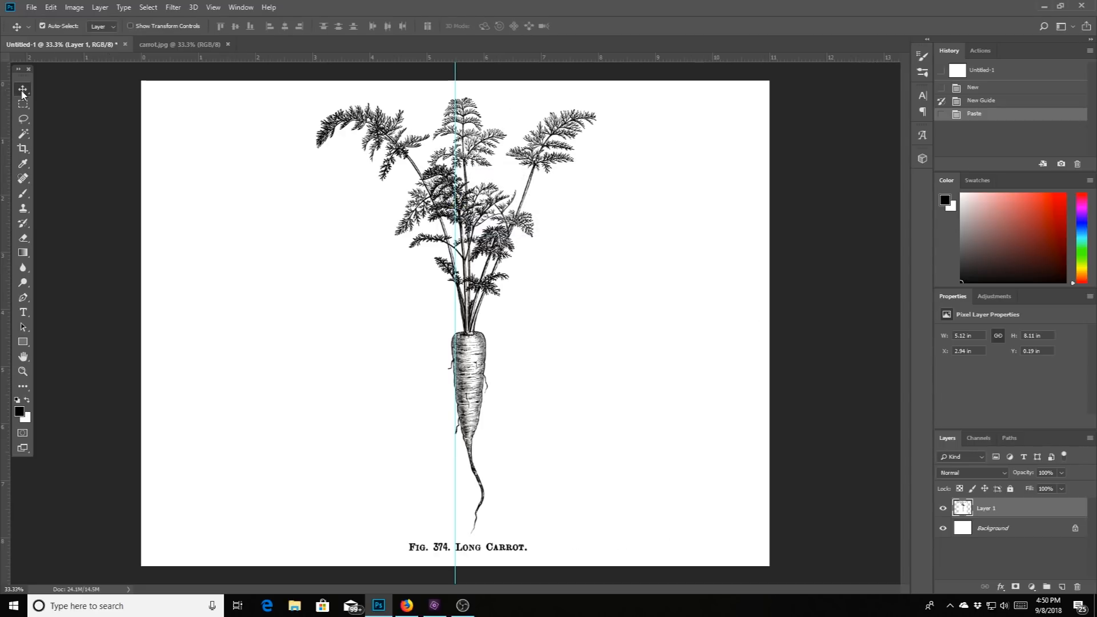
Move the full-size carrot layer to the right of the centre guide
drag(454, 315, 455, 304)
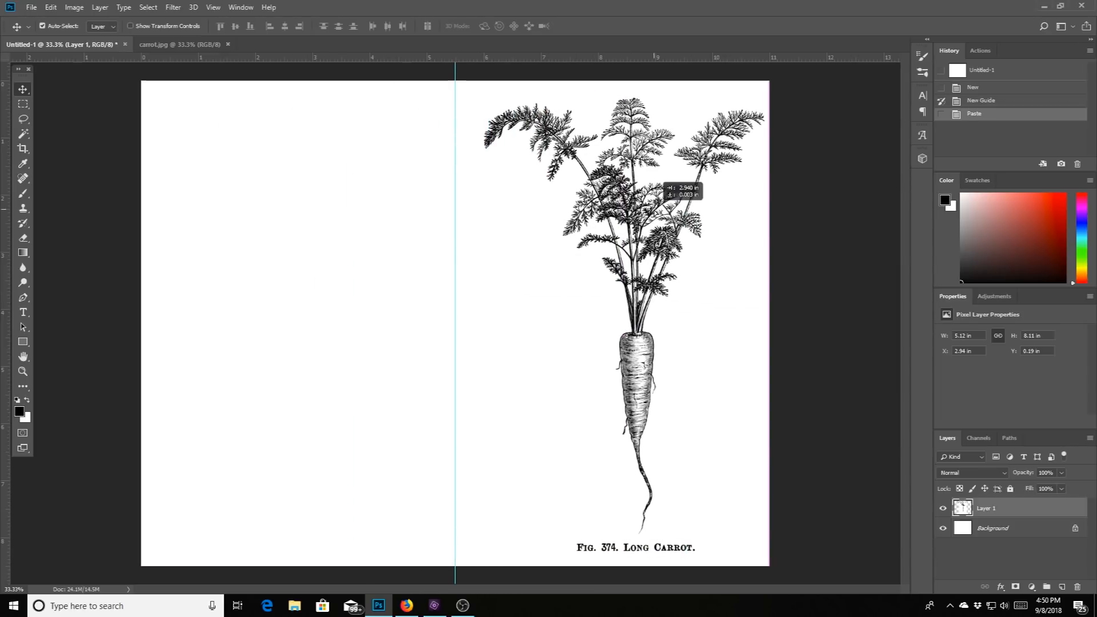
drag(630, 210, 616, 196)
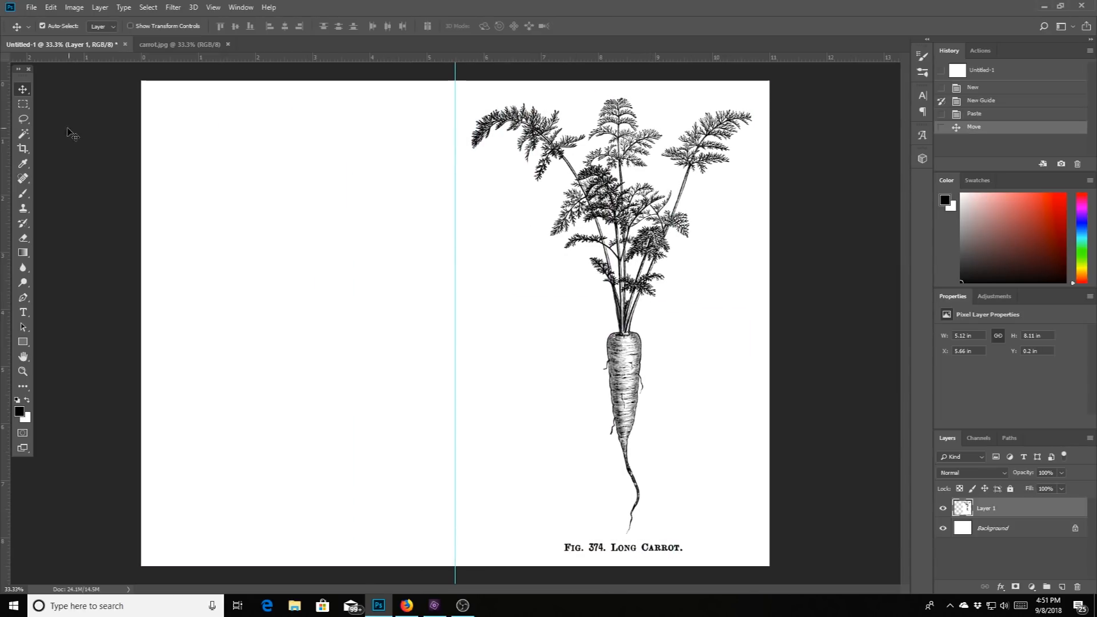
click(23, 104)
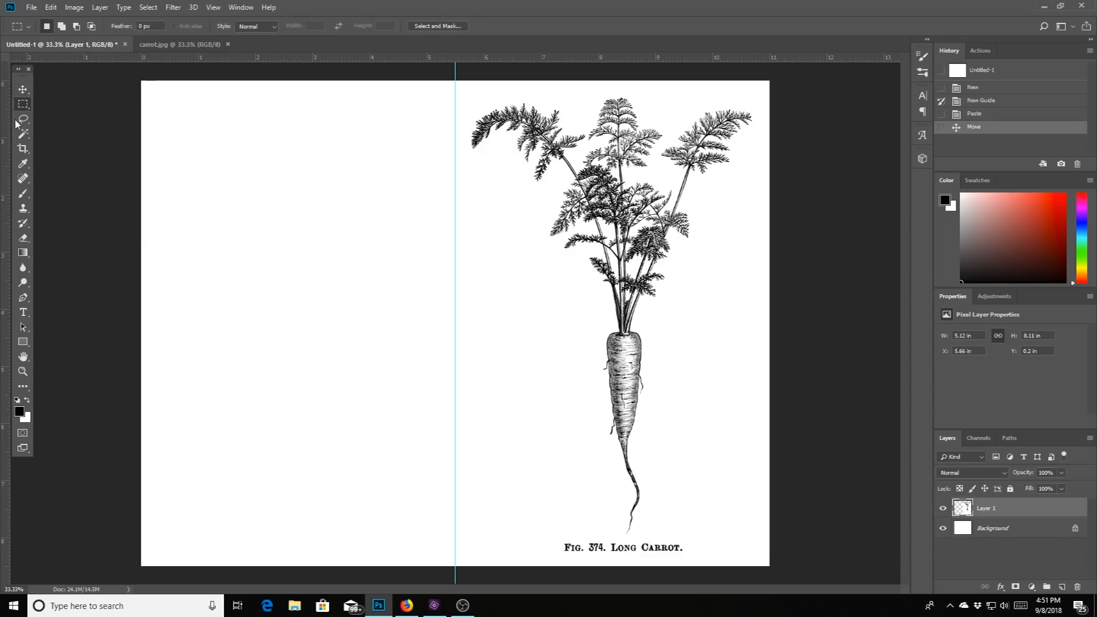
click(23, 104)
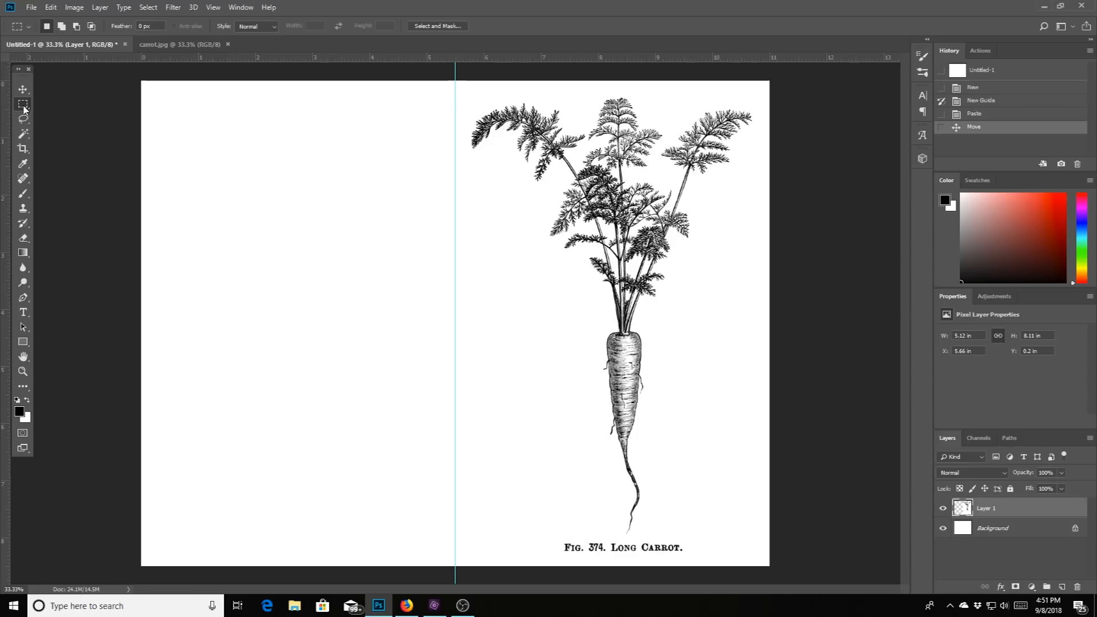
click(23, 89)
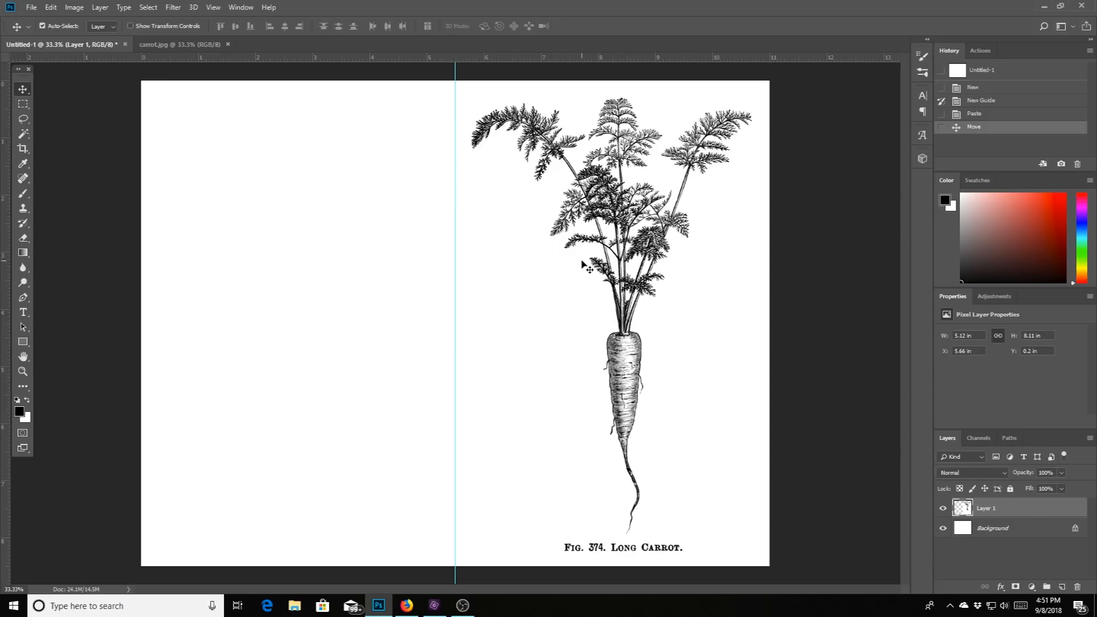
mouse_move(678, 210)
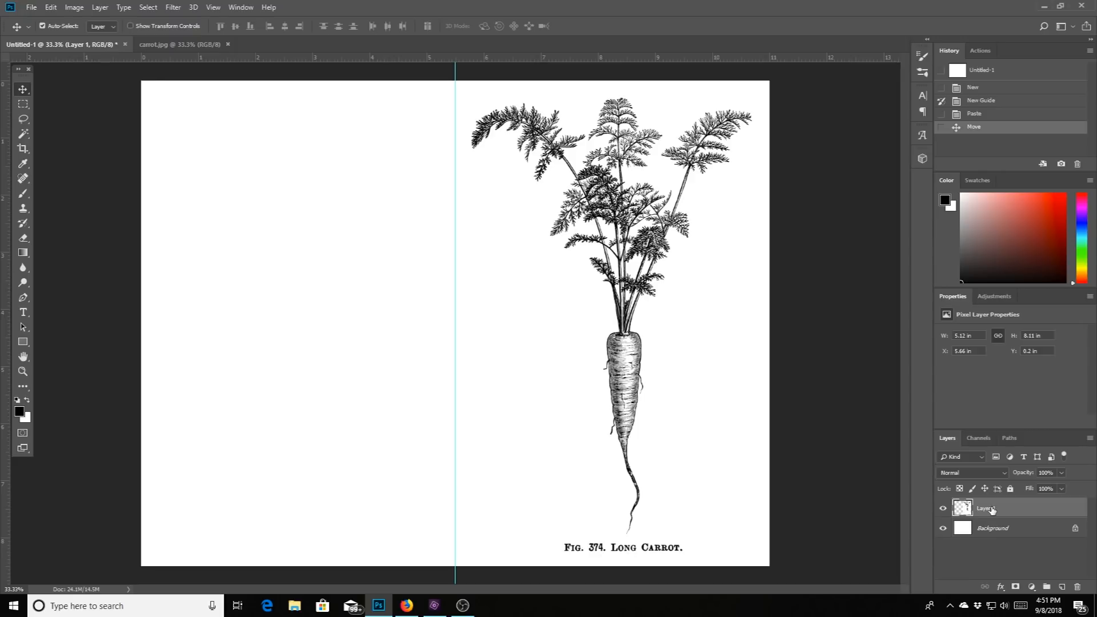
mouse_move(962, 508)
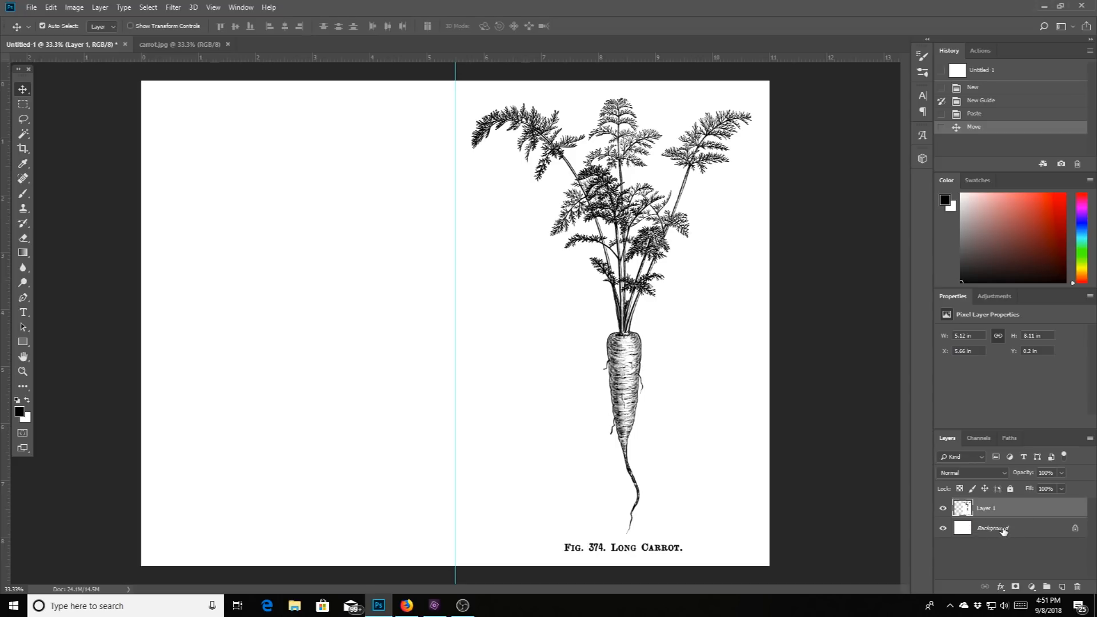
mouse_move(1001, 530)
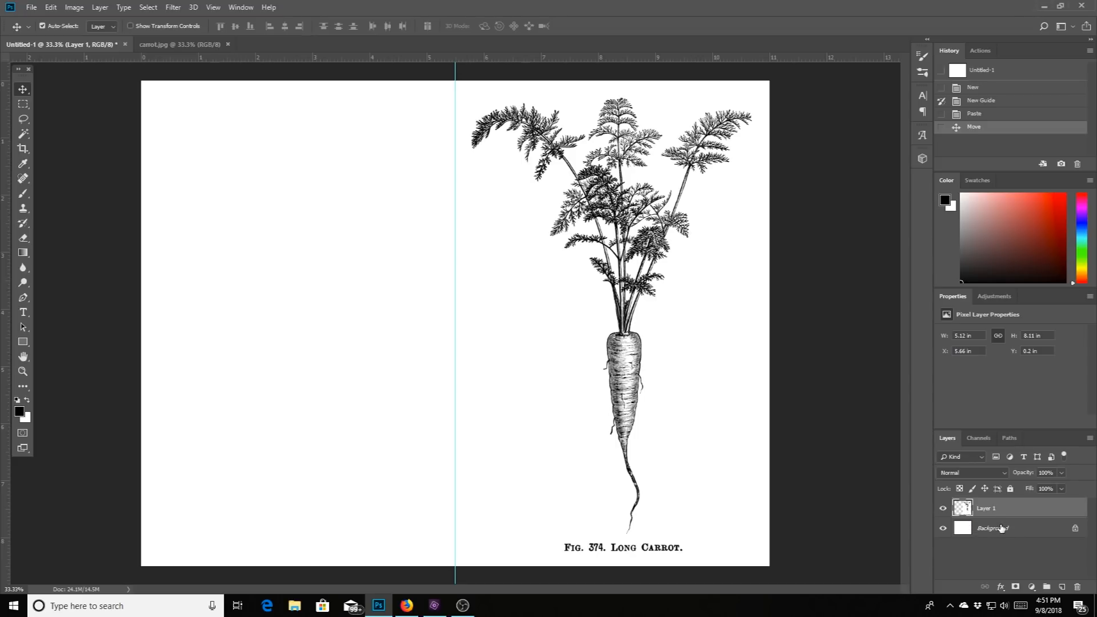
Flatten the carrot and white page into a single Background layer
click(992, 528)
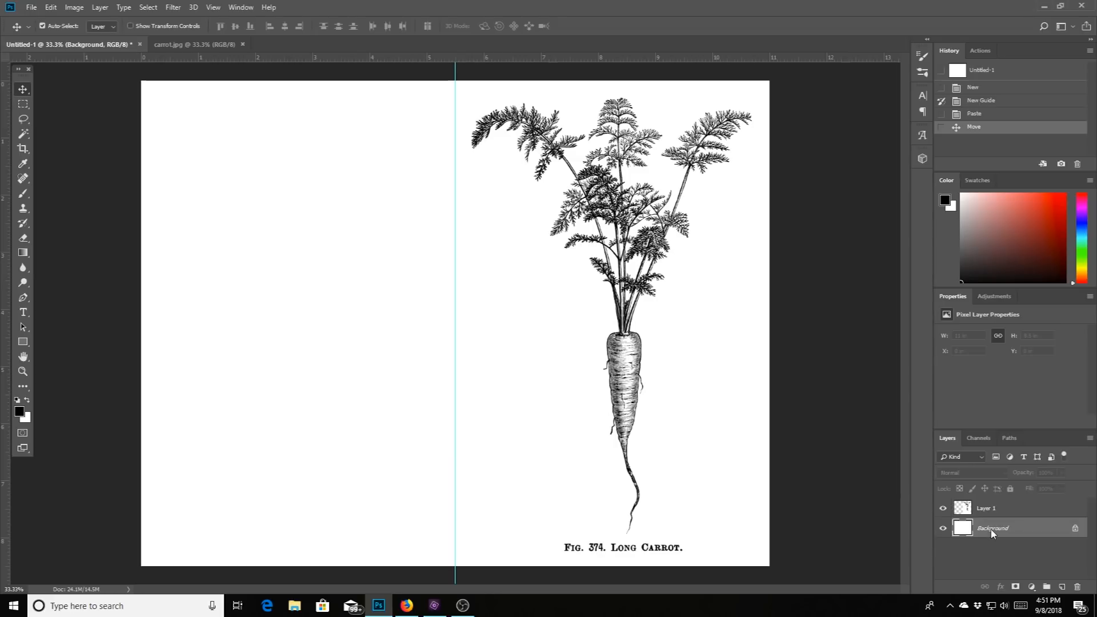
right_click(993, 528)
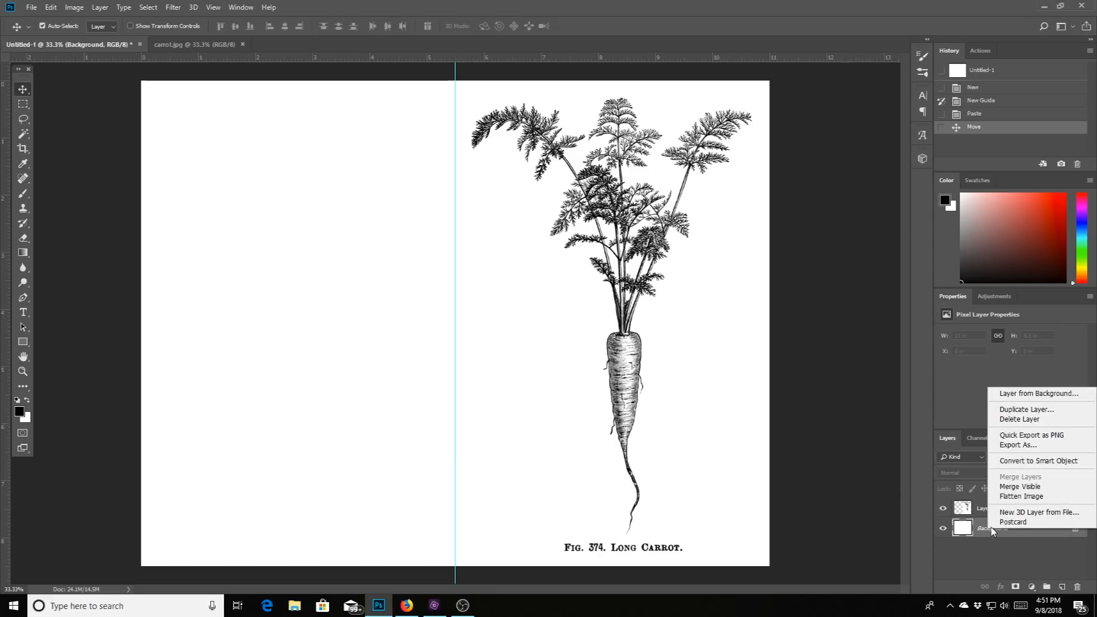
click(1020, 496)
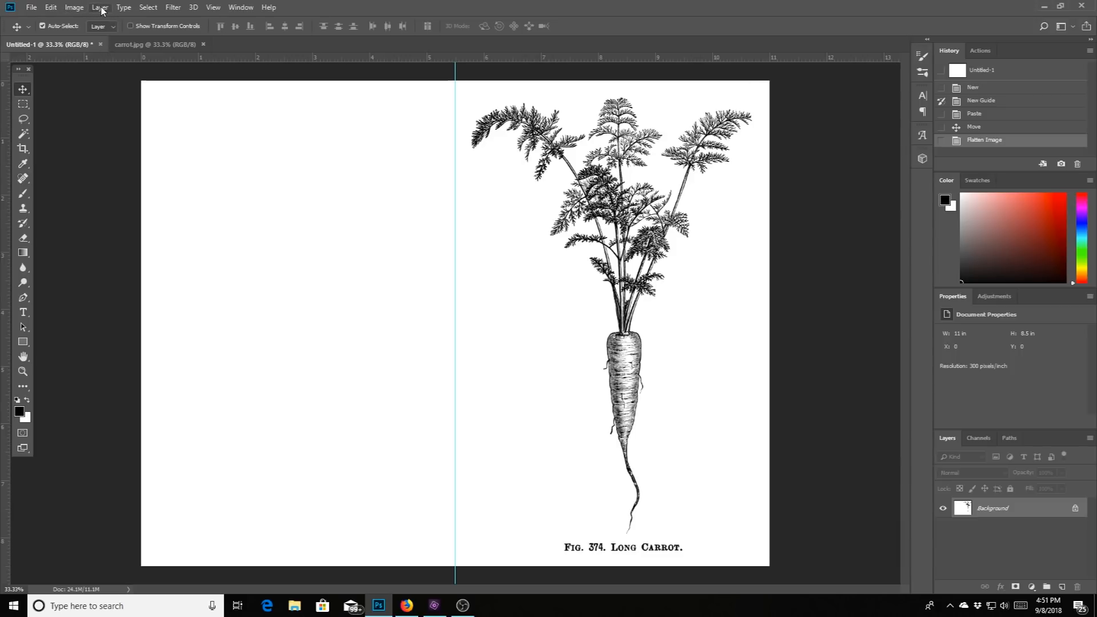
click(100, 7)
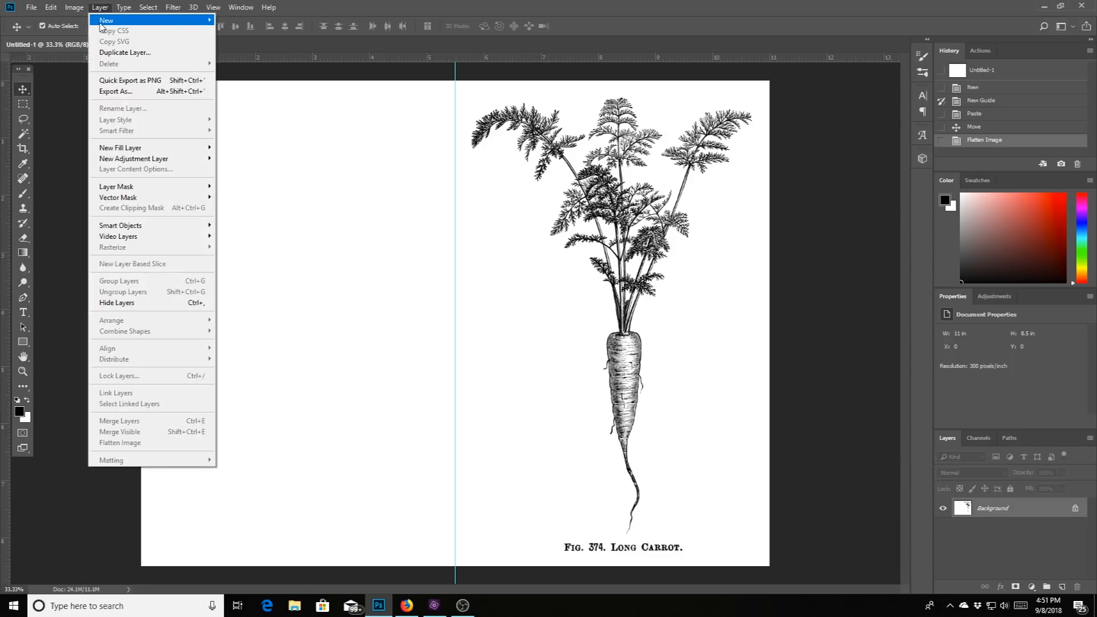
mouse_move(127, 430)
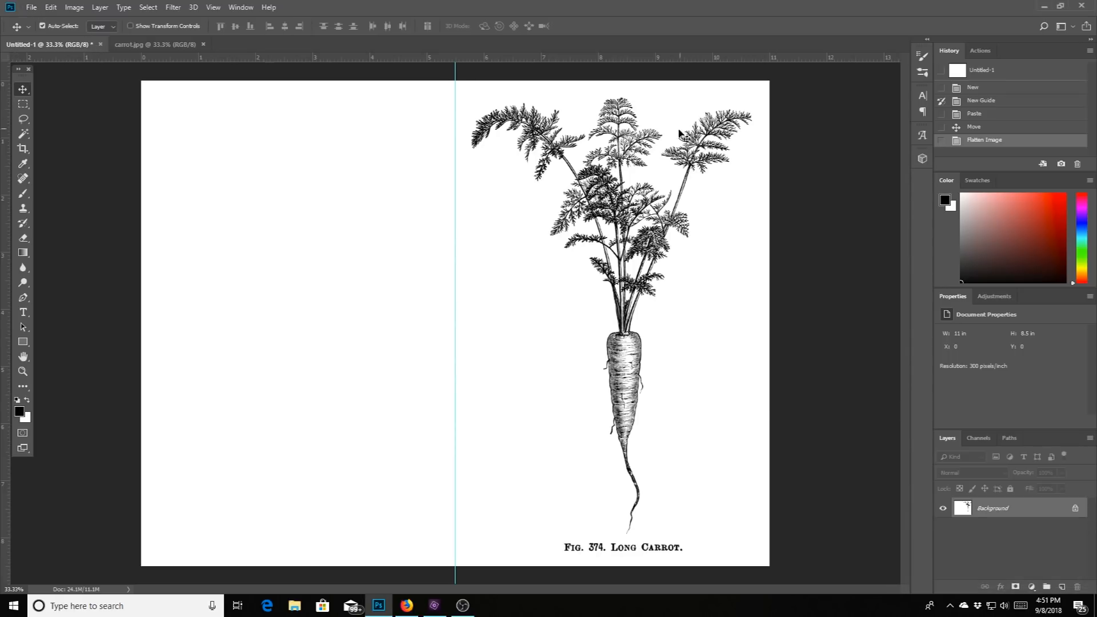
Print the carrot page with landscape orientation chosen in the Photoshop Print Settings layout
click(31, 7)
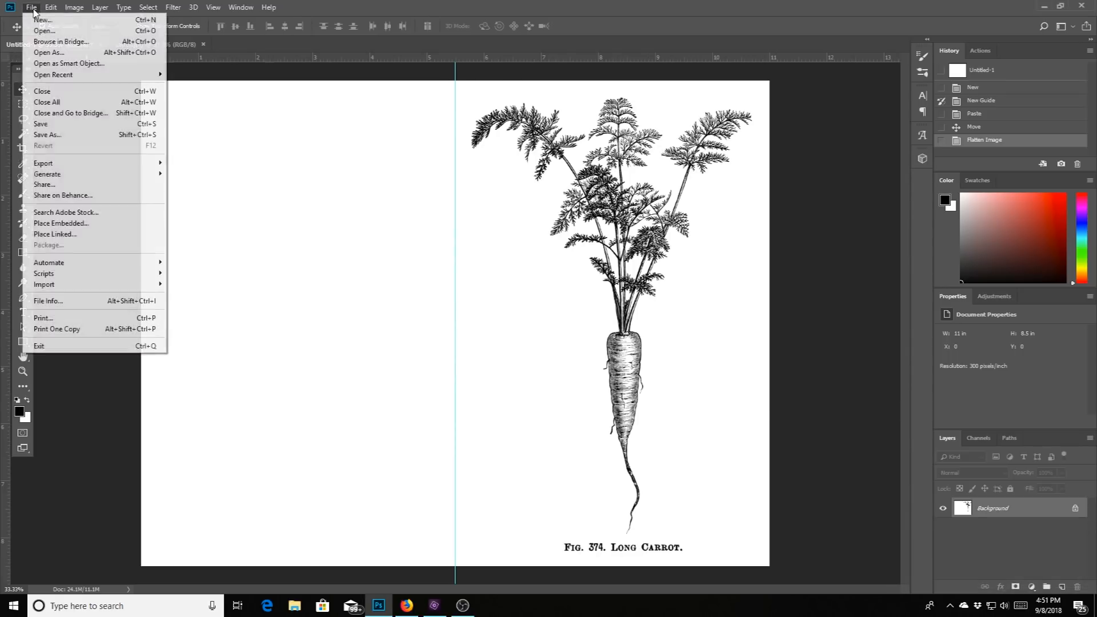
mouse_move(60, 222)
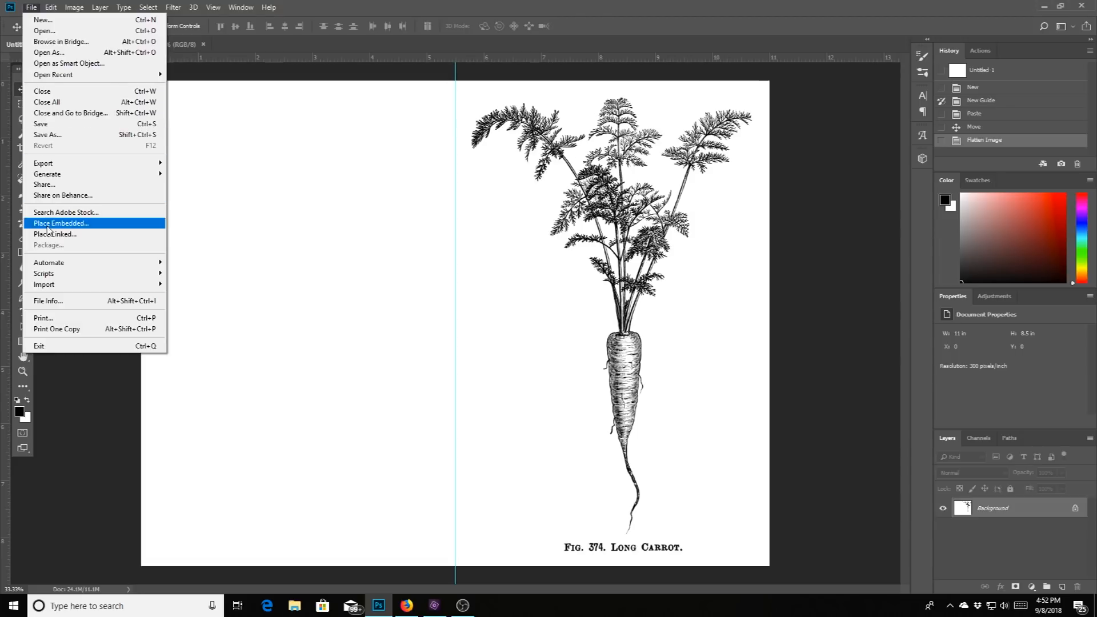
click(43, 318)
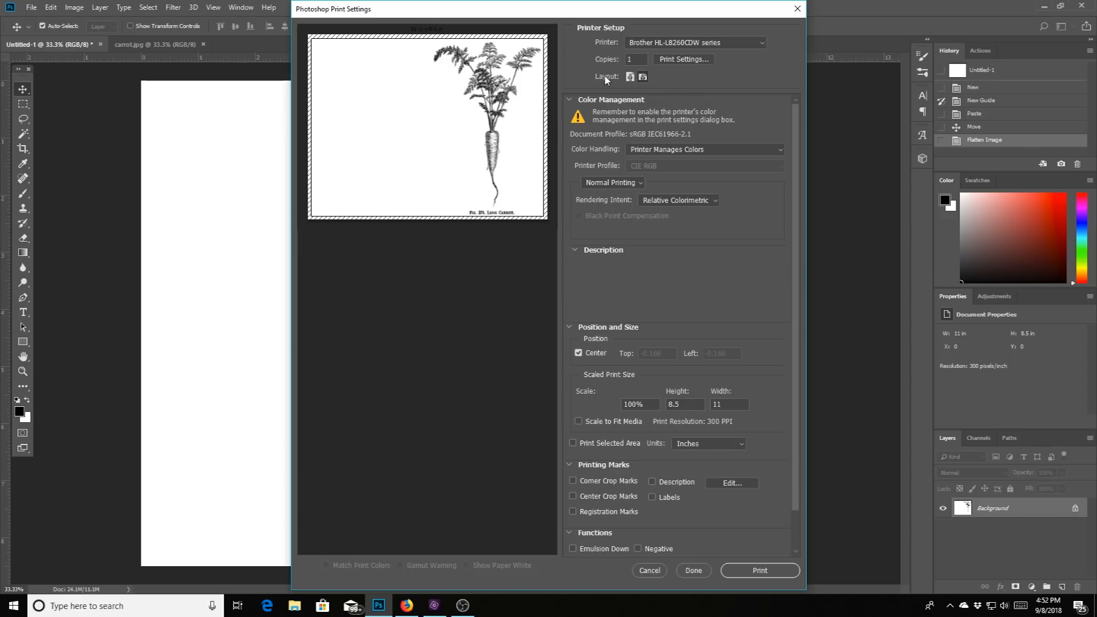
mouse_move(689, 48)
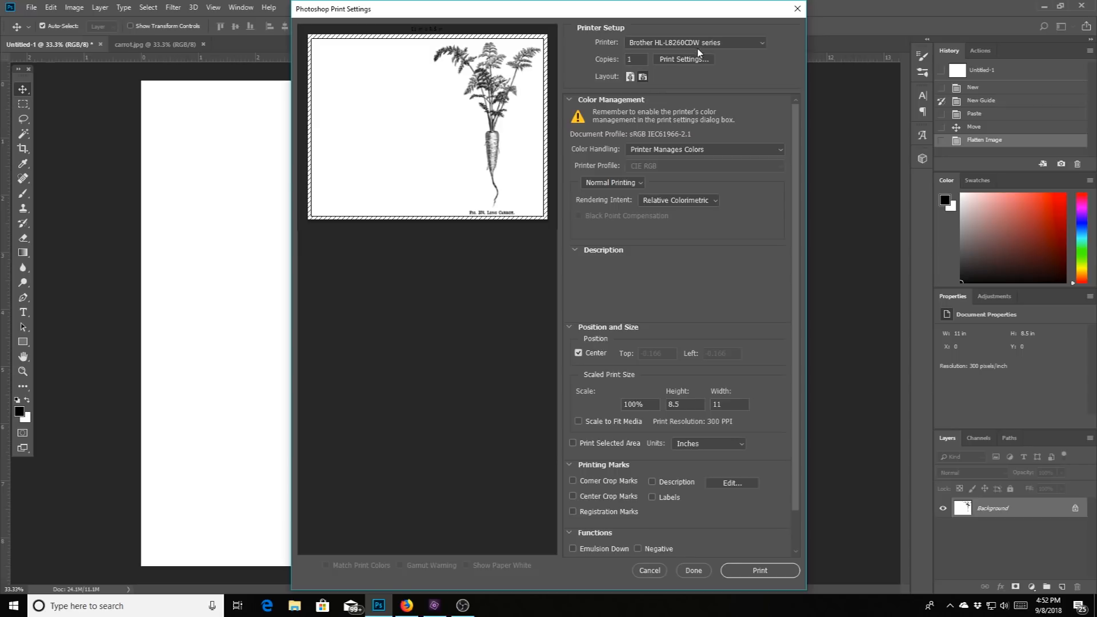
mouse_move(709, 61)
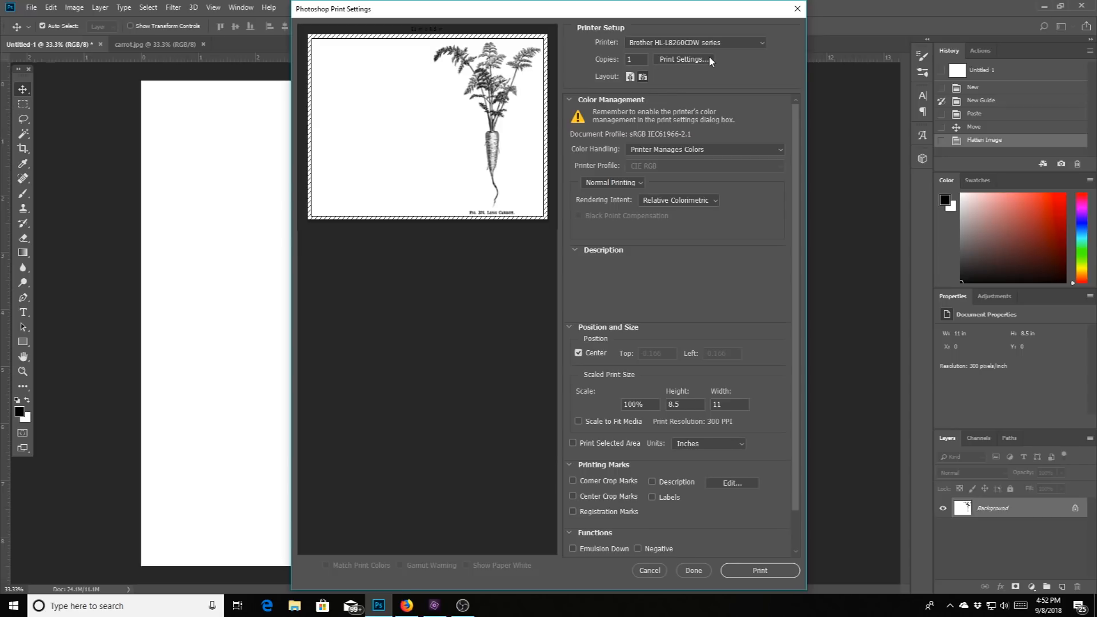
mouse_move(700, 63)
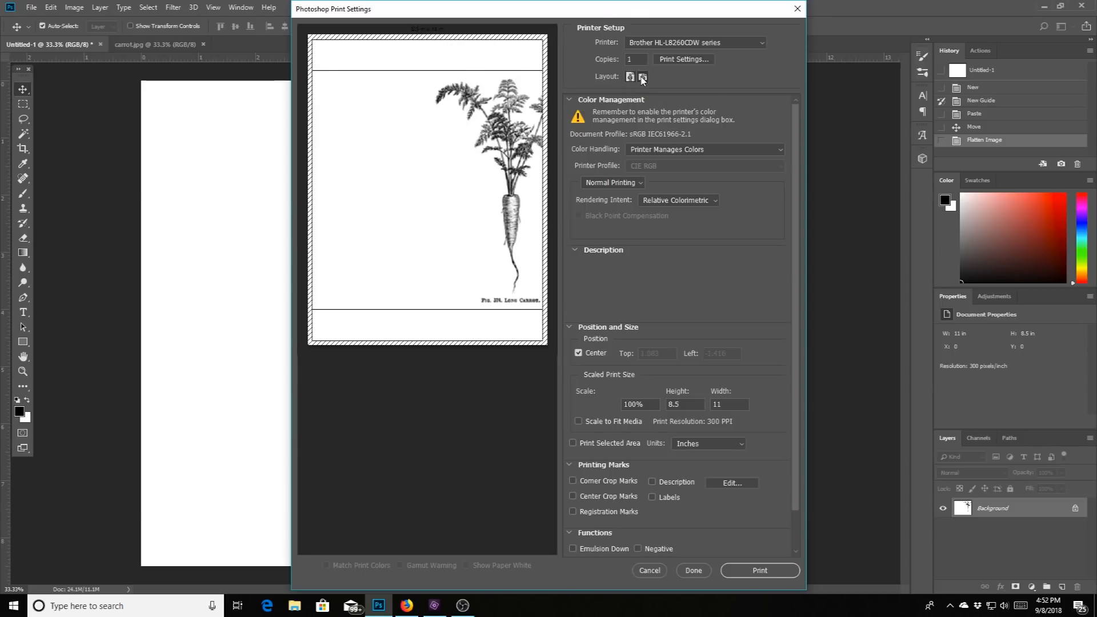
click(641, 76)
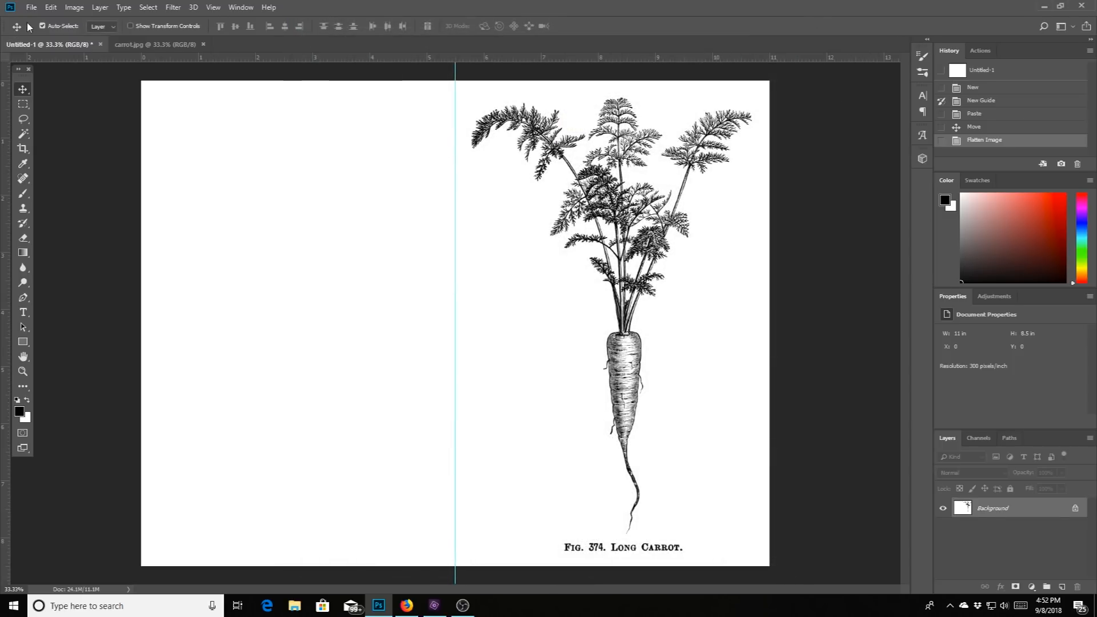
Begin Save As on the Desktop with file name carrot2 and JPEG format selected
click(32, 7)
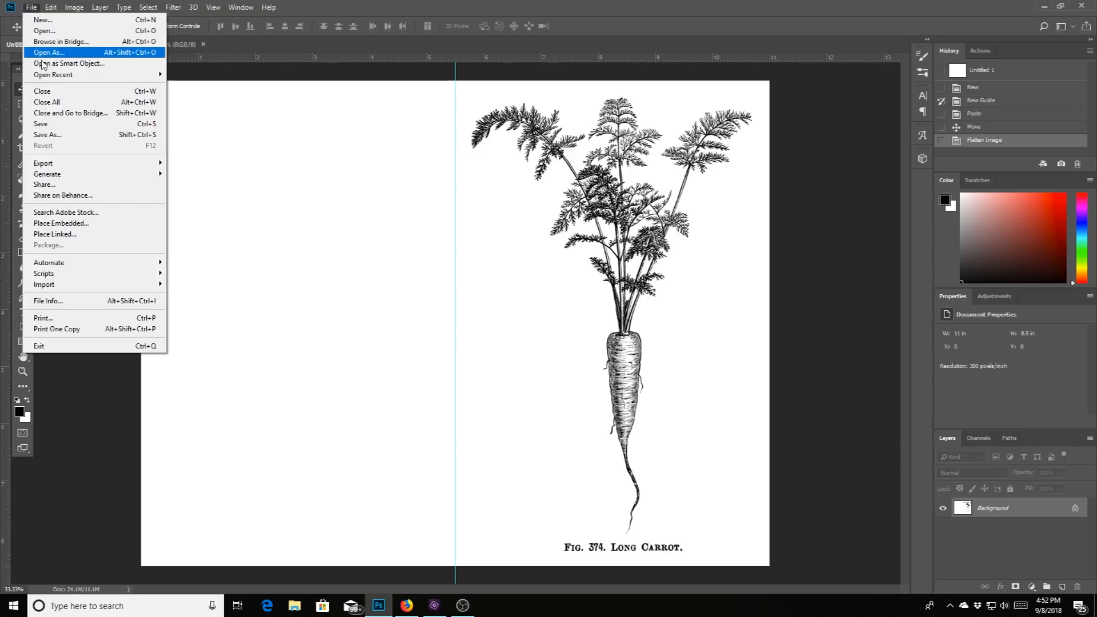
click(47, 135)
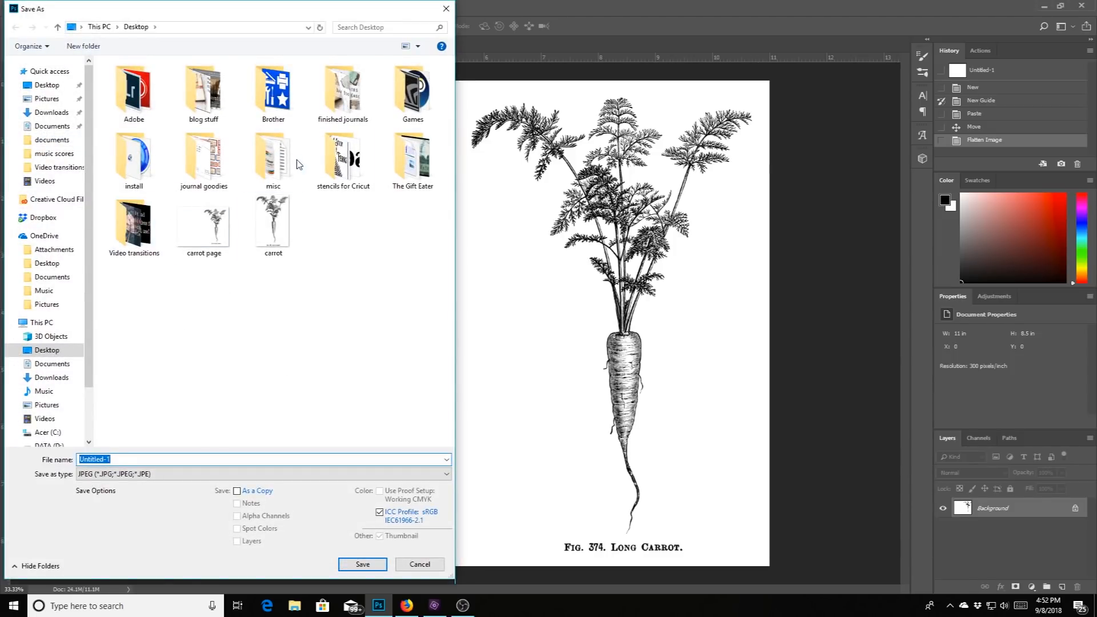
mouse_move(306, 176)
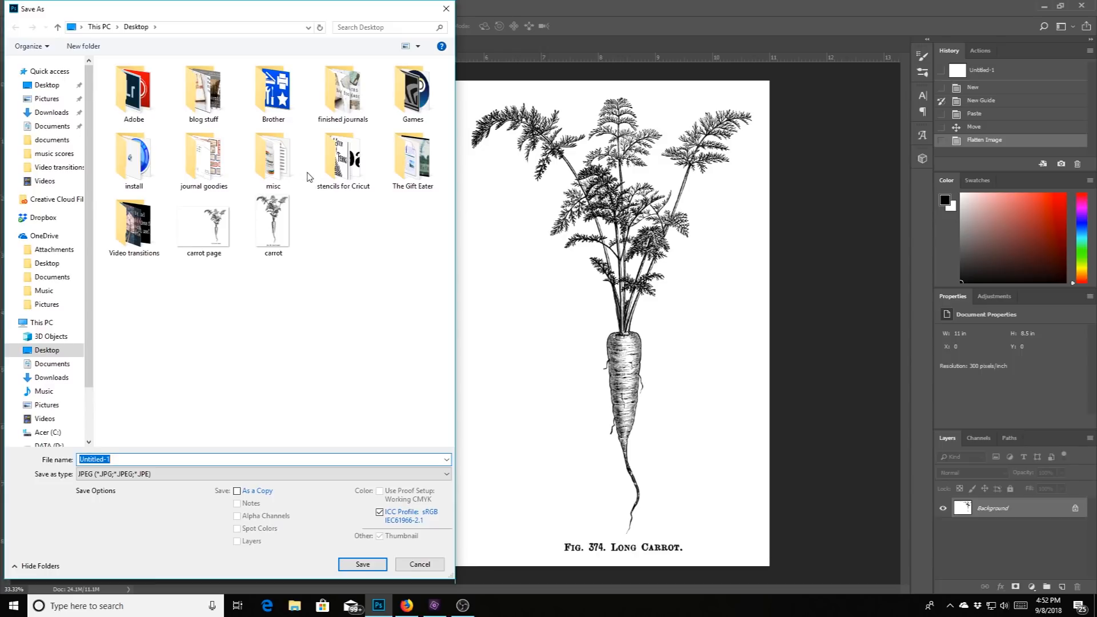
mouse_move(181, 450)
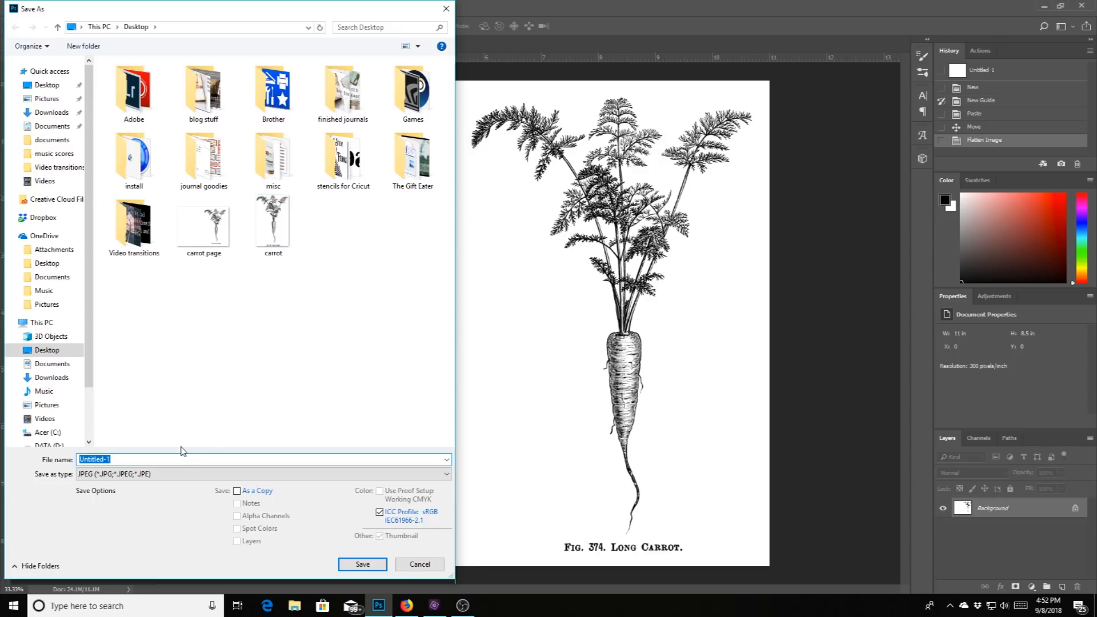
text(carrot2)
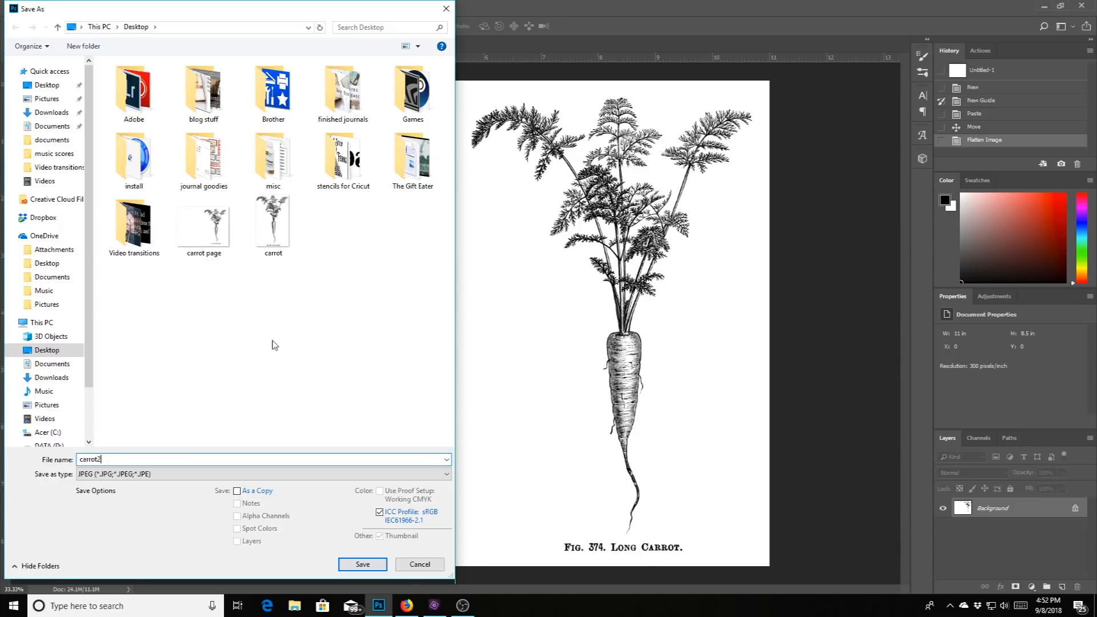
mouse_move(363, 428)
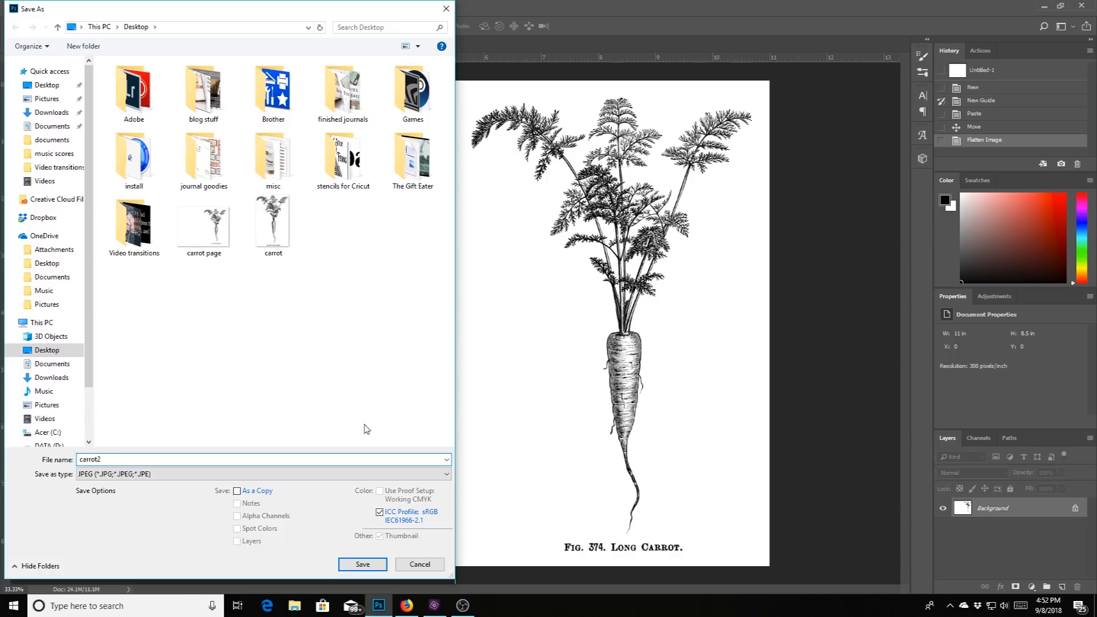
click(264, 473)
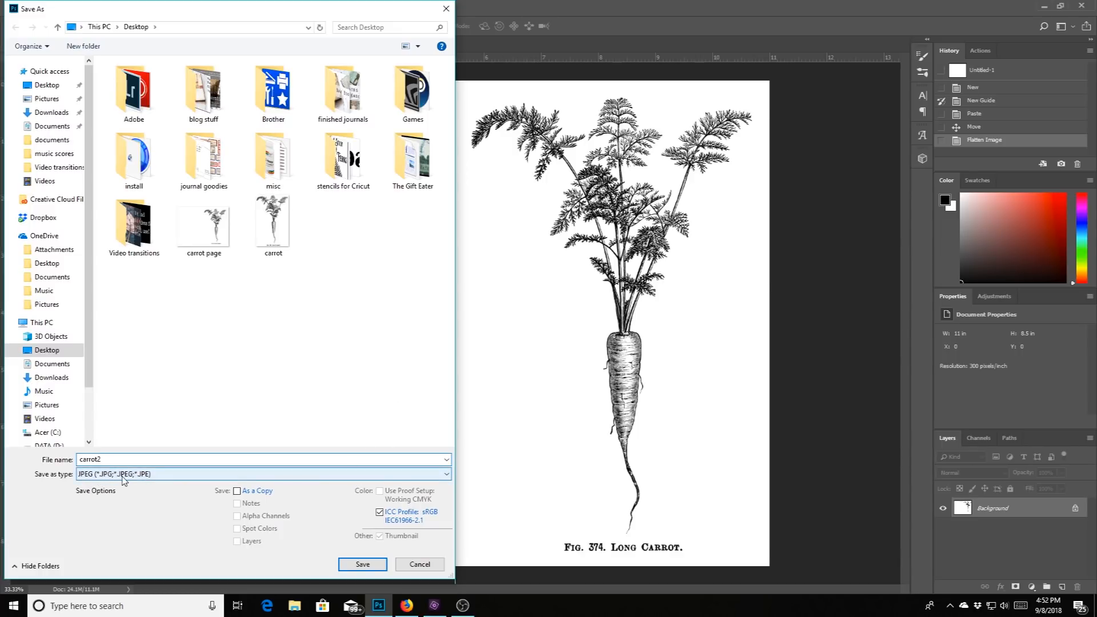
mouse_move(120, 480)
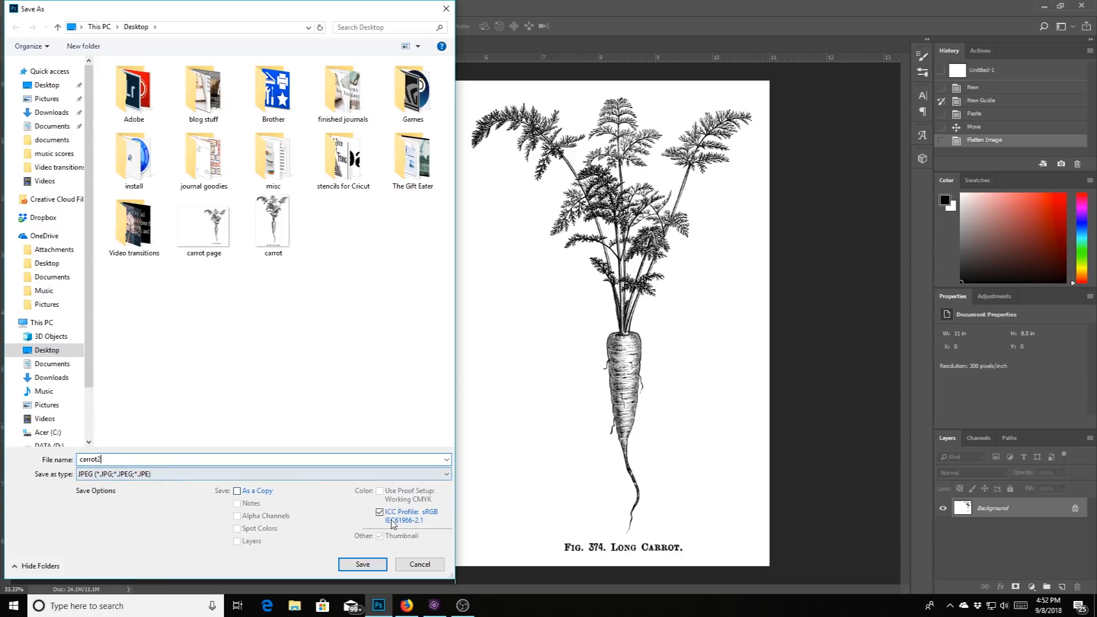
Save the page as carrot2.jpg with JPEG quality set to 12 (Maximum)
click(362, 563)
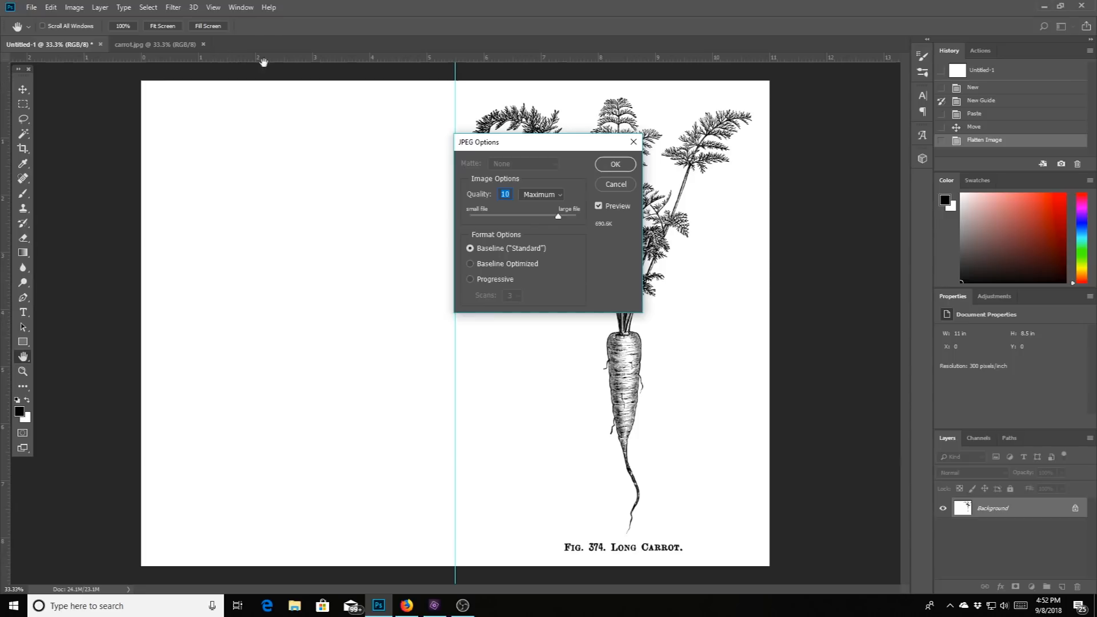
mouse_move(529, 148)
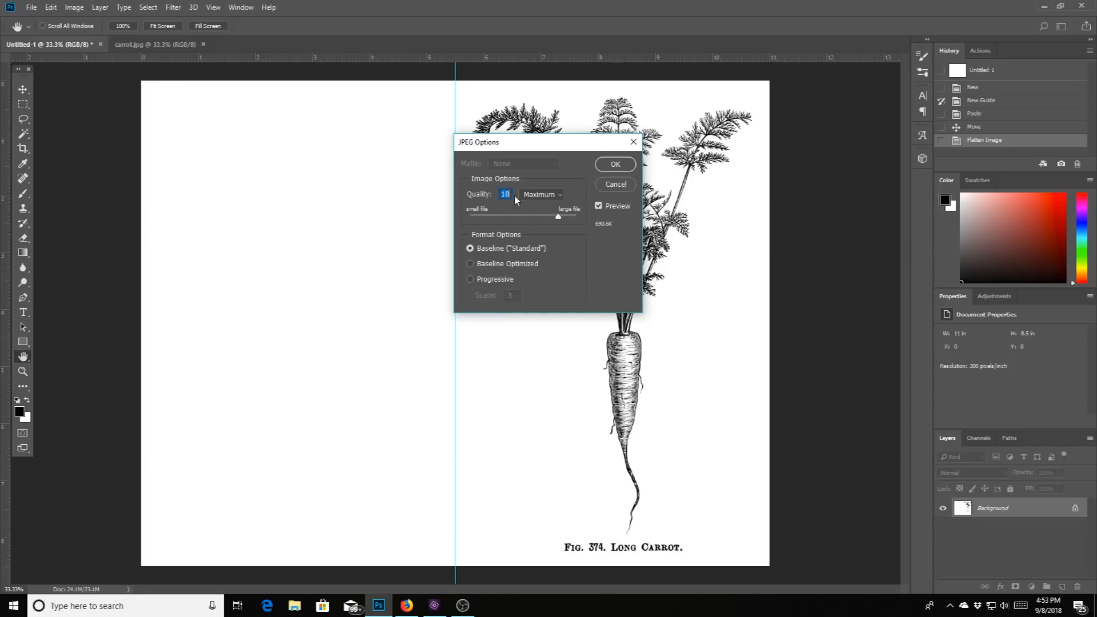
drag(557, 217, 566, 217)
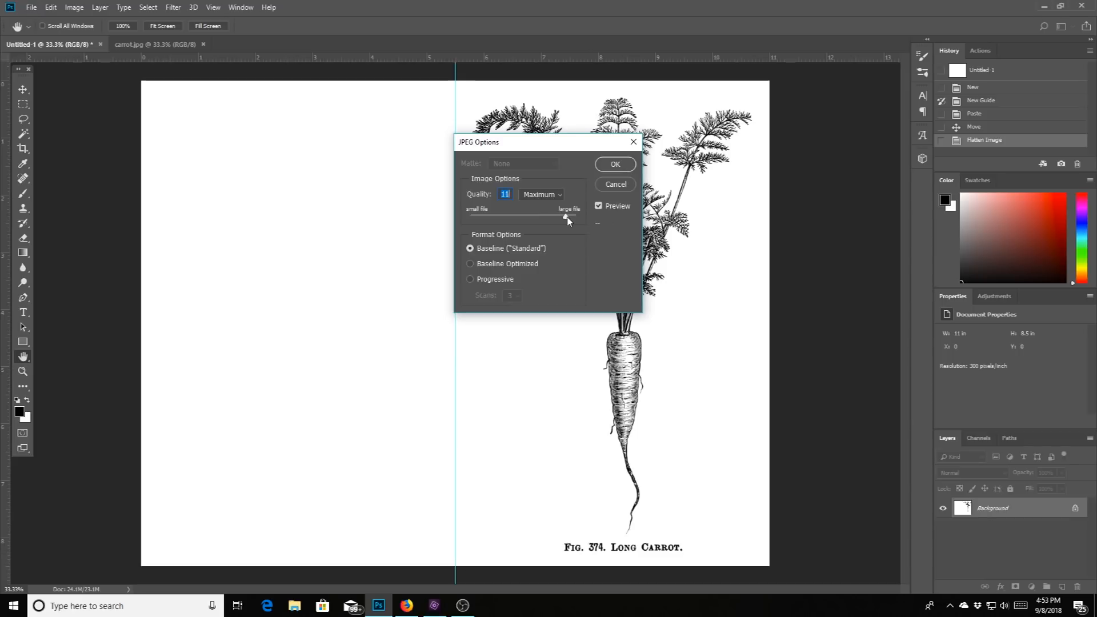
drag(565, 216, 576, 216)
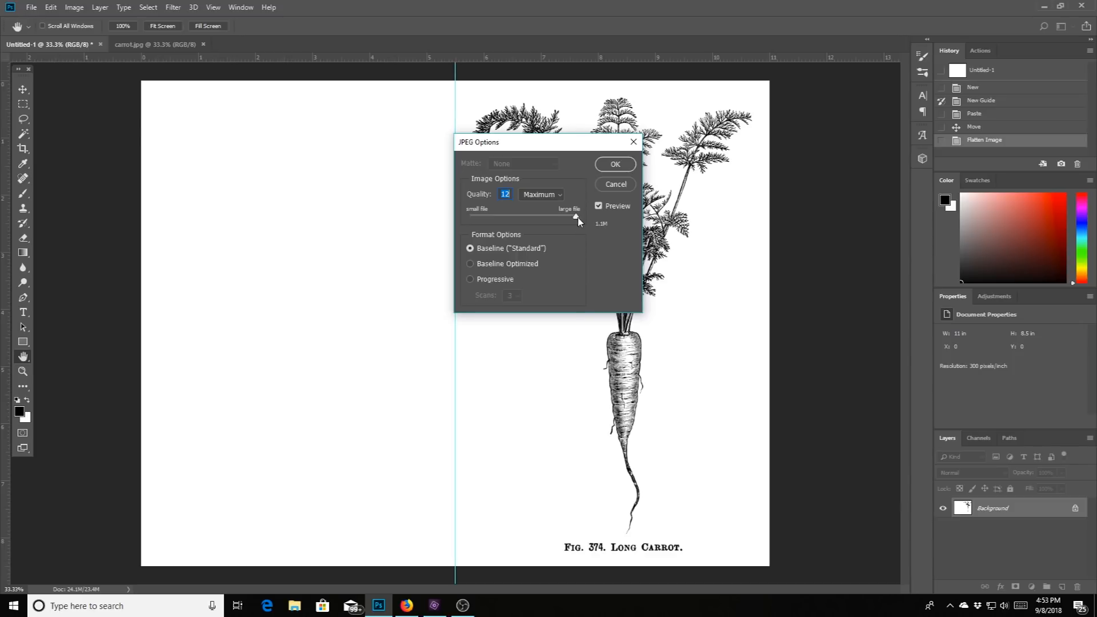
drag(575, 216, 508, 216)
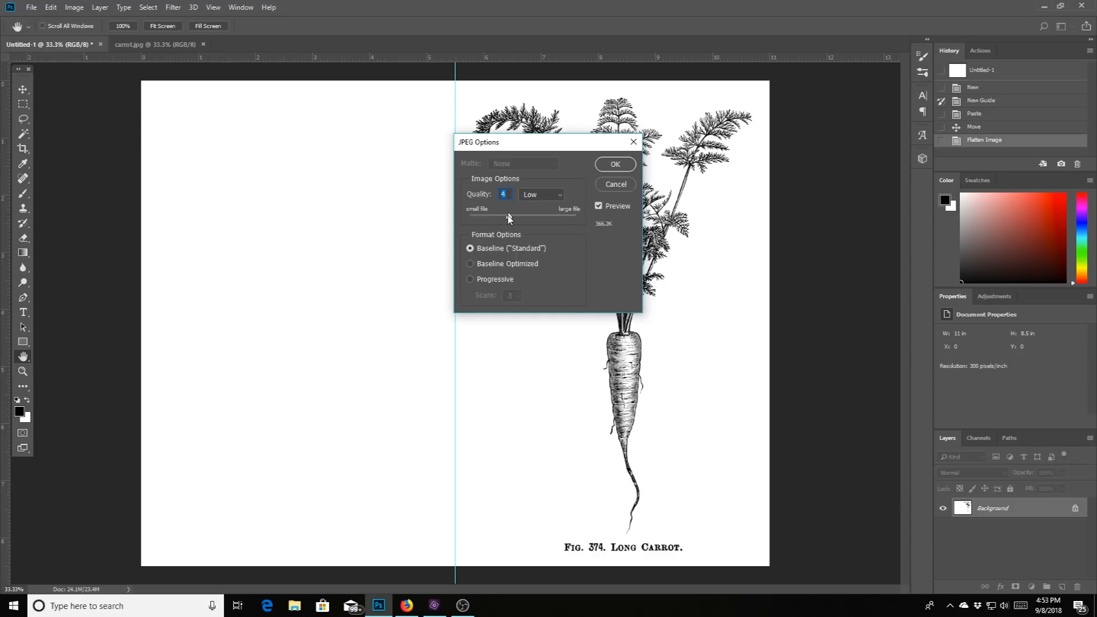
drag(508, 217, 576, 217)
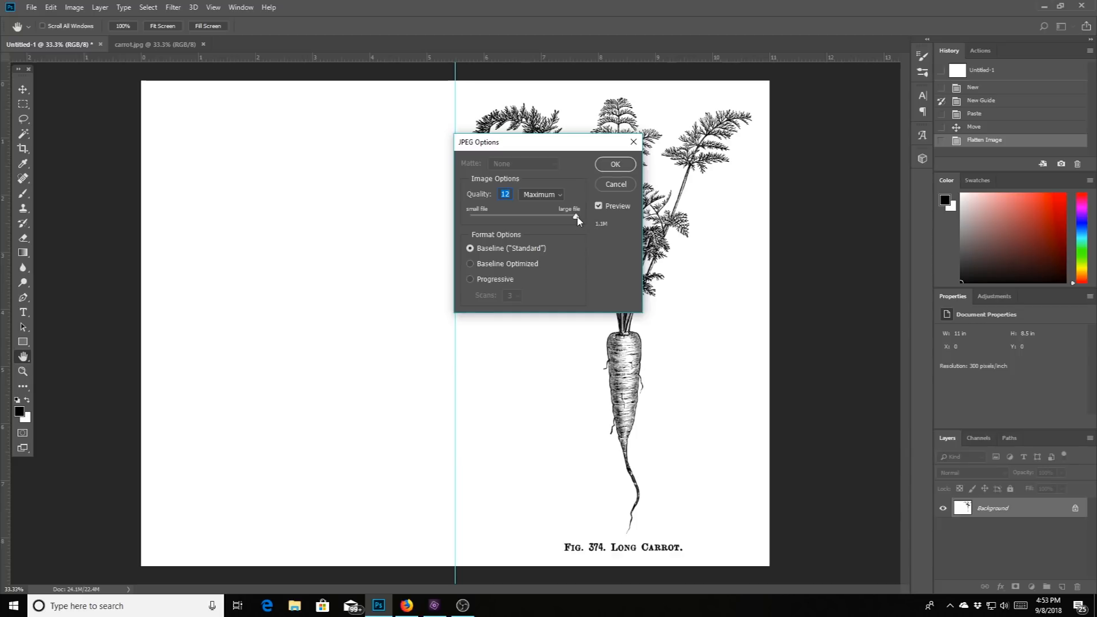
click(614, 164)
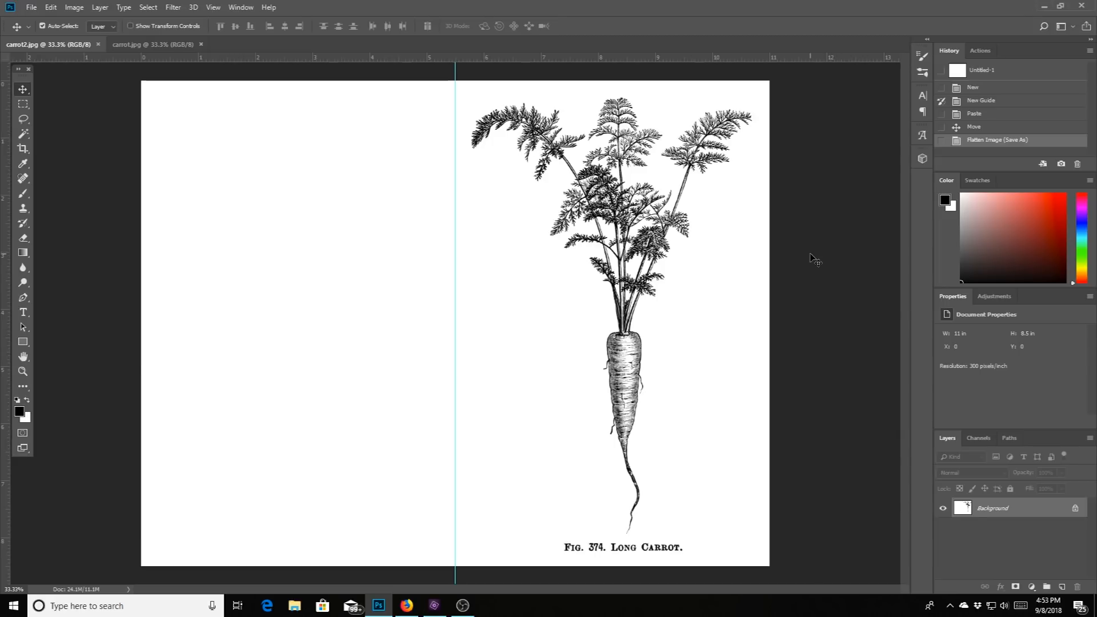
mouse_move(766, 257)
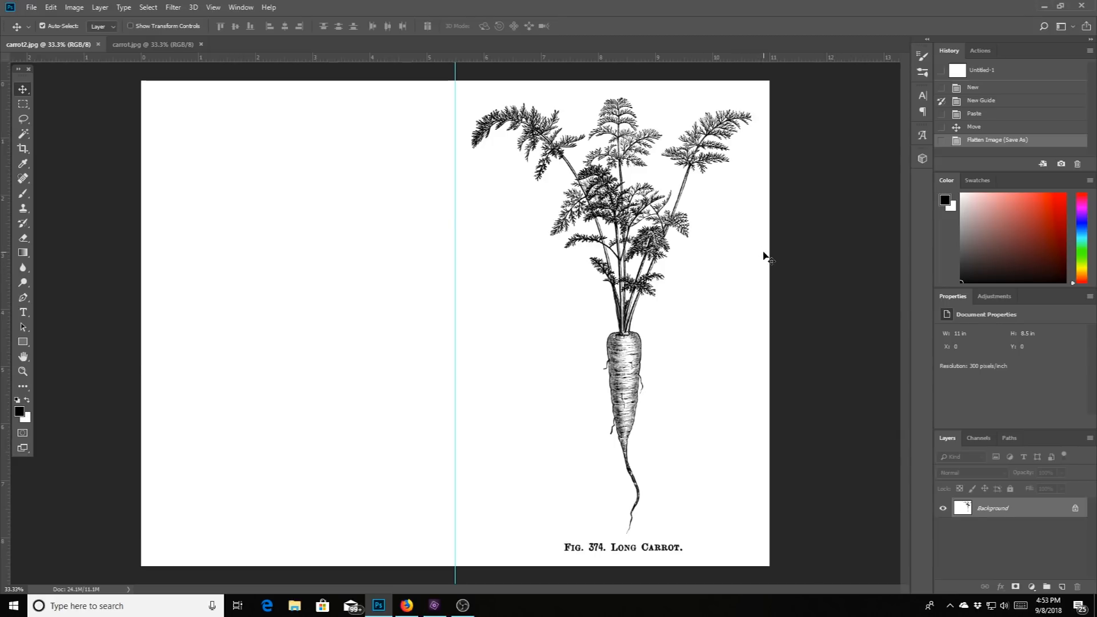